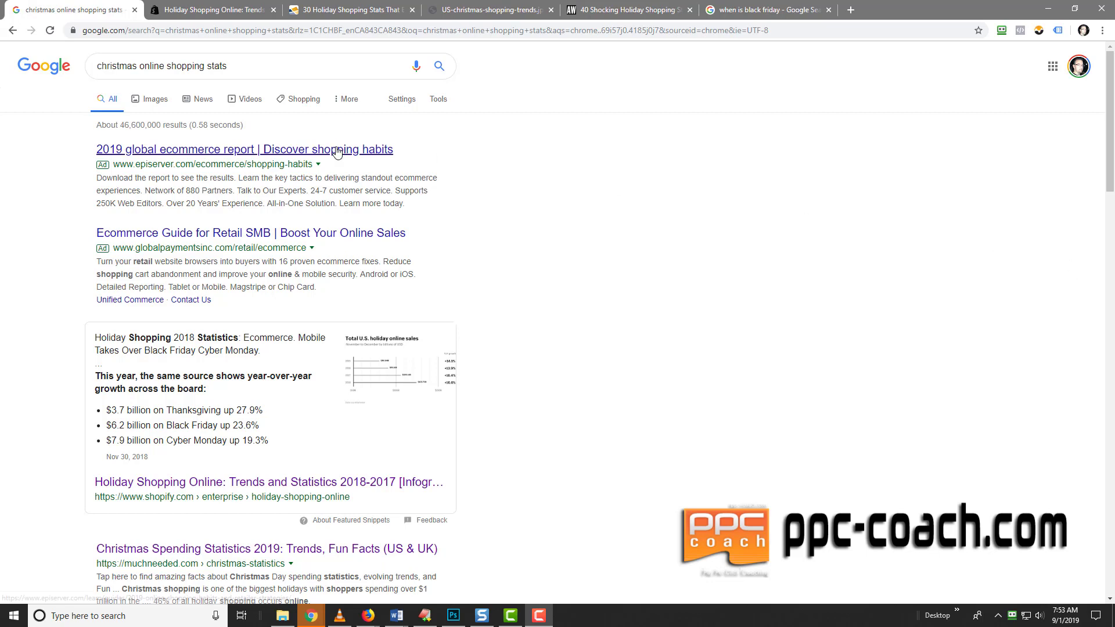
pyautogui.moveTo(177, 87)
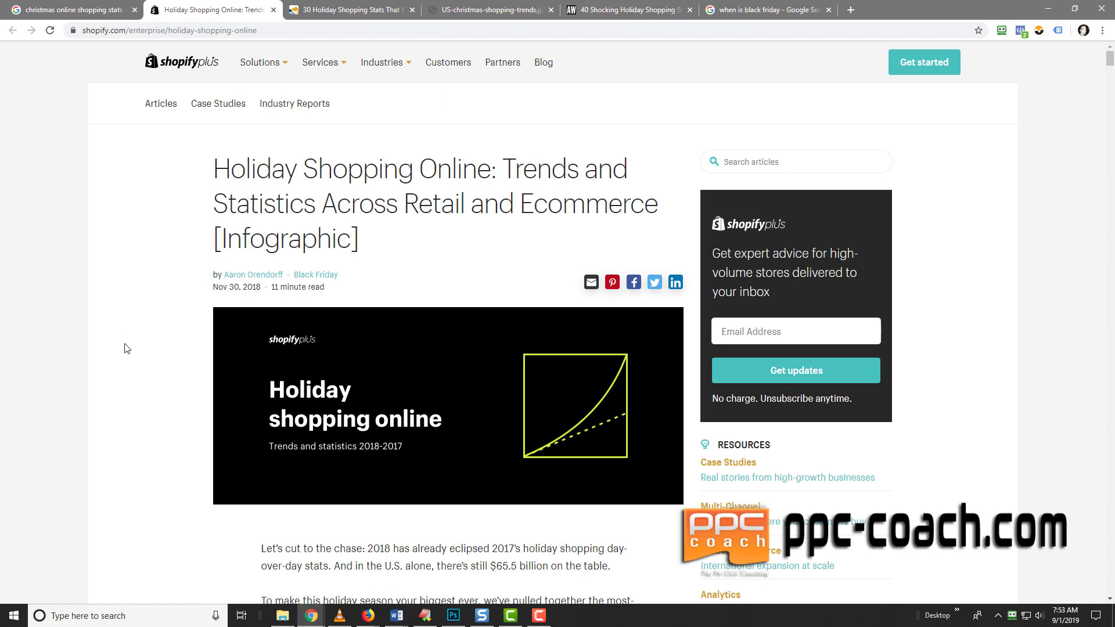
# Scroll past the overview list to the Total U.S. holiday online sales chart with yearly growth figures.
pyautogui.scroll(-3)
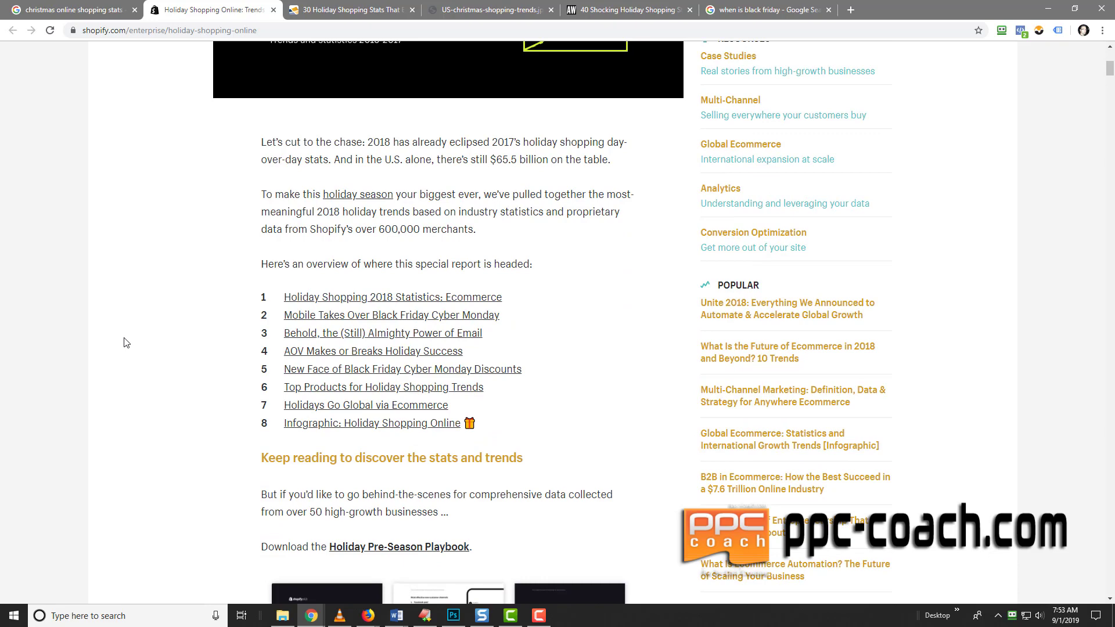
pyautogui.scroll(-3)
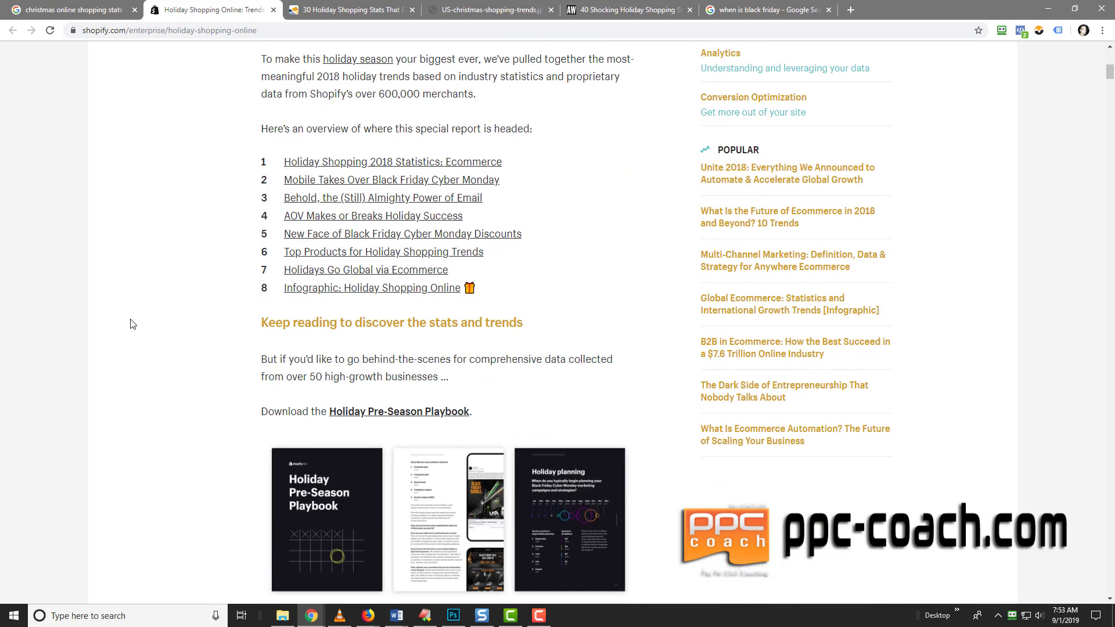
pyautogui.scroll(-3)
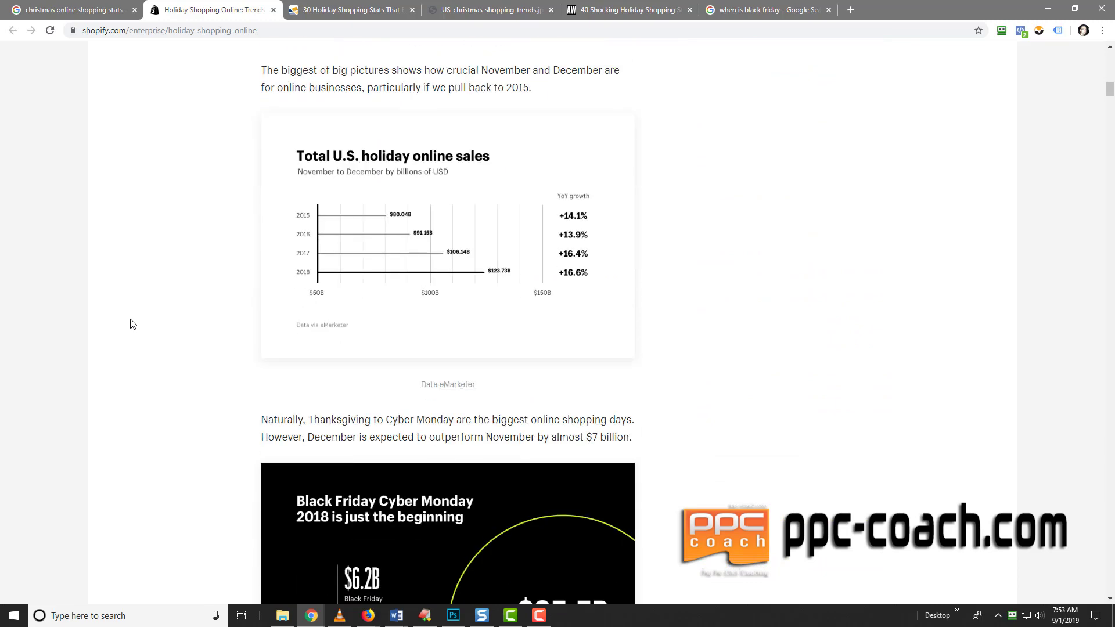
pyautogui.scroll(3)
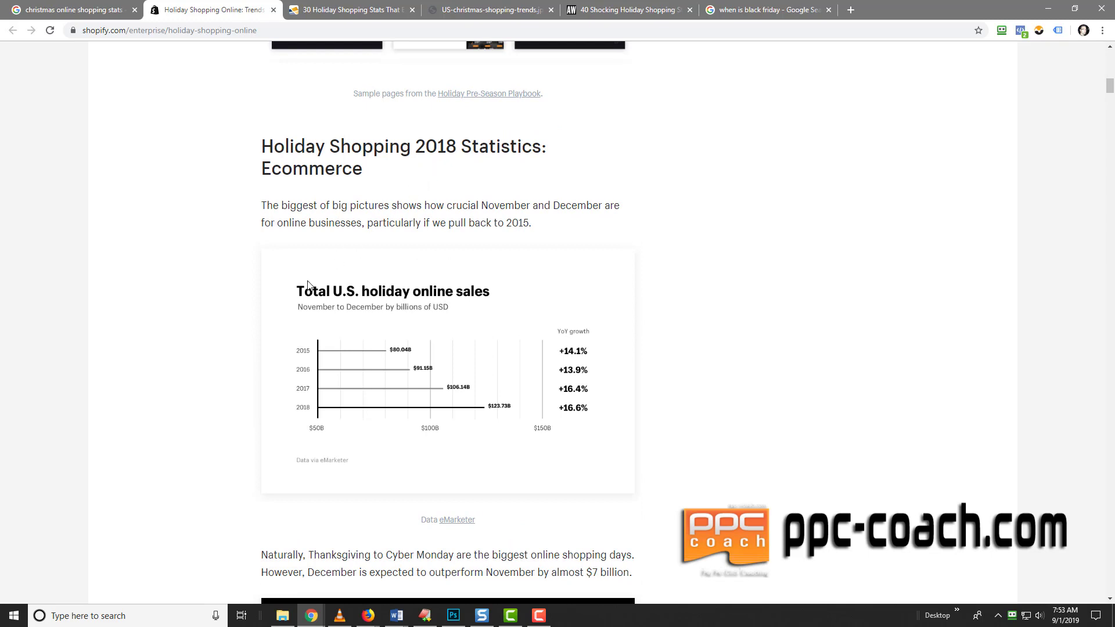
pyautogui.moveTo(325, 360)
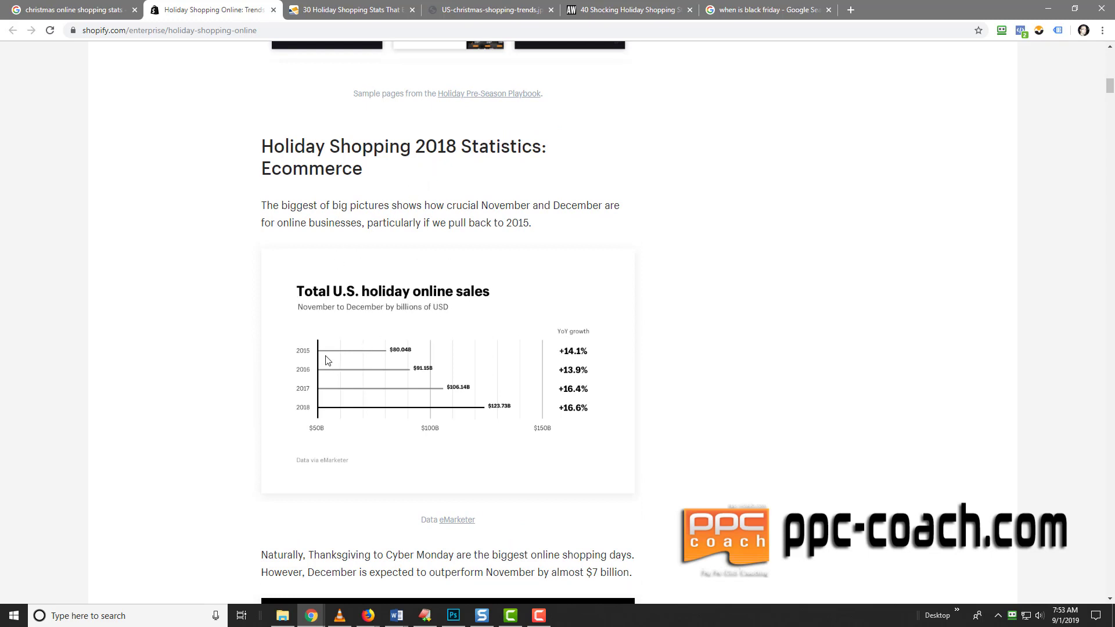
pyautogui.moveTo(468, 421)
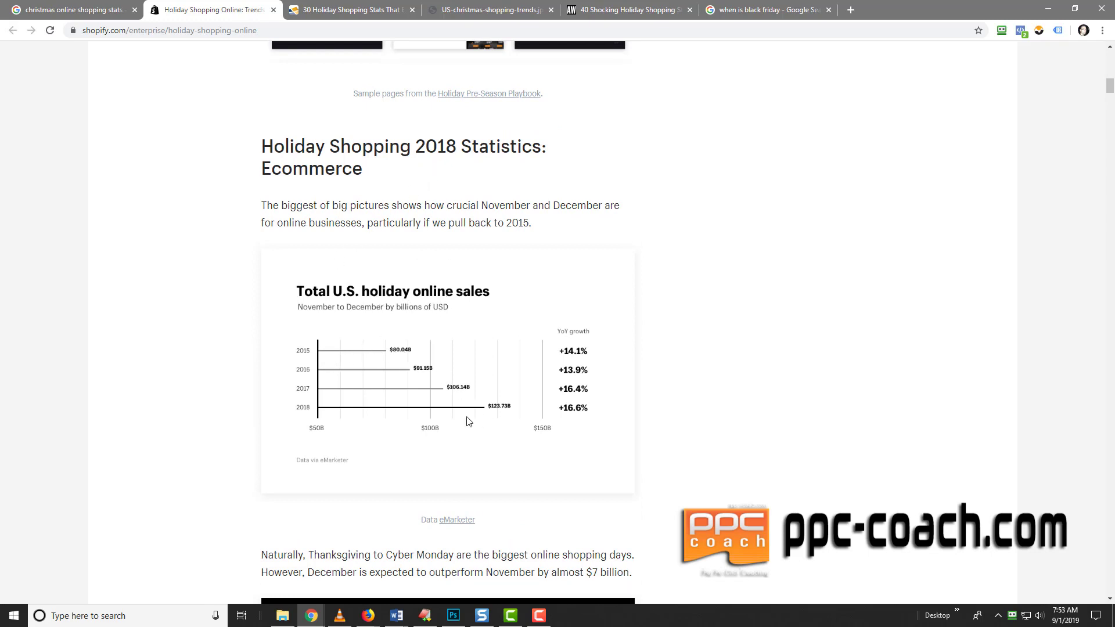
pyautogui.moveTo(502, 414)
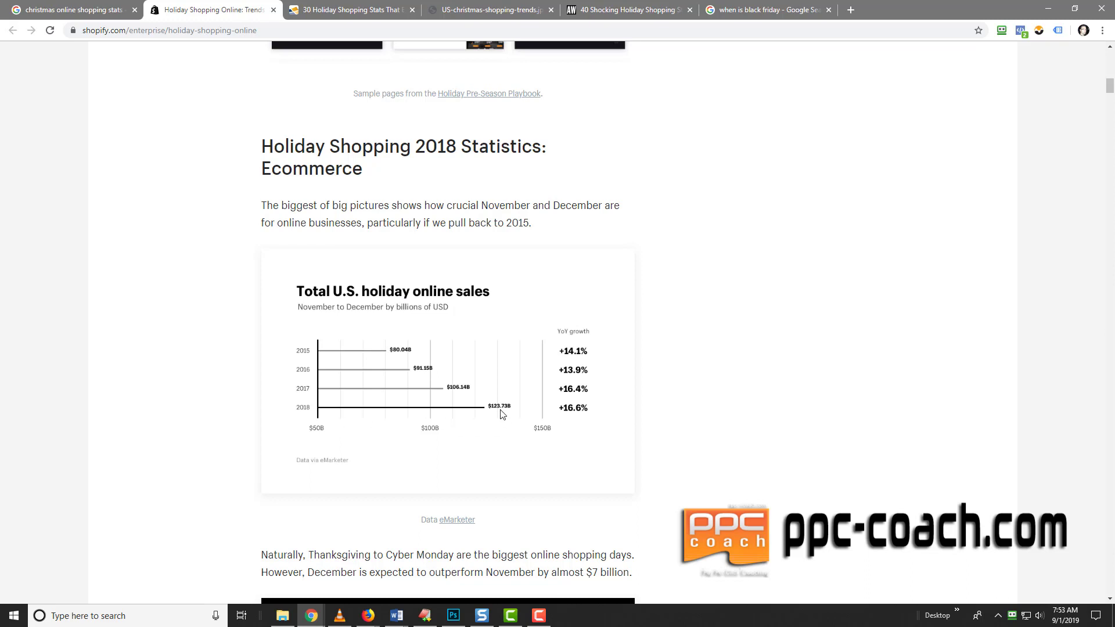
pyautogui.moveTo(228, 391)
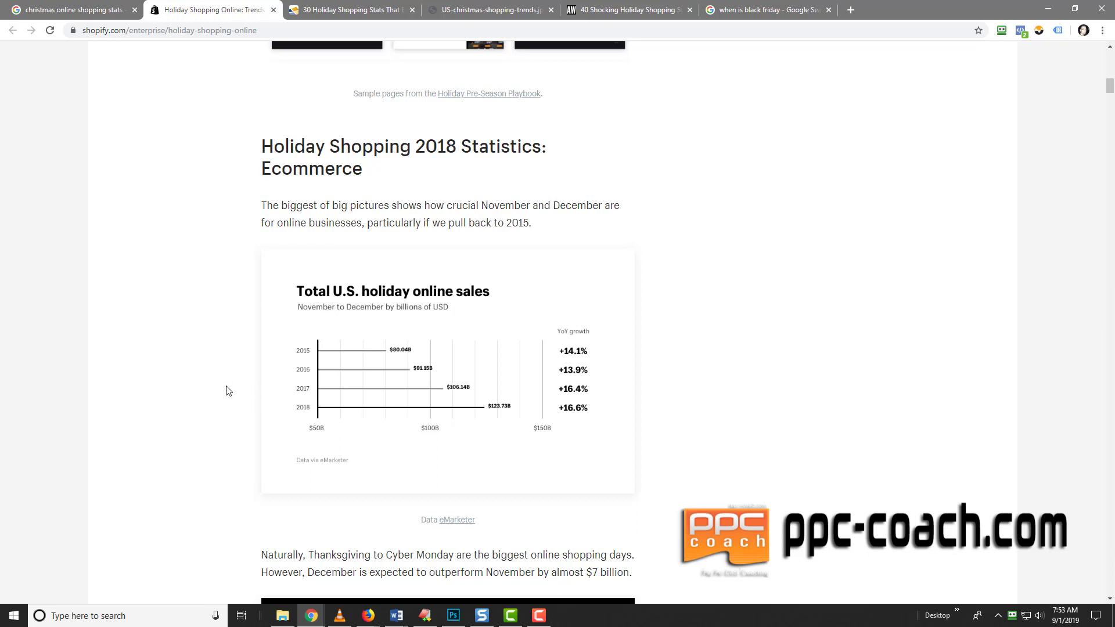
pyautogui.moveTo(595, 406)
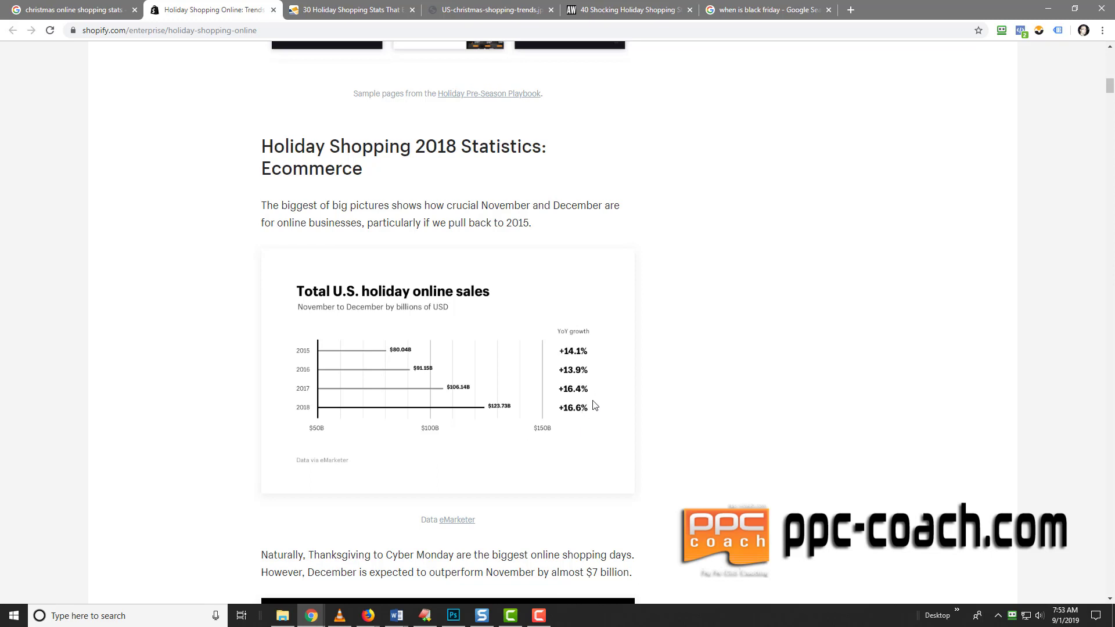
pyautogui.moveTo(575, 415)
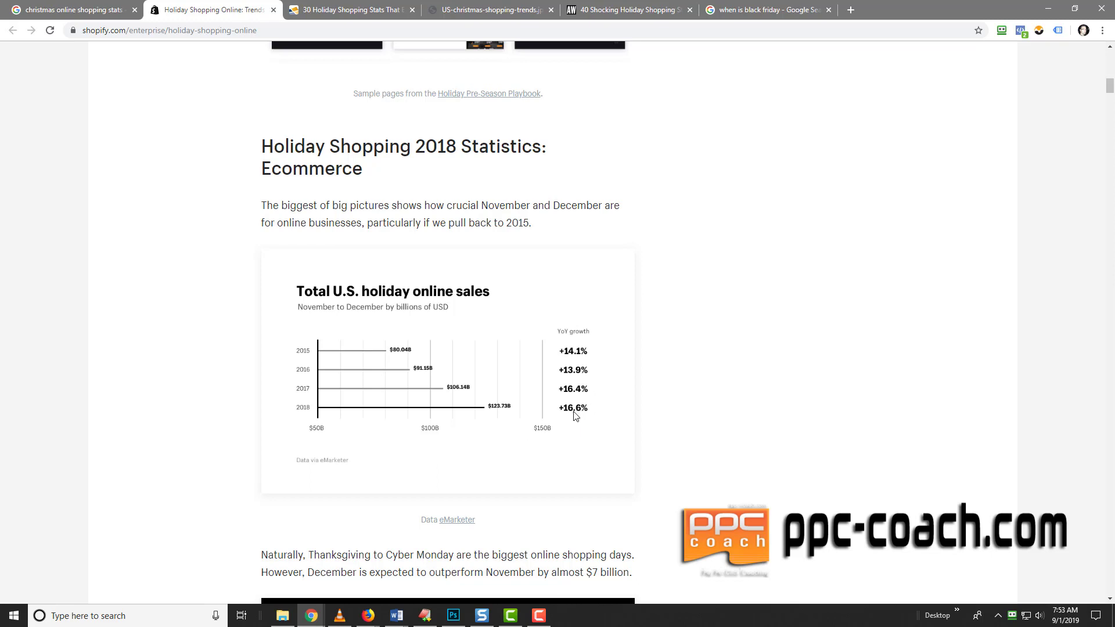
pyautogui.moveTo(585, 432)
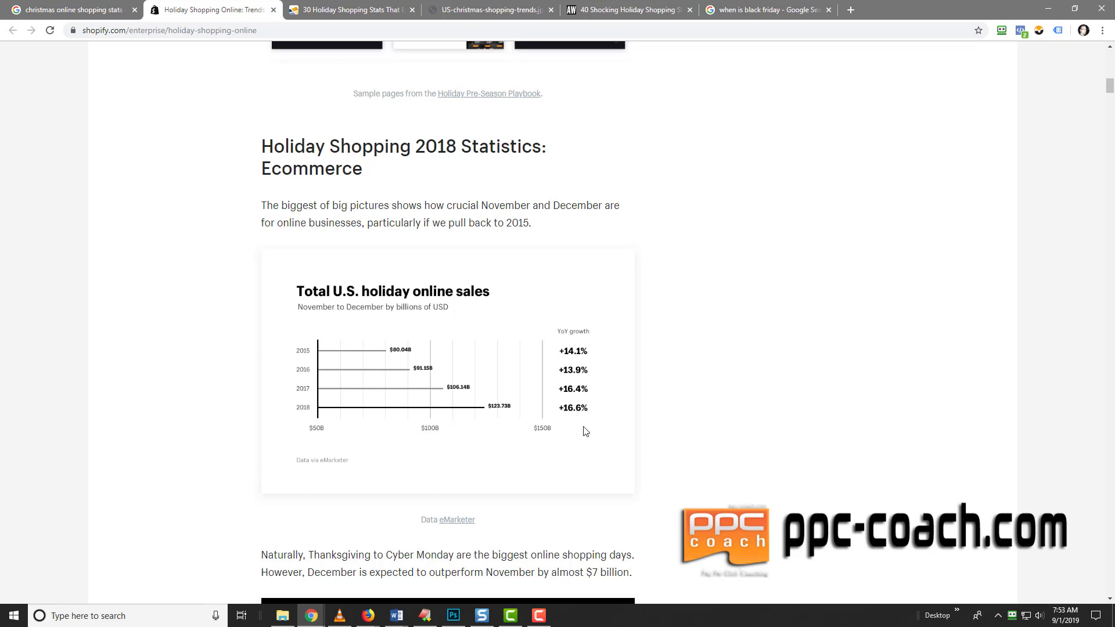
pyautogui.moveTo(499, 418)
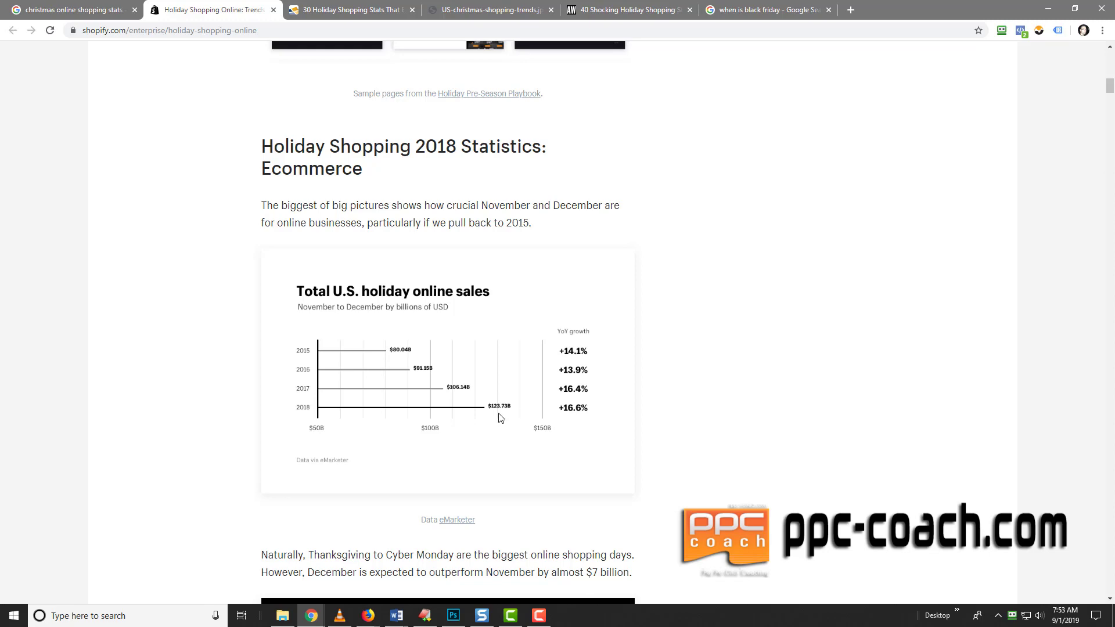
pyautogui.scroll(-3)
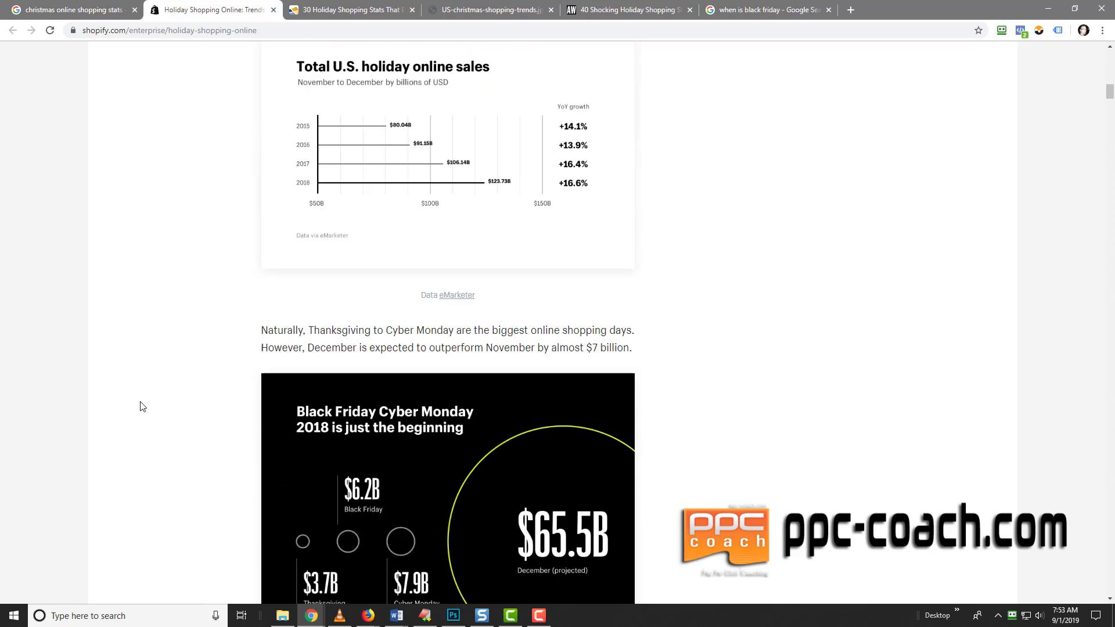
pyautogui.scroll(-3)
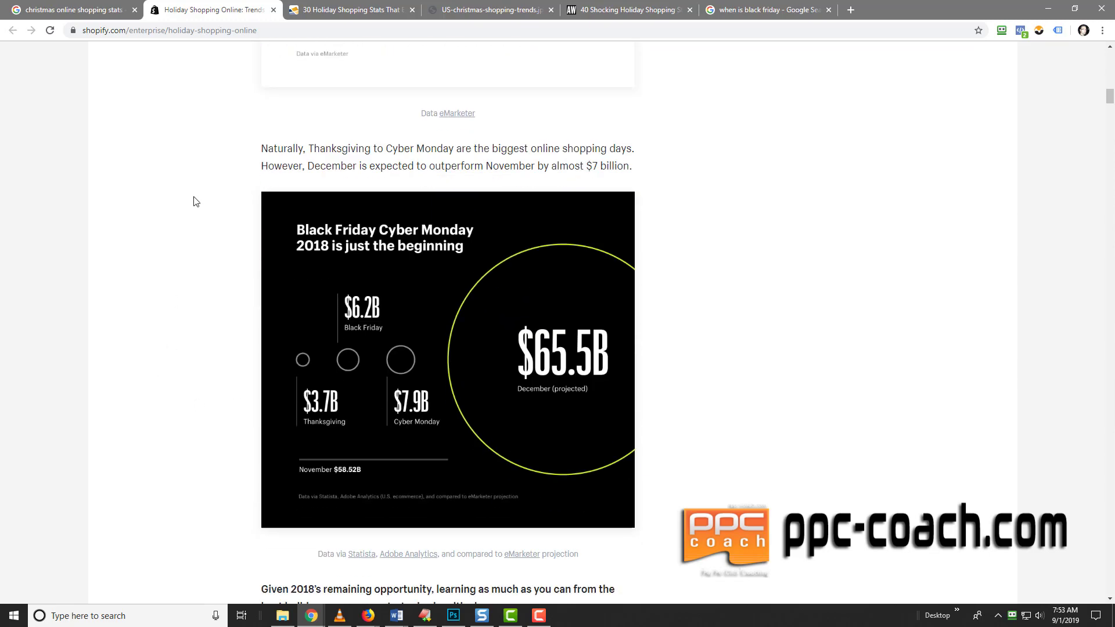
pyautogui.moveTo(215, 162)
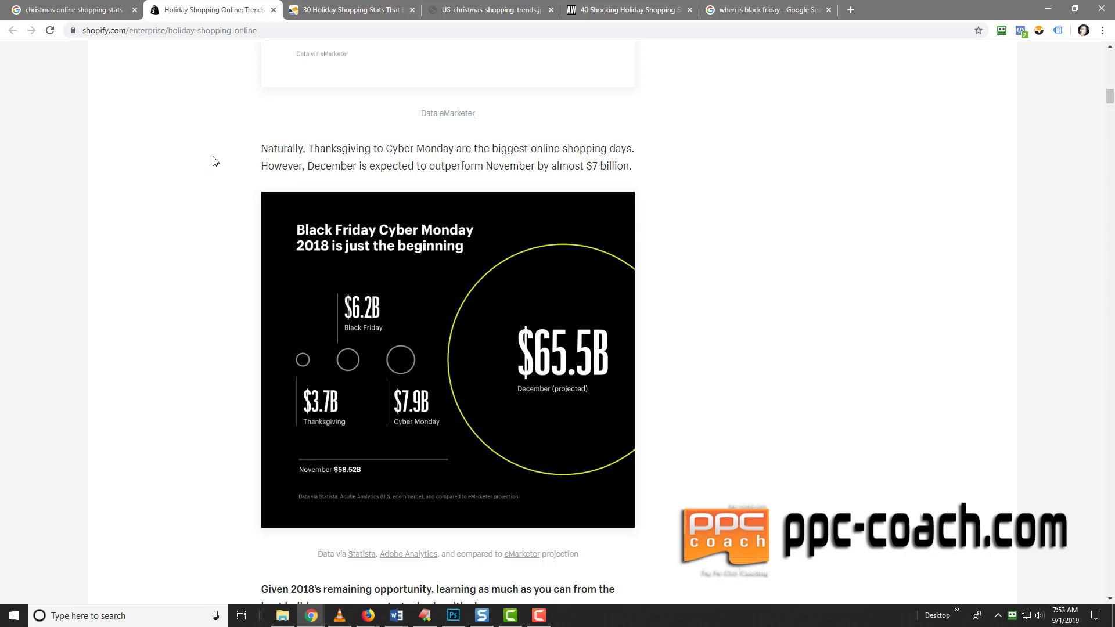
pyautogui.moveTo(542, 159)
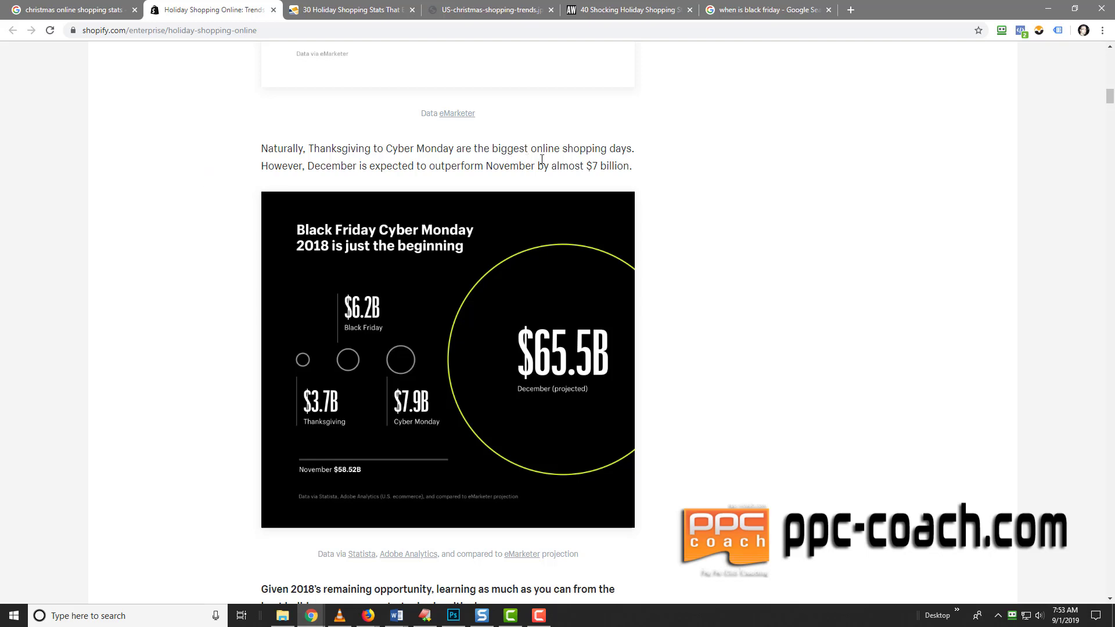
pyautogui.moveTo(507, 148)
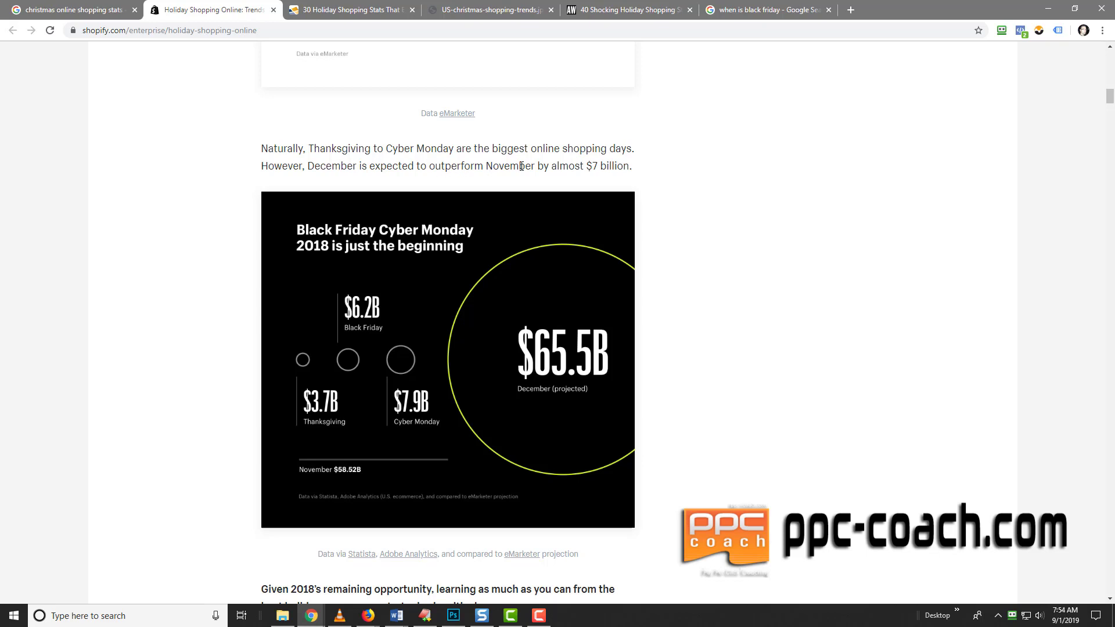
pyautogui.moveTo(514, 263)
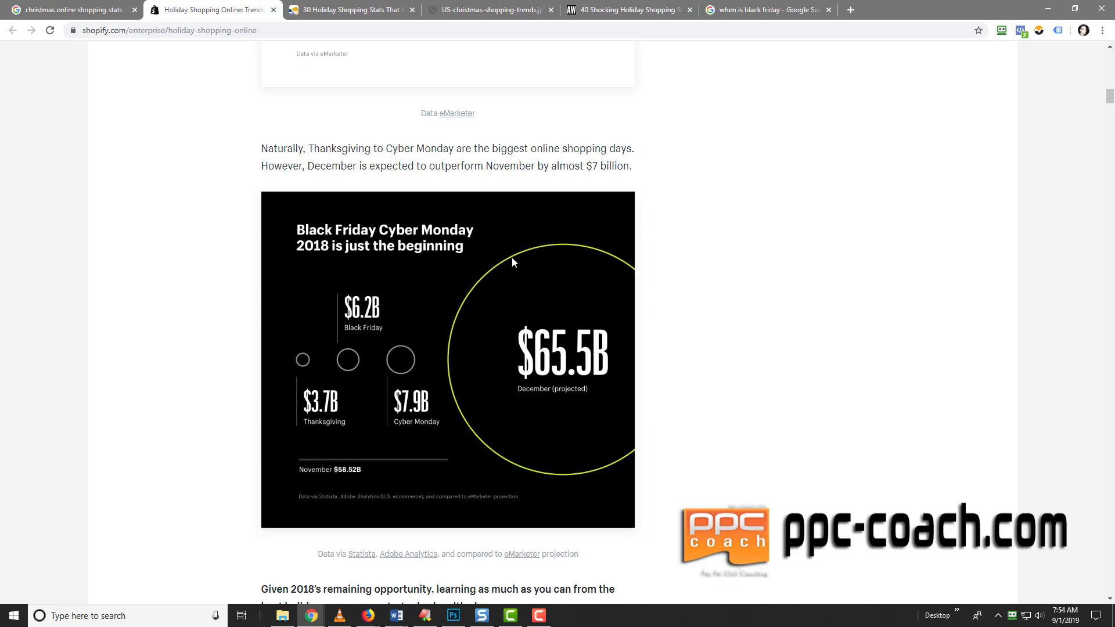
pyautogui.moveTo(346, 263)
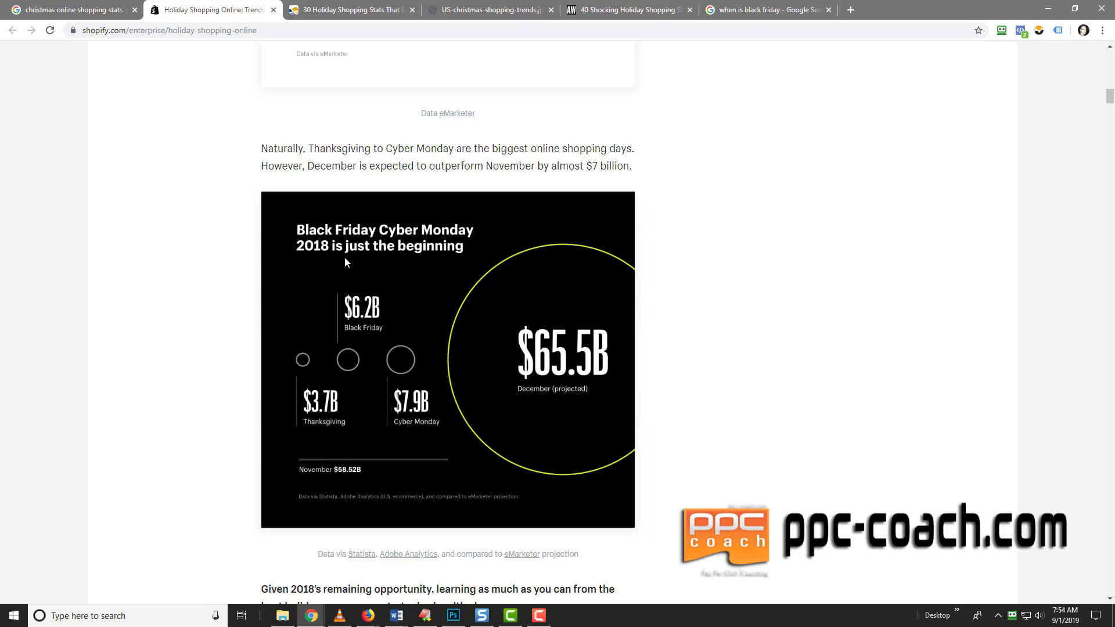
pyautogui.moveTo(336, 256)
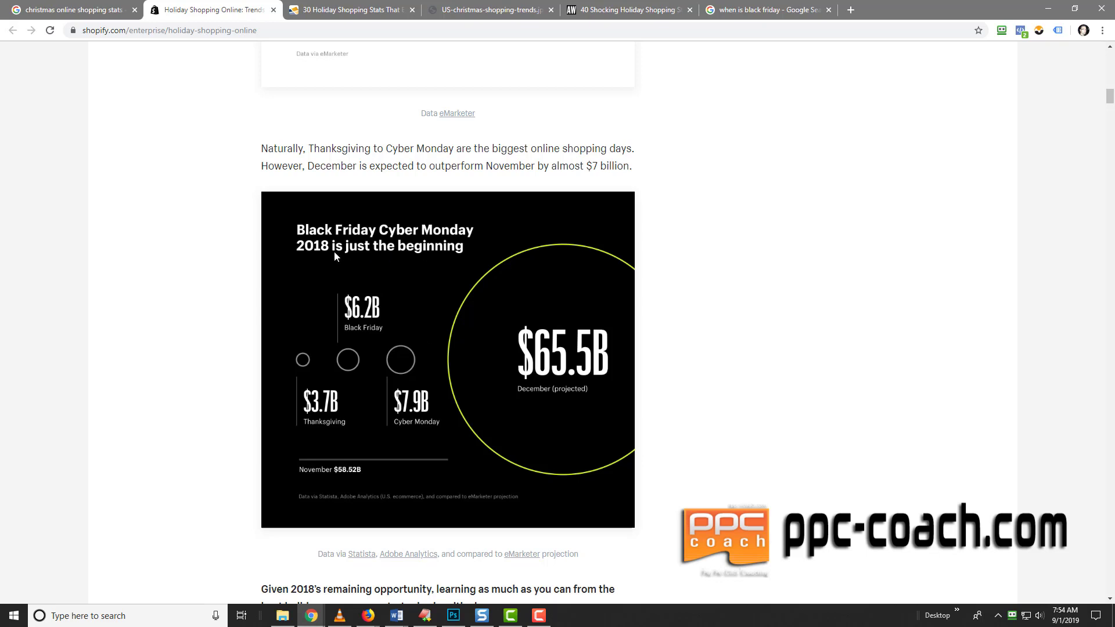
pyautogui.moveTo(368, 332)
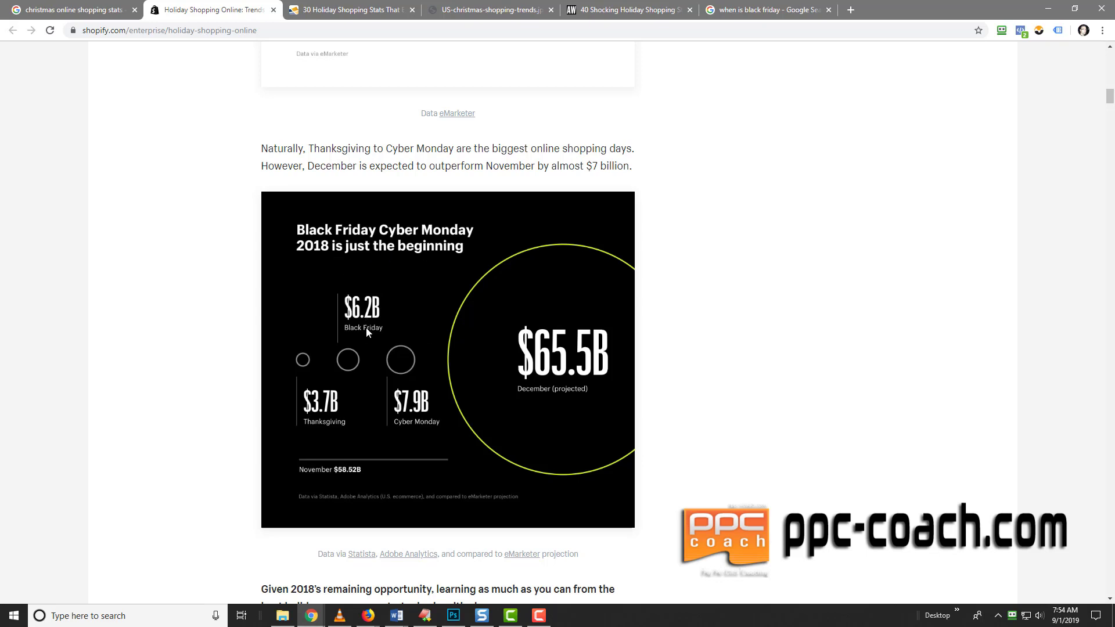
pyautogui.moveTo(420, 181)
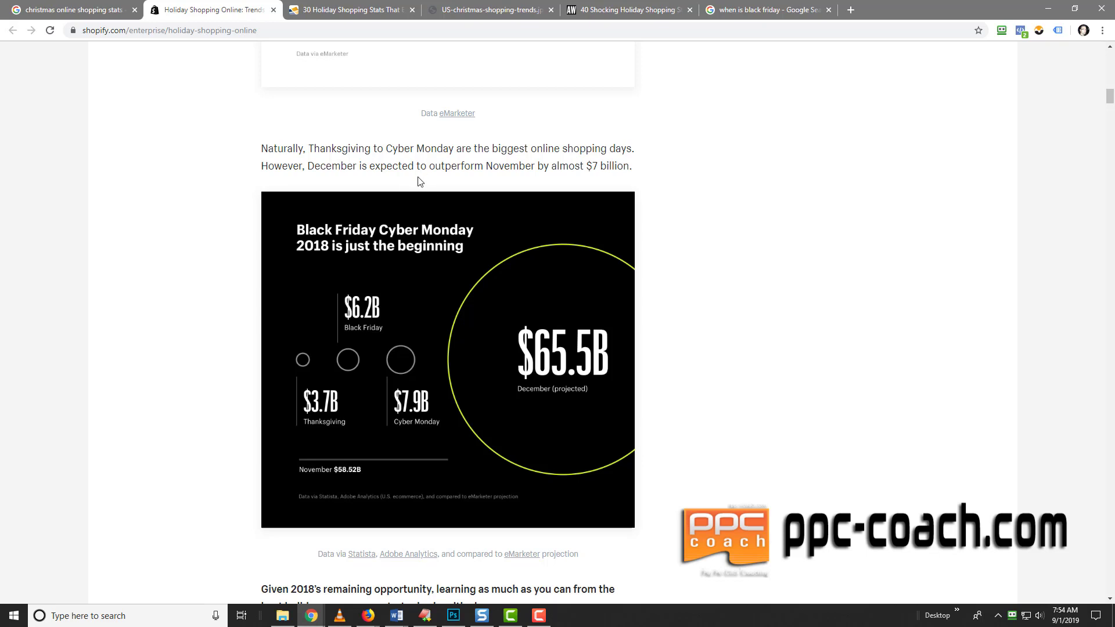
pyautogui.moveTo(296, 317)
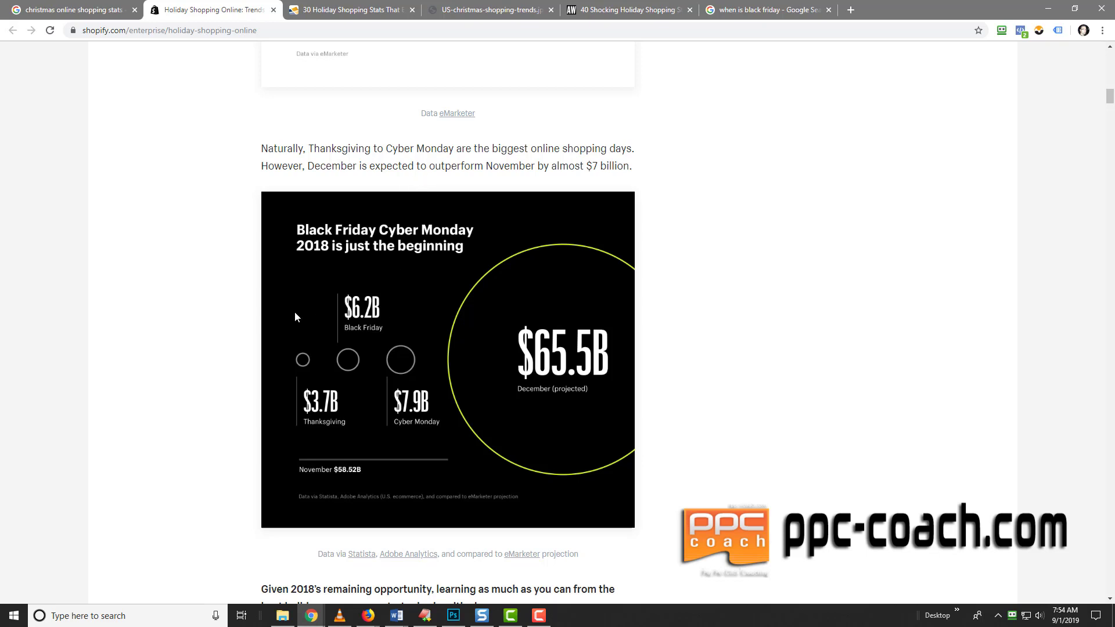
pyautogui.moveTo(300, 349)
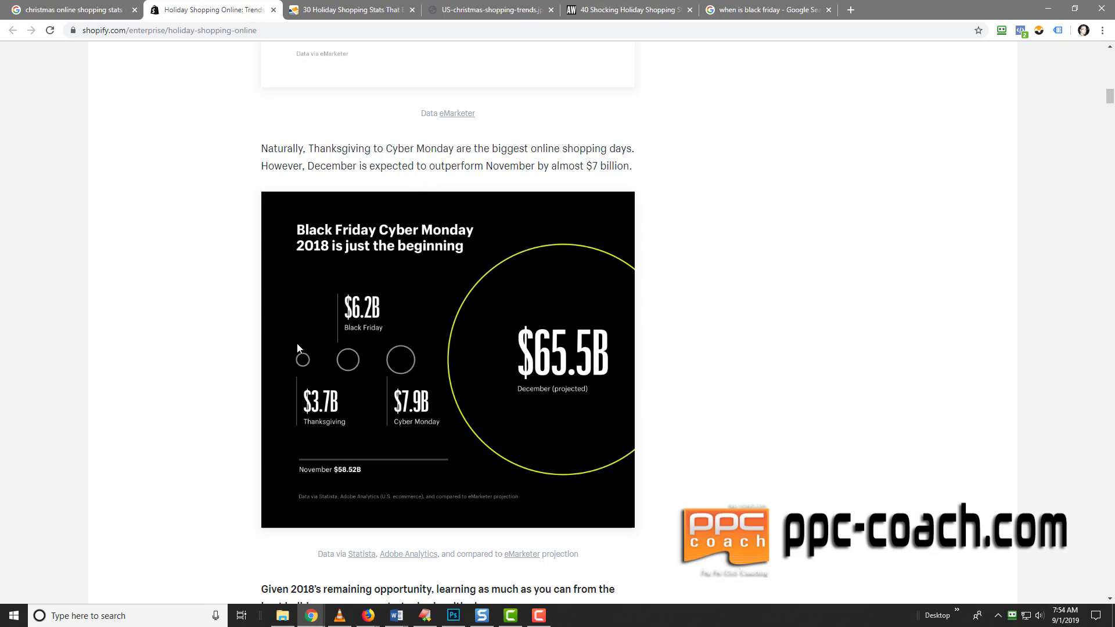
pyautogui.moveTo(420, 420)
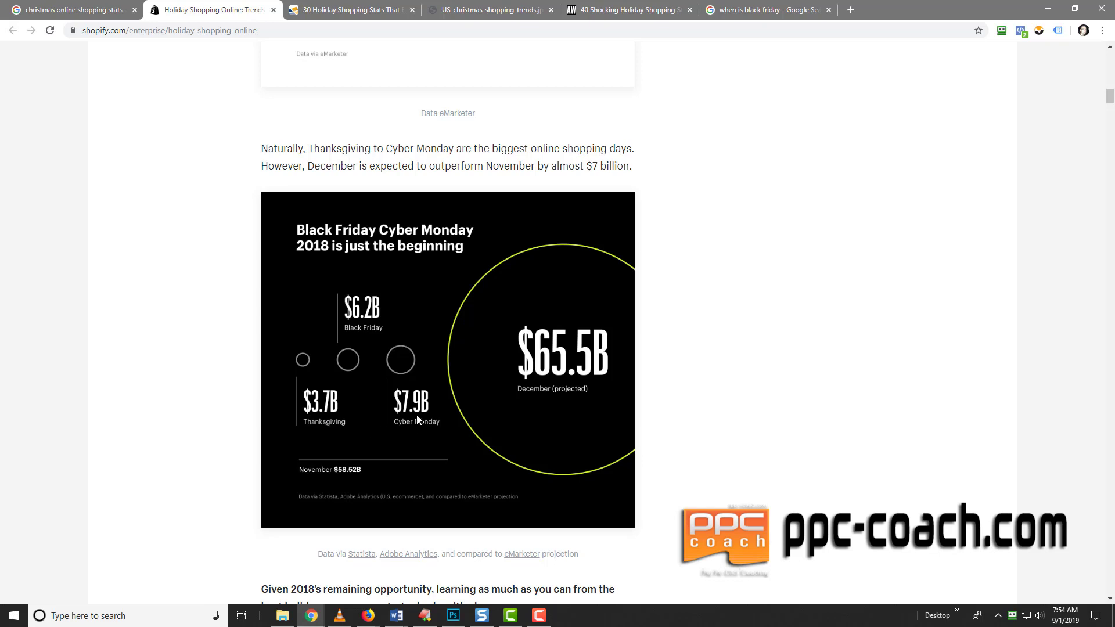
pyautogui.moveTo(416, 436)
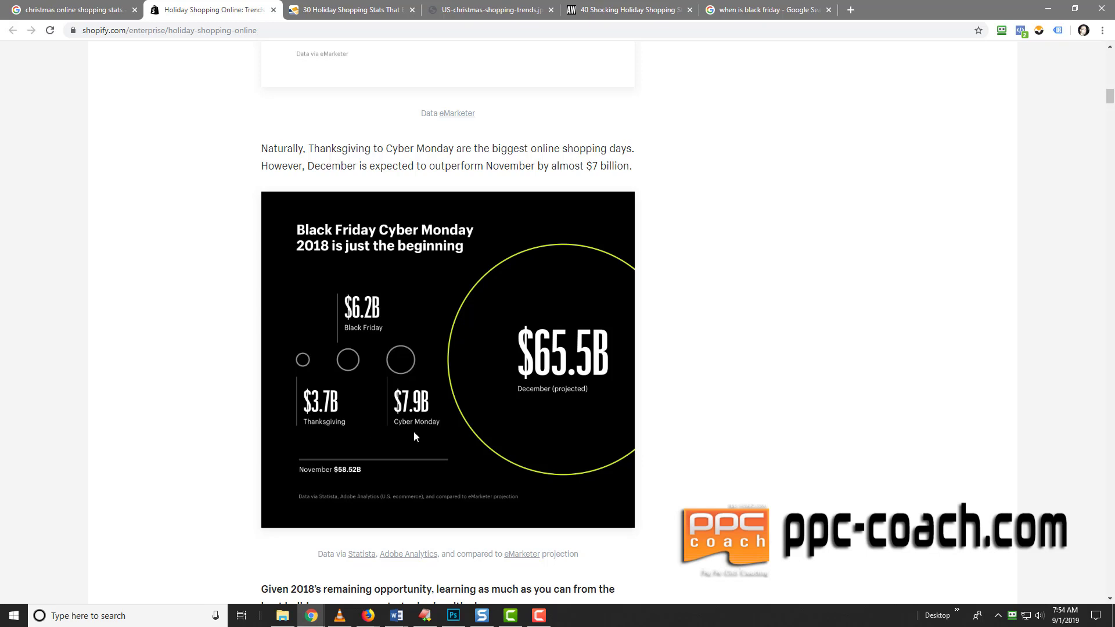
pyautogui.moveTo(530, 382)
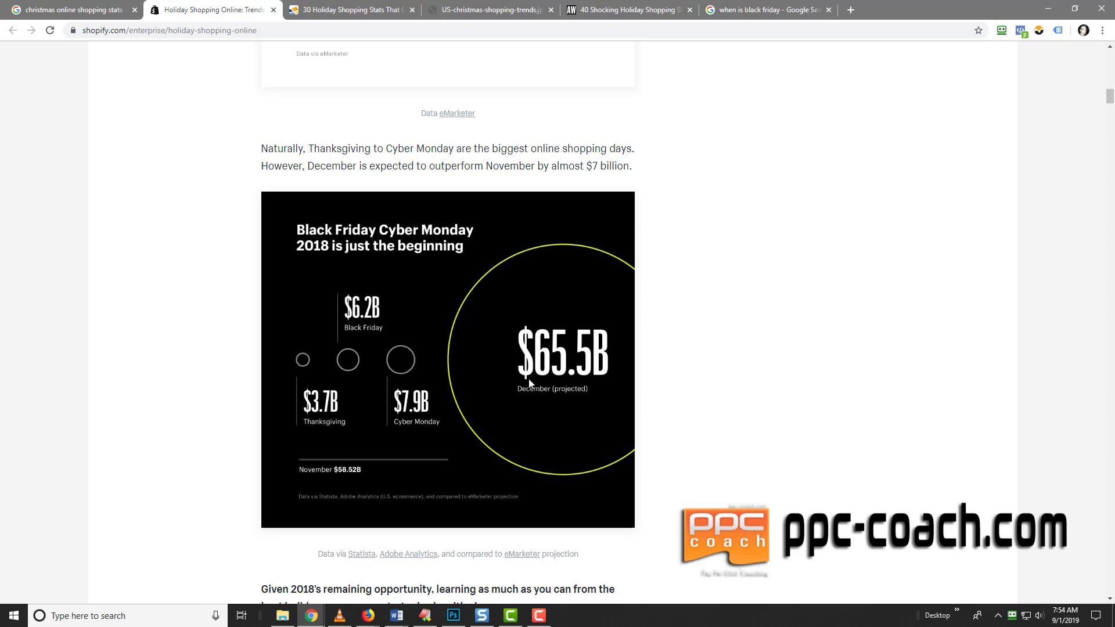
pyautogui.moveTo(562, 397)
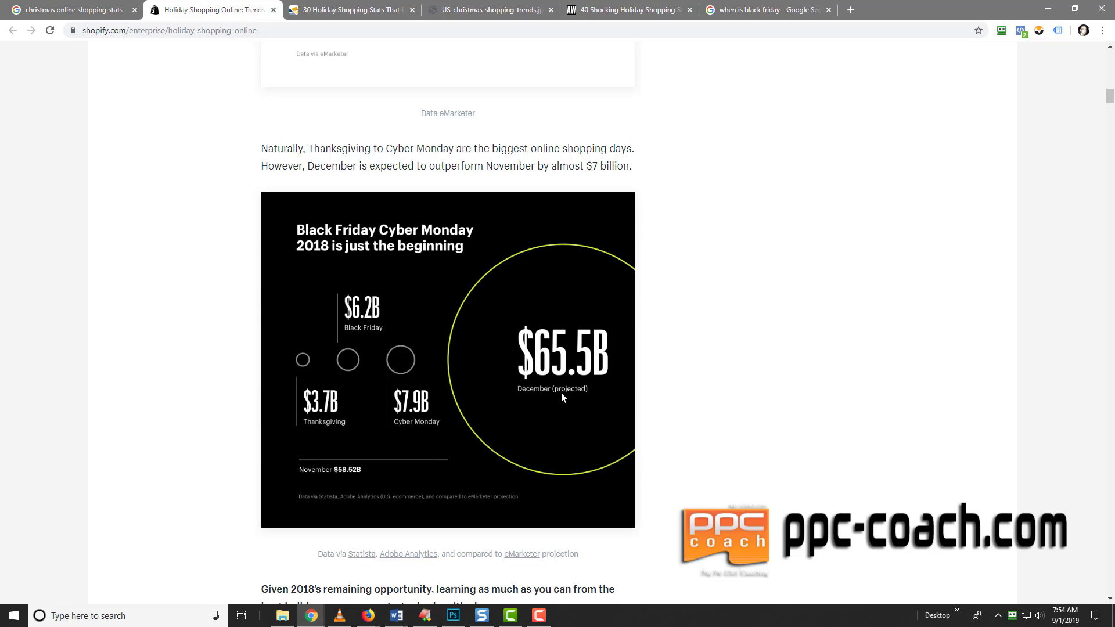
pyautogui.moveTo(171, 387)
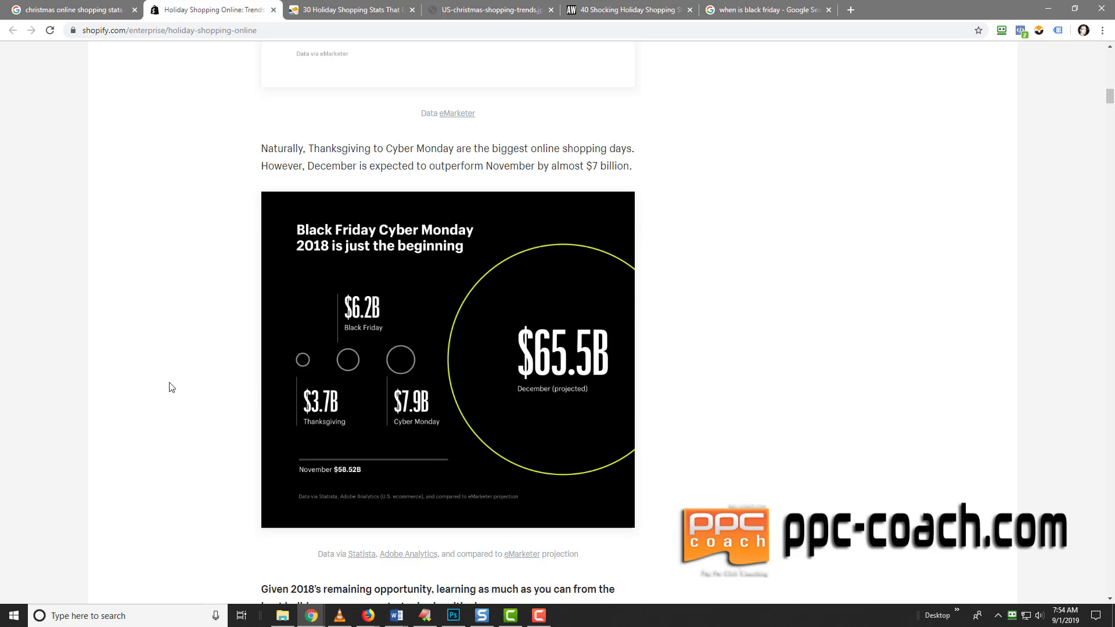
# Scroll past the Adobe year-over-year bullets to Shopify's BFCM big picture and Black Friday 2018 graphics.
pyautogui.scroll(-3)
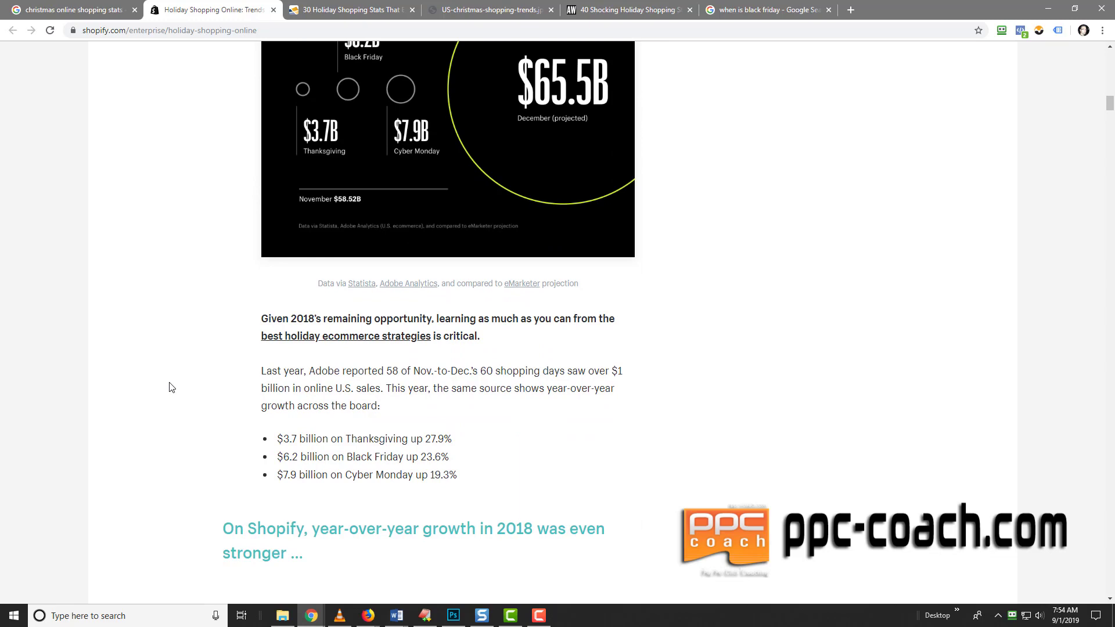
pyautogui.scroll(-3)
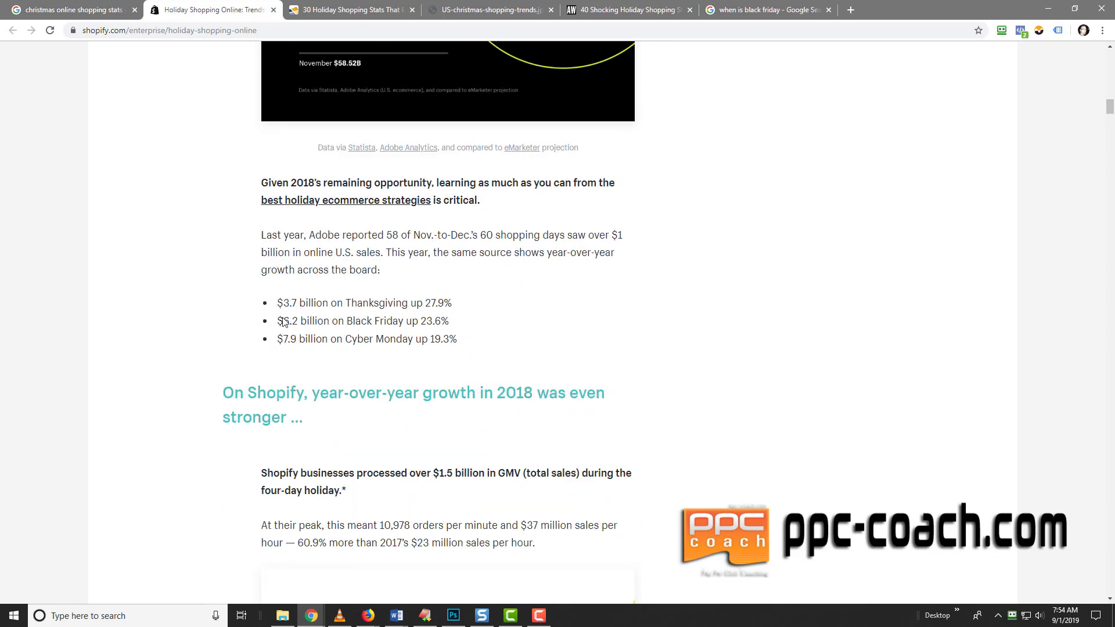
pyautogui.scroll(-3)
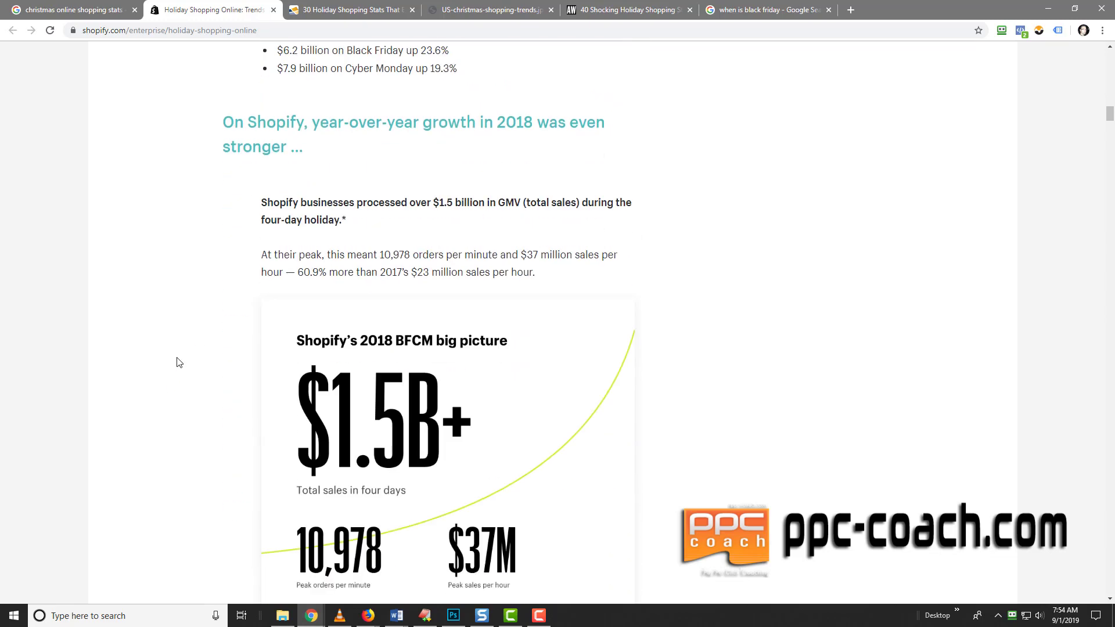
pyautogui.scroll(-3)
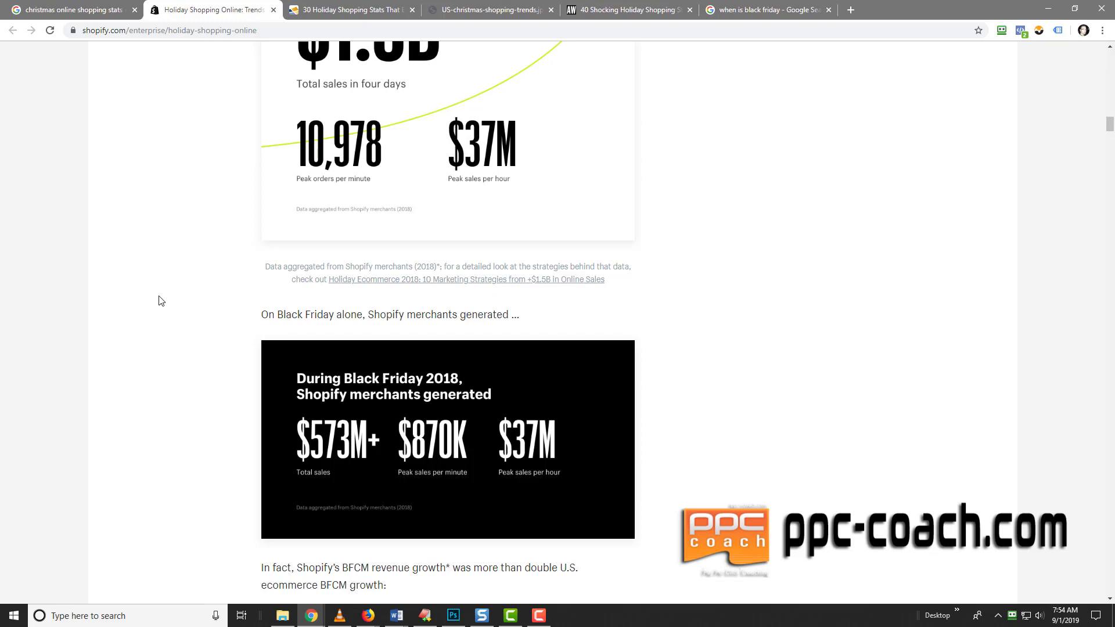
pyautogui.moveTo(258, 216)
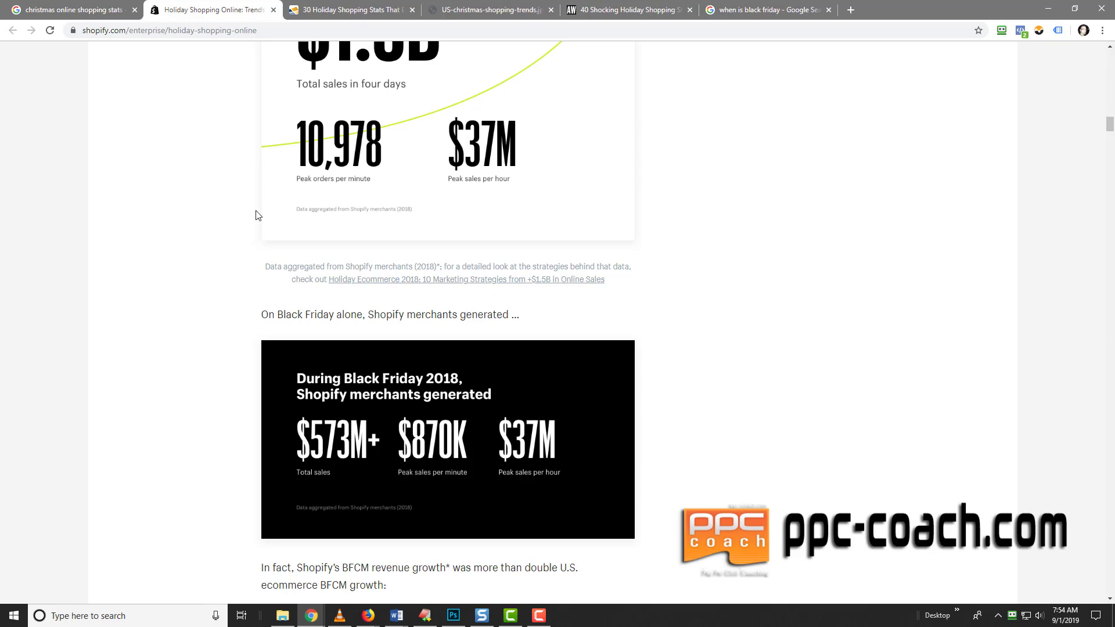
# Switch to the 30 Holiday Shopping Stats article and read its numbered stats down to items 17–27.
pyautogui.click(348, 10)
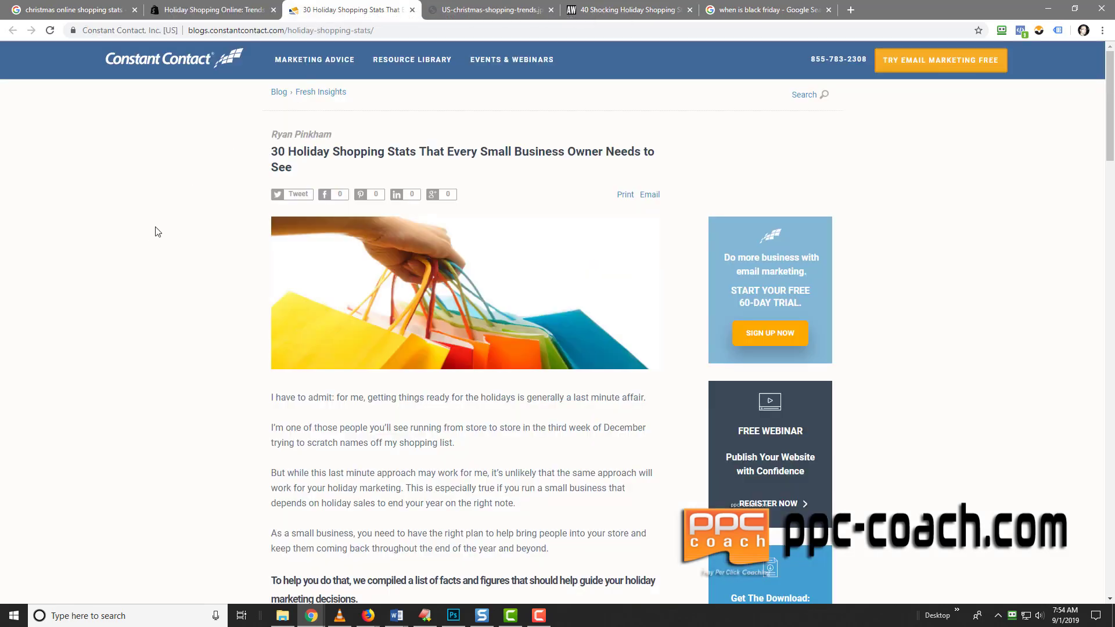
pyautogui.moveTo(144, 278)
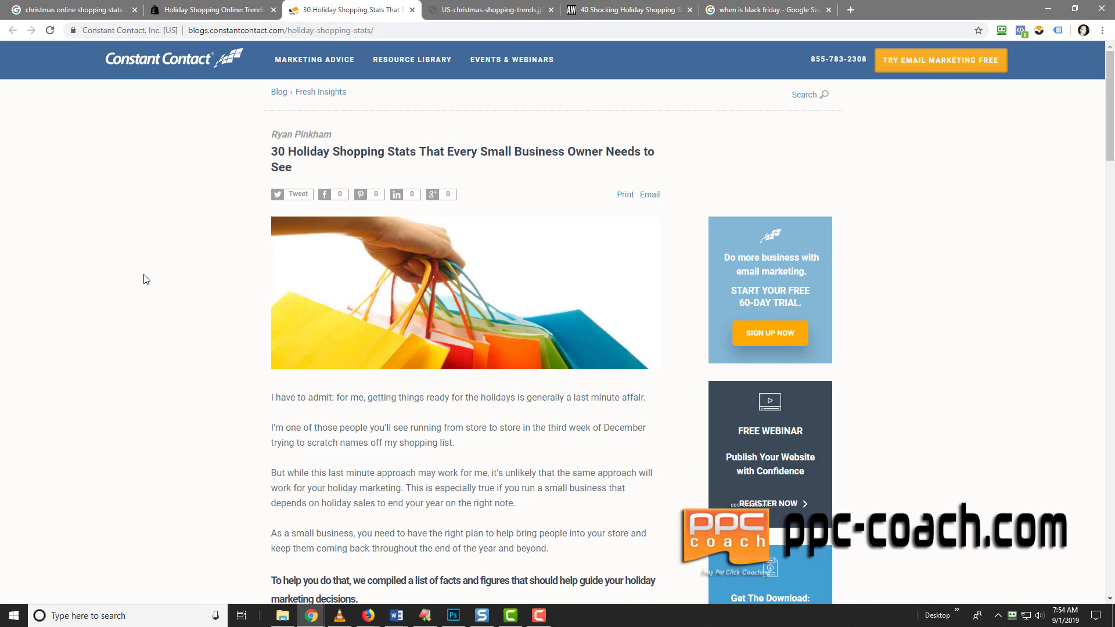
pyautogui.scroll(-3)
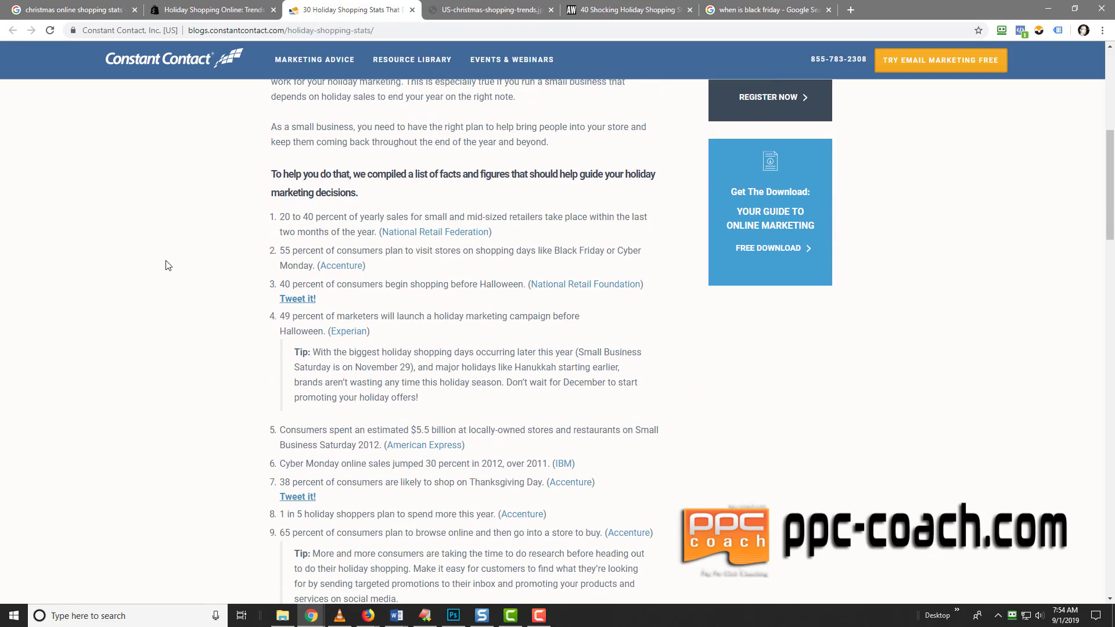
pyautogui.moveTo(255, 188)
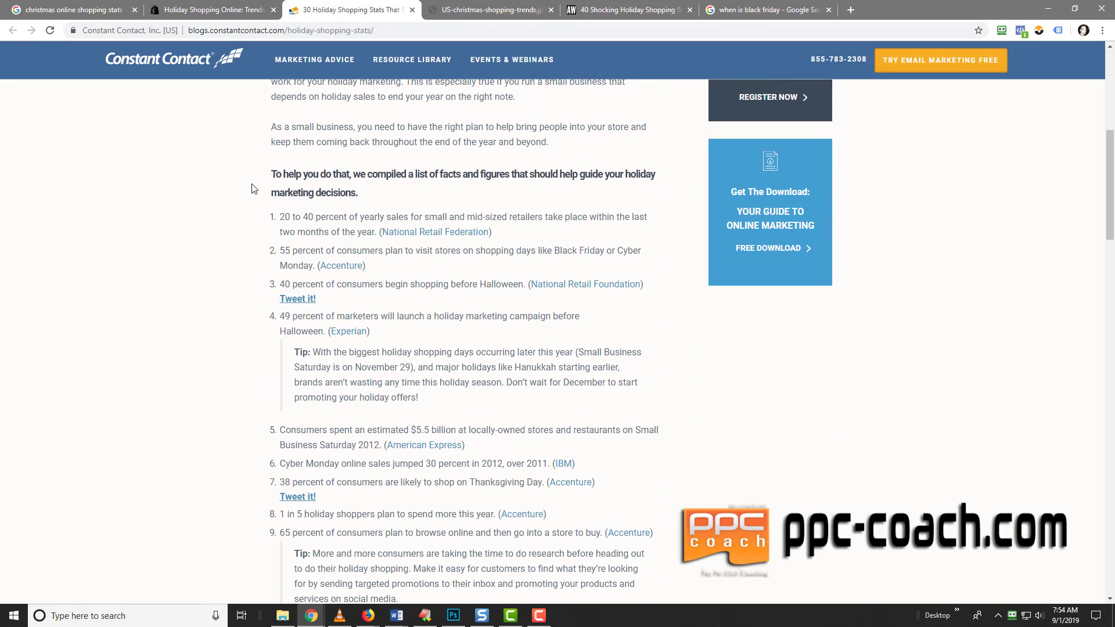
pyautogui.moveTo(432, 186)
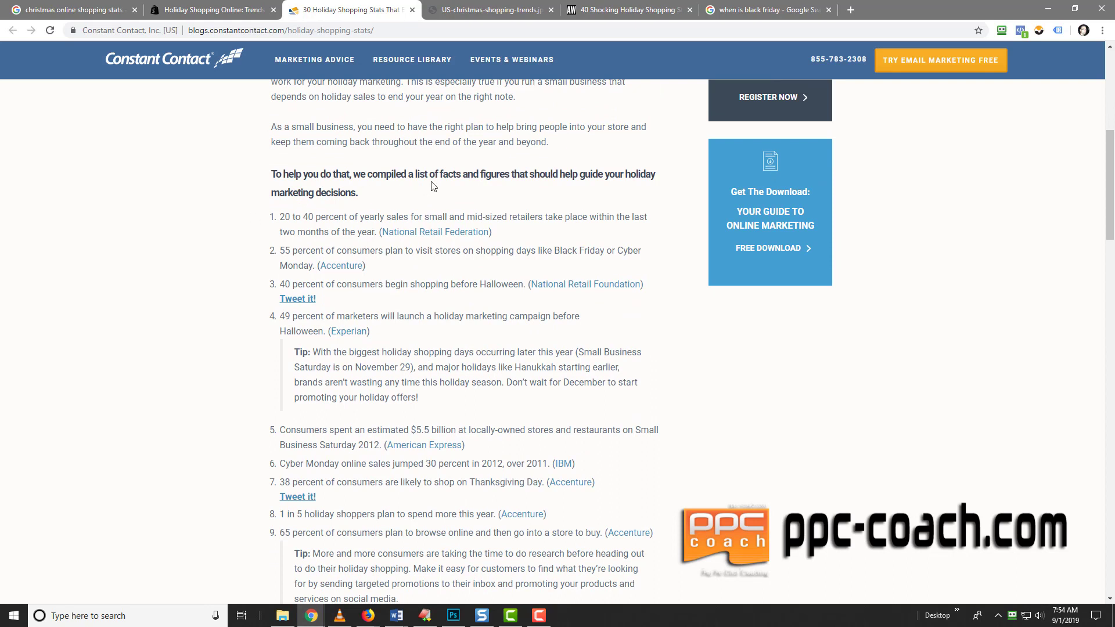
pyautogui.moveTo(477, 198)
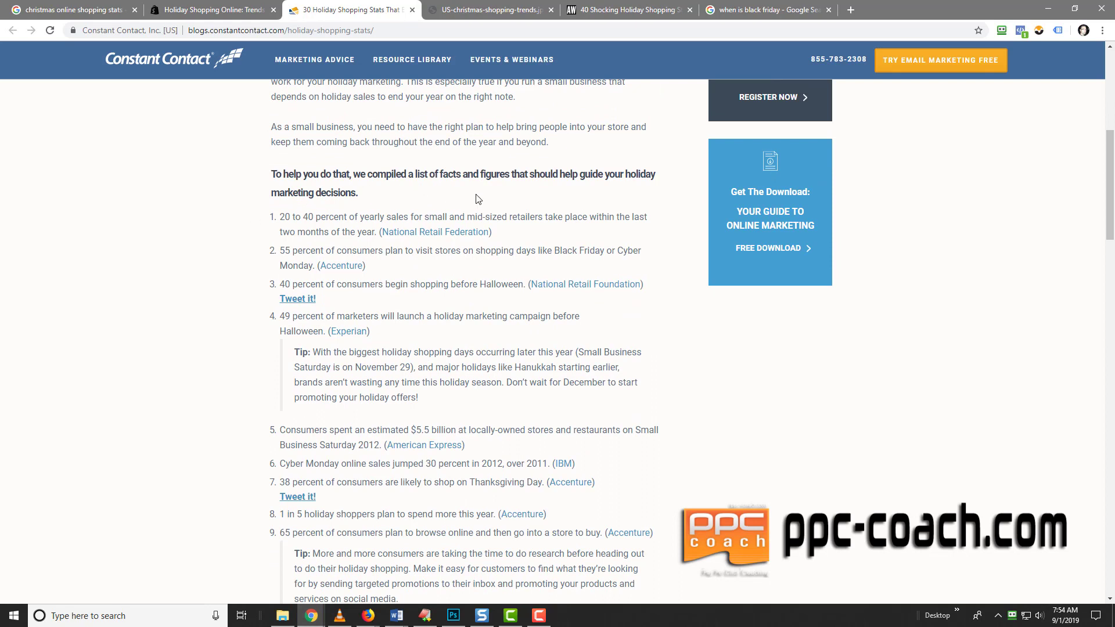
pyautogui.moveTo(576, 227)
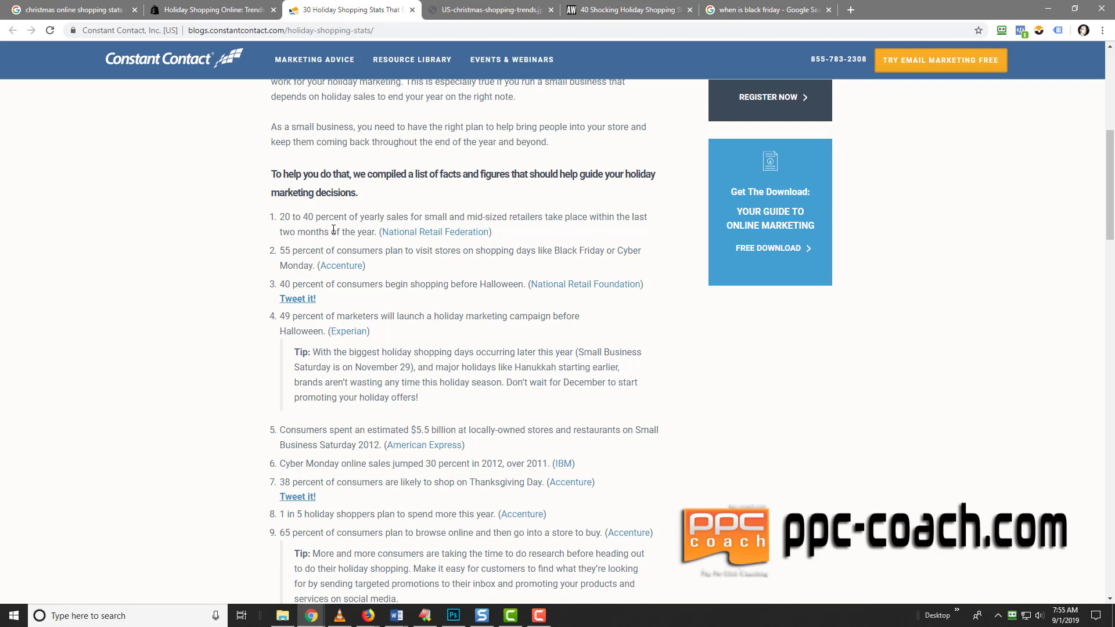
pyautogui.moveTo(230, 292)
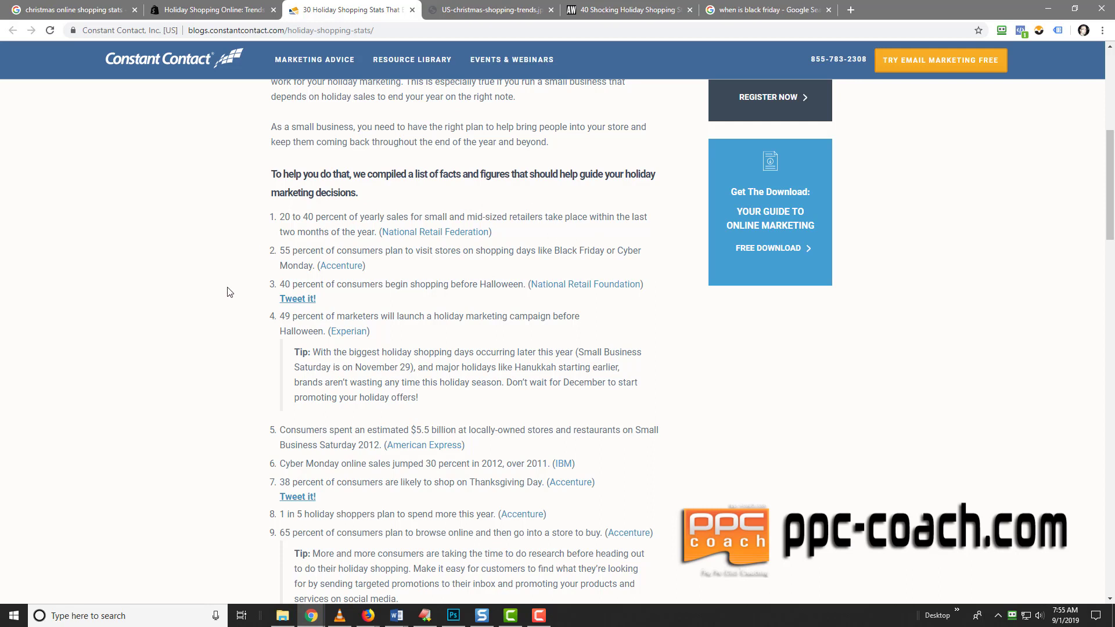
pyautogui.scroll(-3)
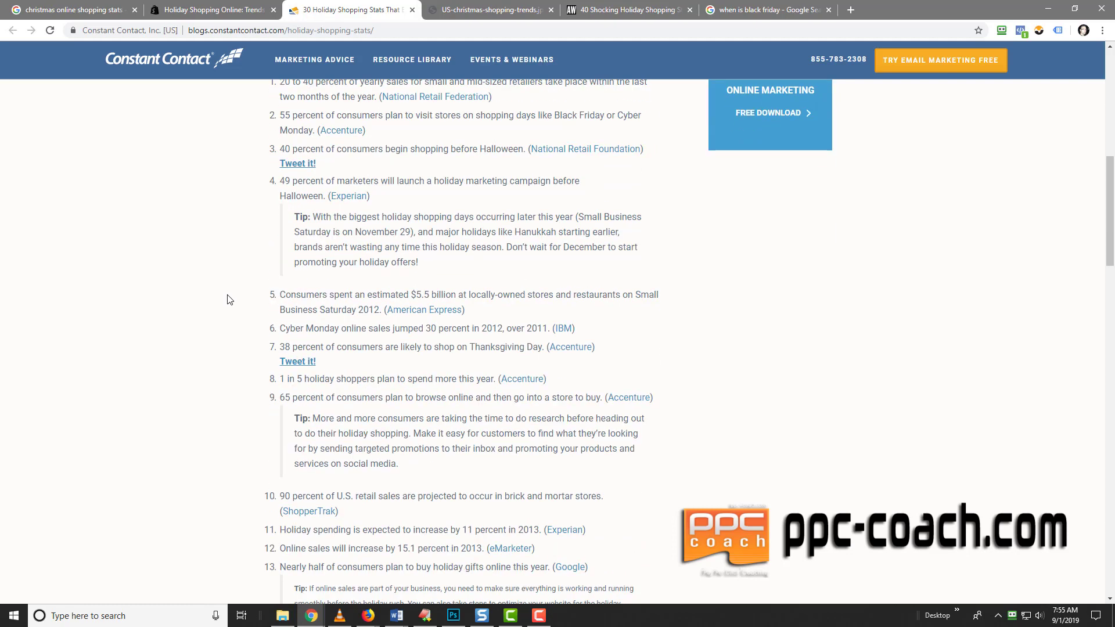
pyautogui.scroll(-3)
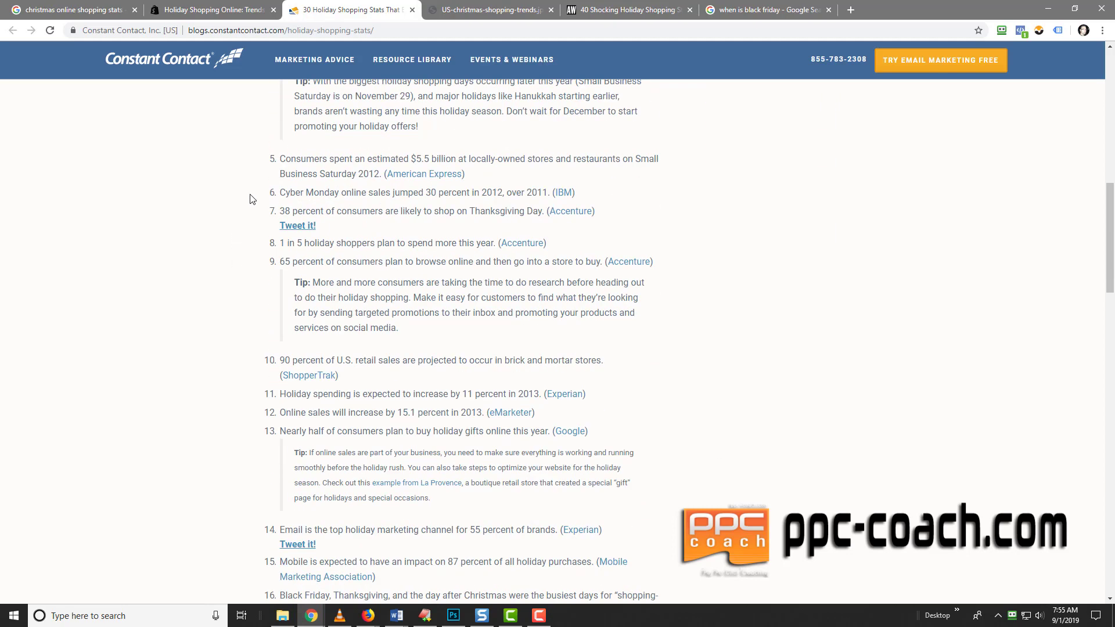
pyautogui.moveTo(446, 204)
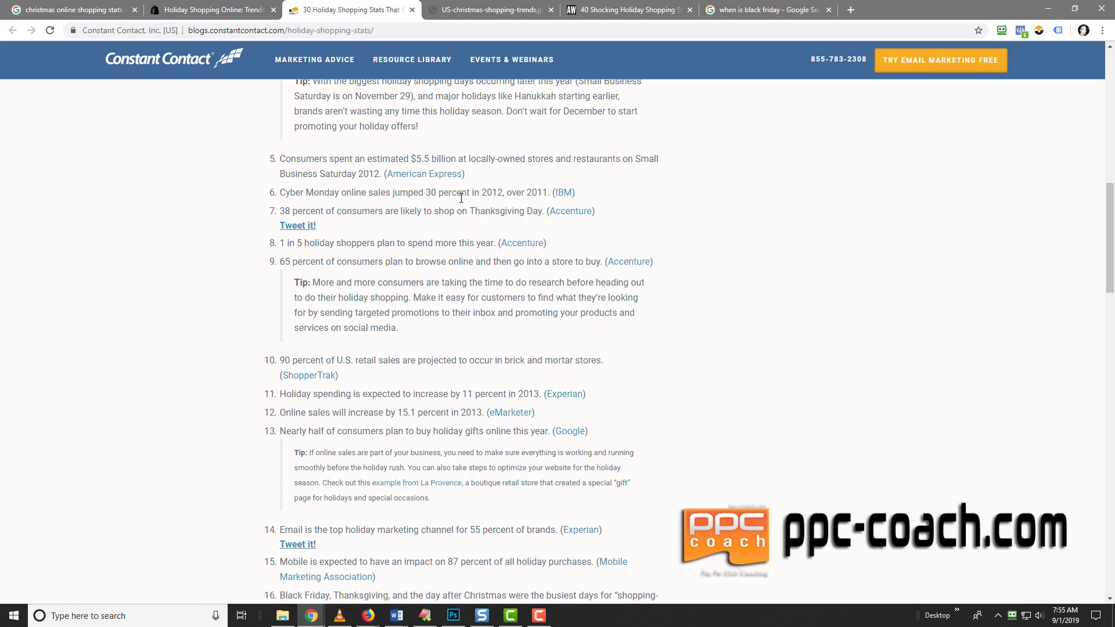
pyautogui.moveTo(236, 276)
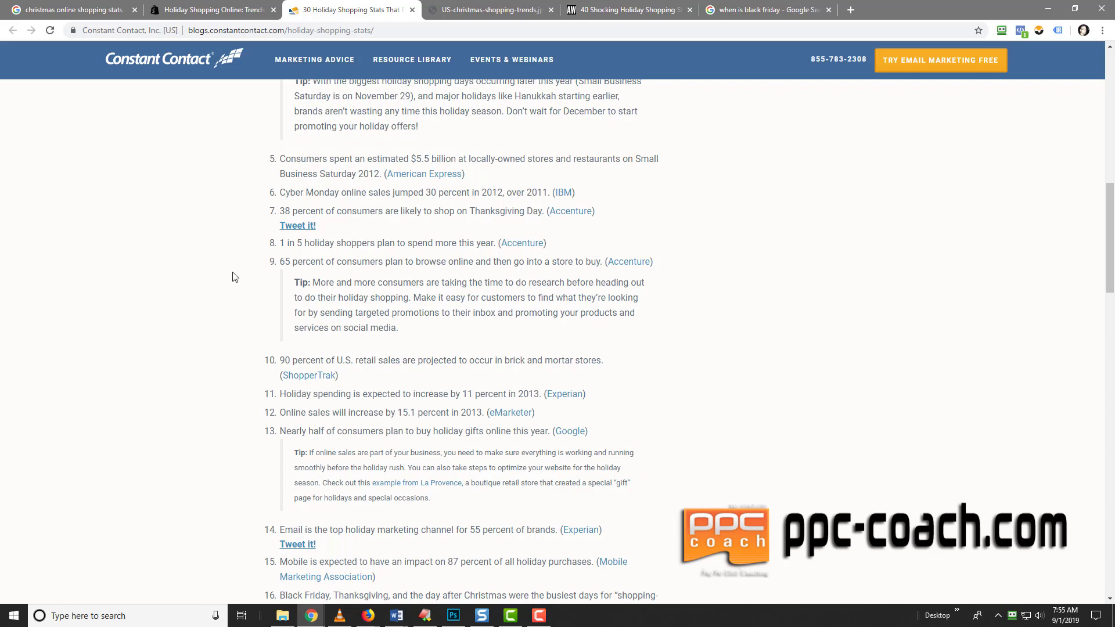
pyautogui.moveTo(474, 243)
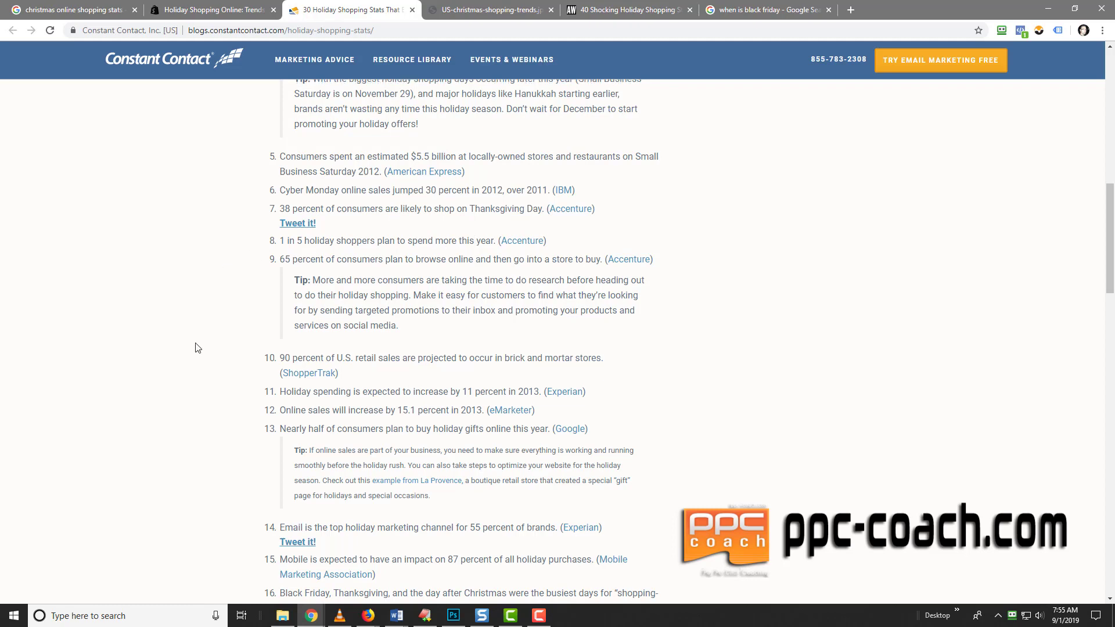
pyautogui.scroll(-3)
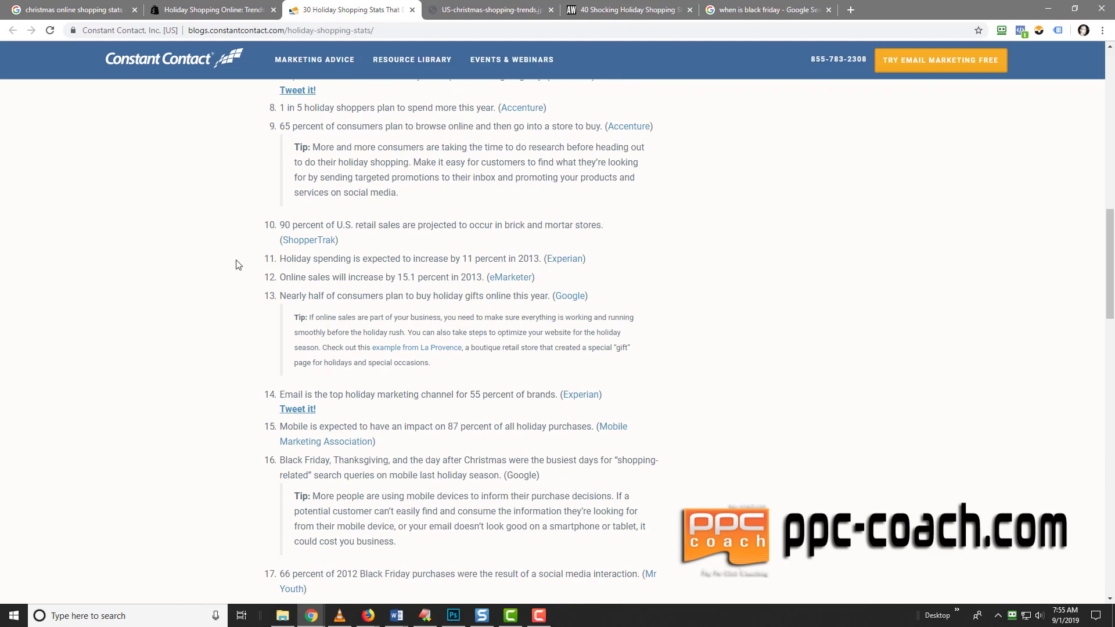
pyautogui.moveTo(238, 354)
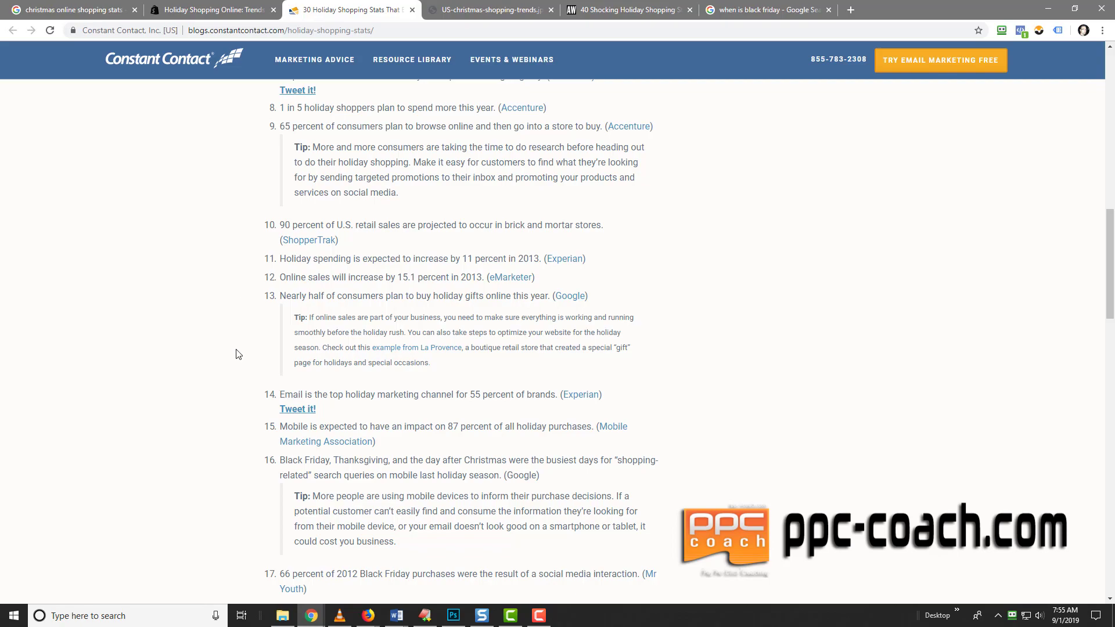
pyautogui.scroll(-3)
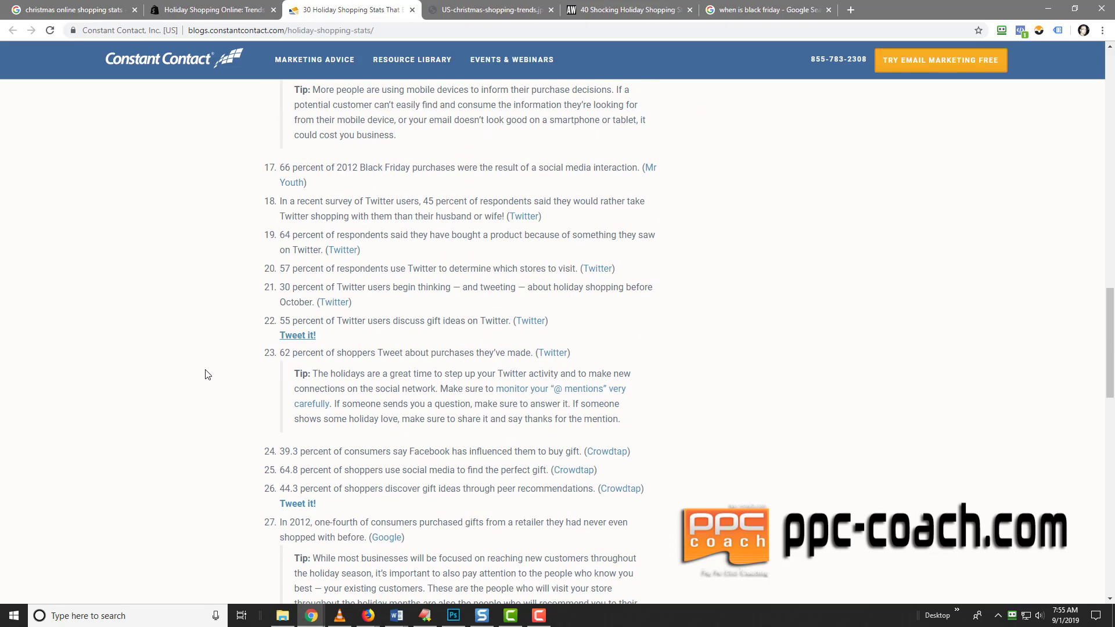
pyautogui.click(486, 9)
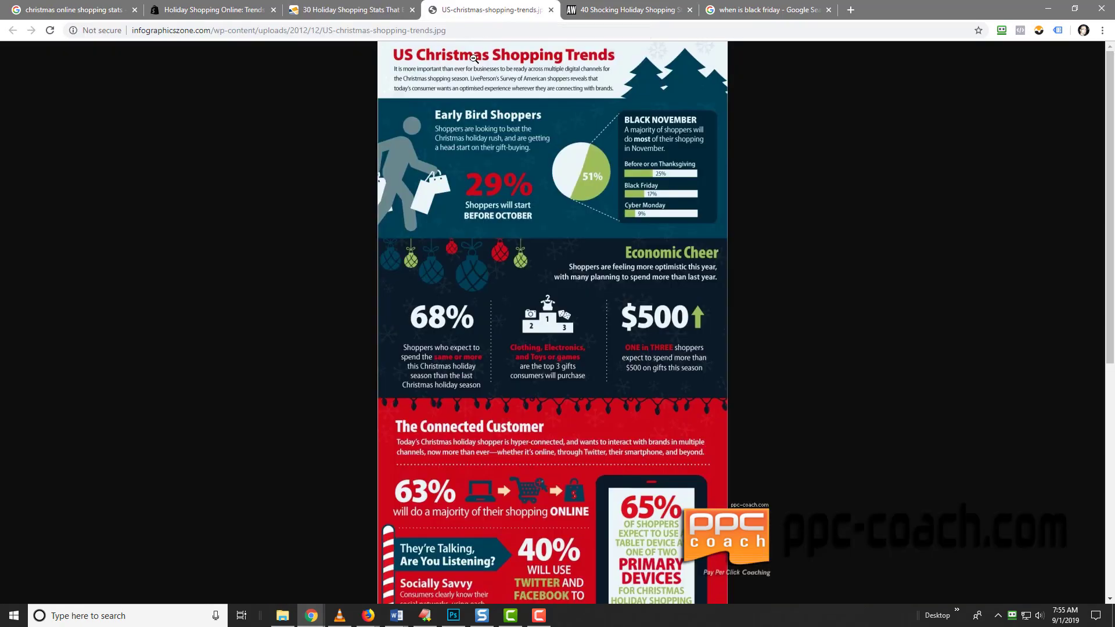
pyautogui.moveTo(555, 124)
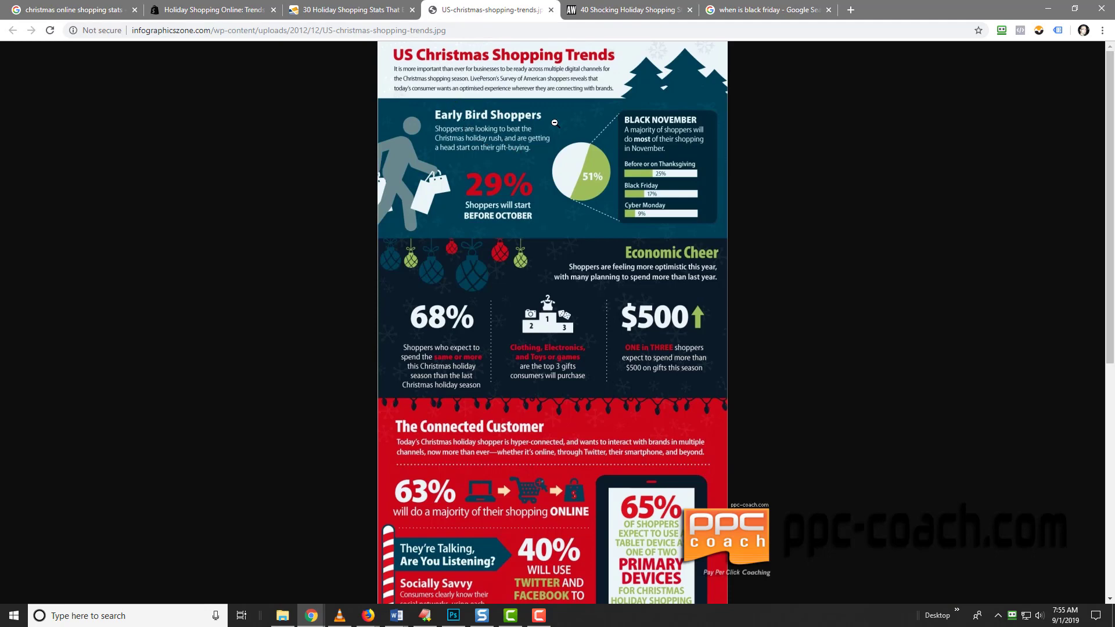
pyautogui.moveTo(502, 214)
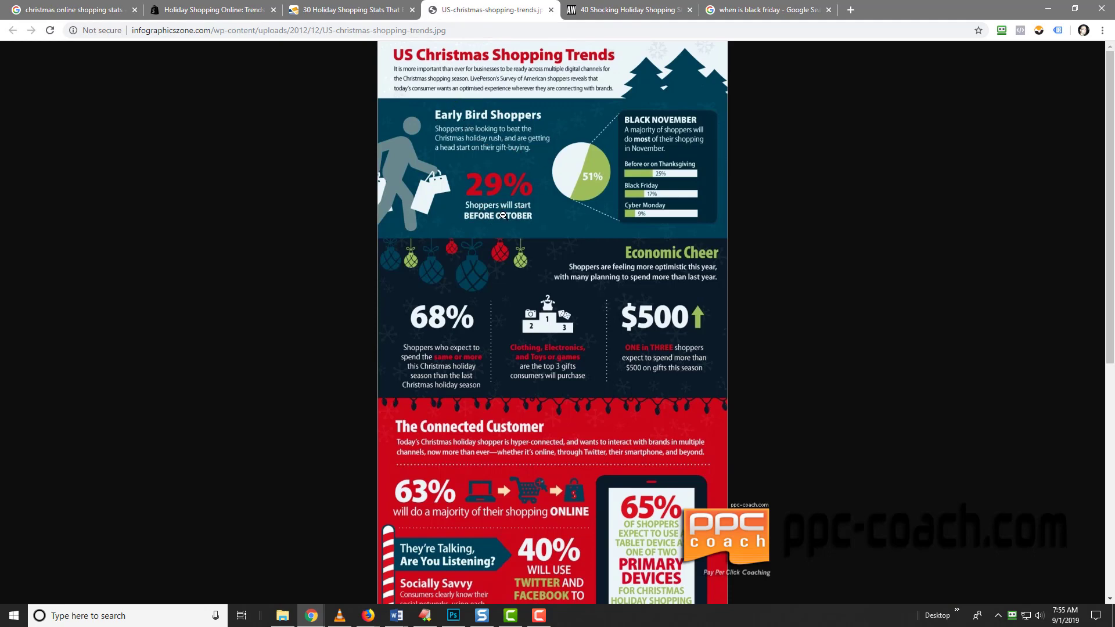
pyautogui.moveTo(502, 160)
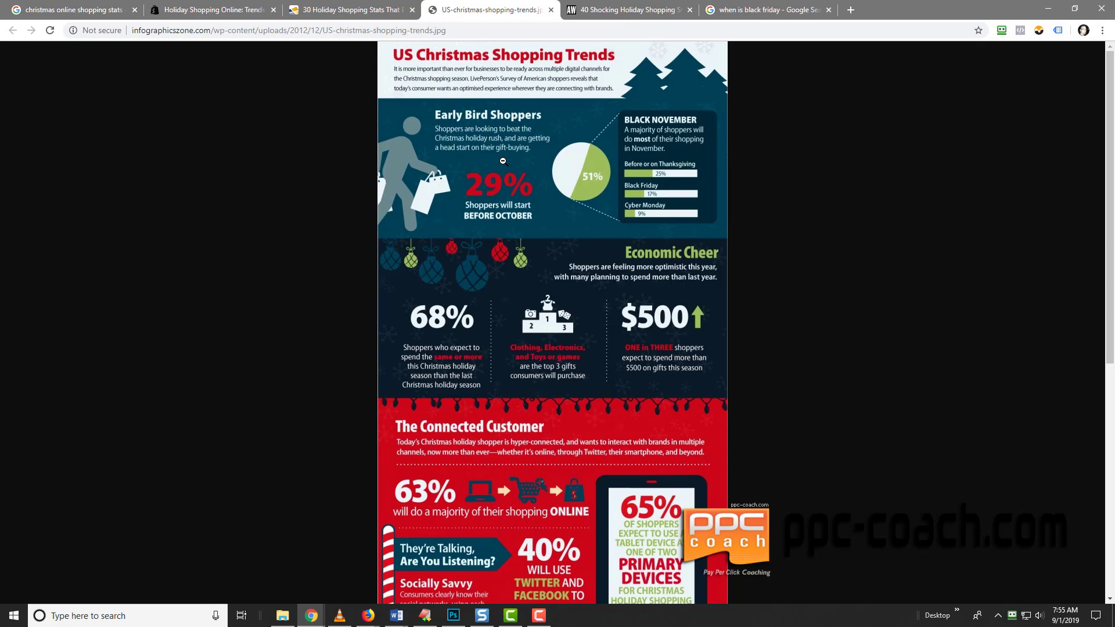
pyautogui.moveTo(494, 228)
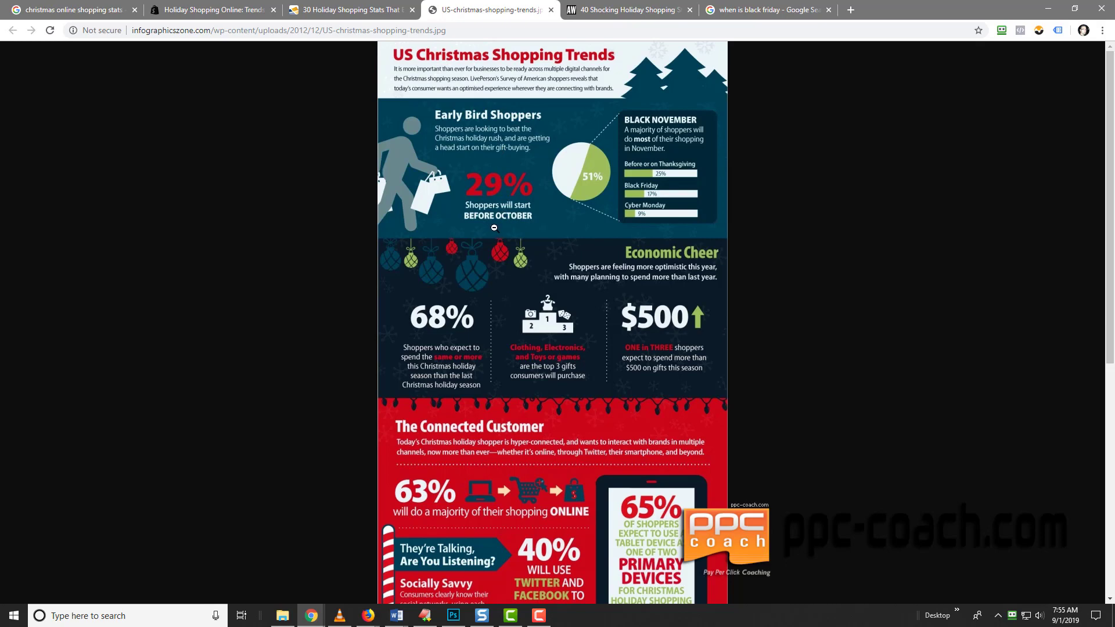
pyautogui.moveTo(488, 218)
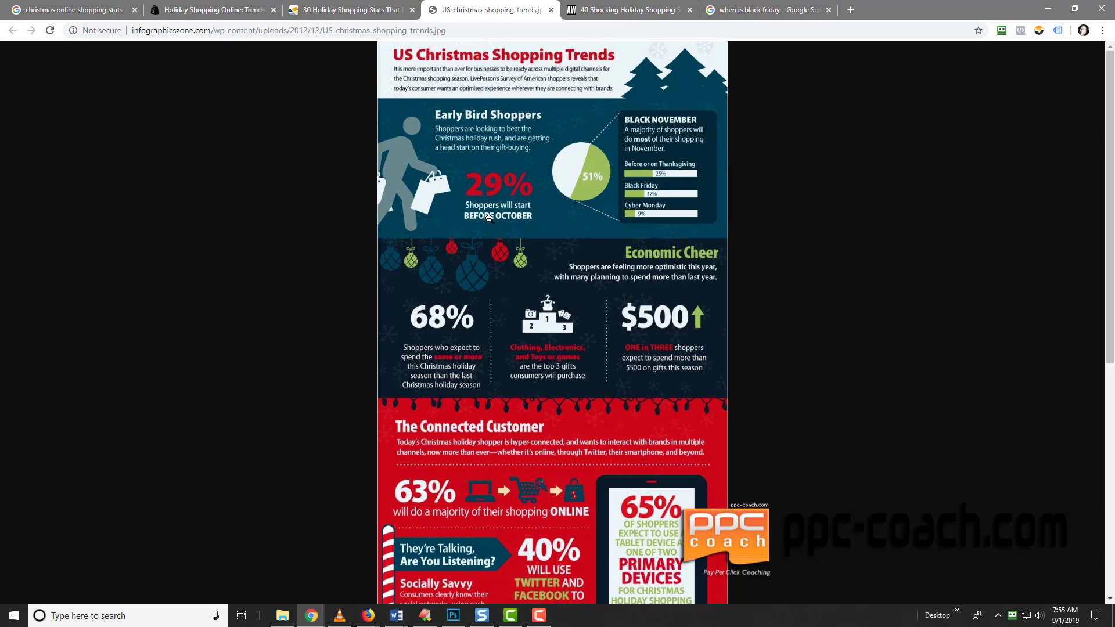
pyautogui.click(1064, 616)
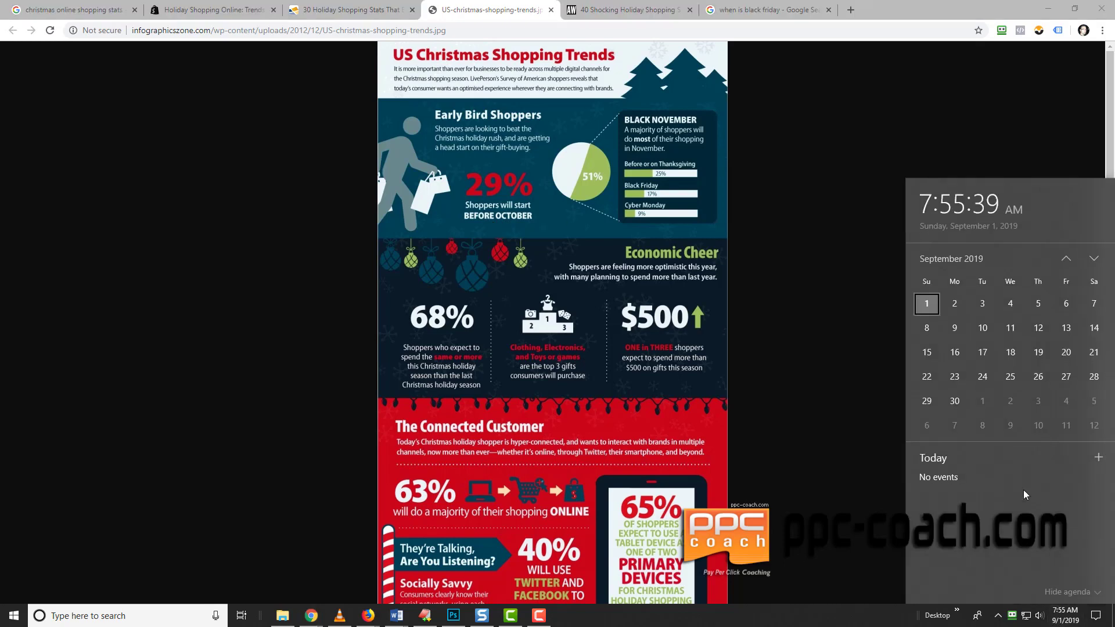
pyautogui.click(853, 322)
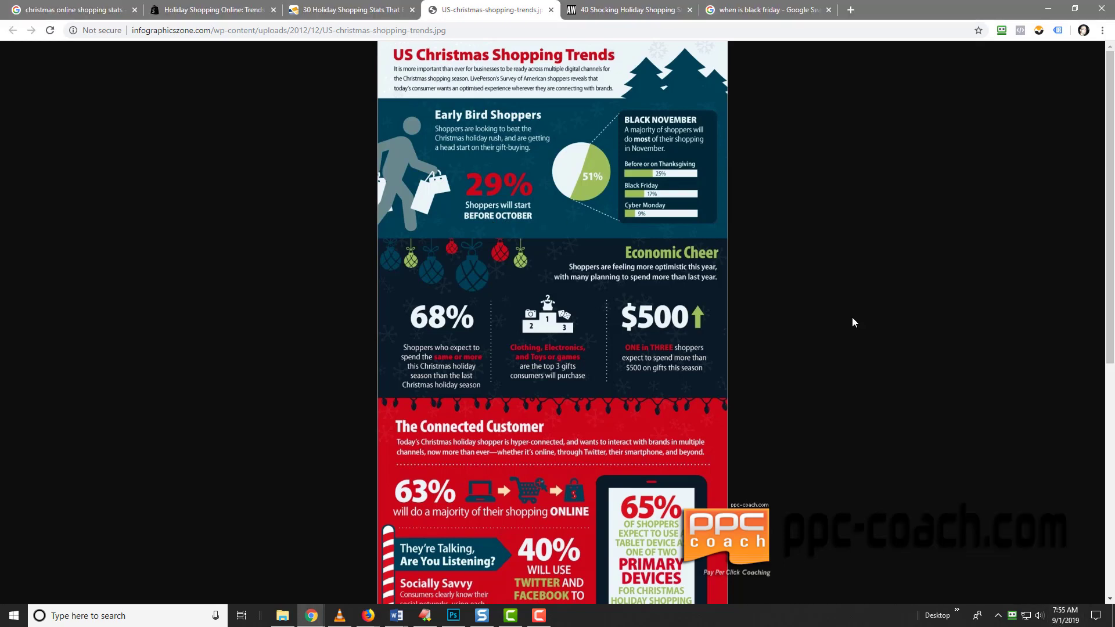
pyautogui.moveTo(486, 163)
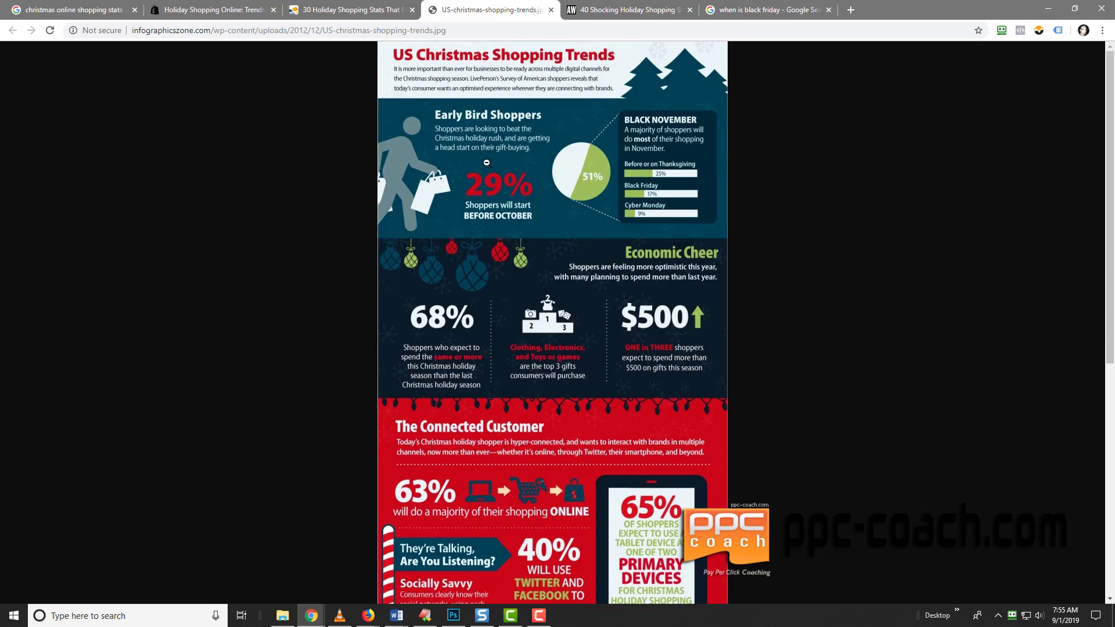
pyautogui.moveTo(426, 102)
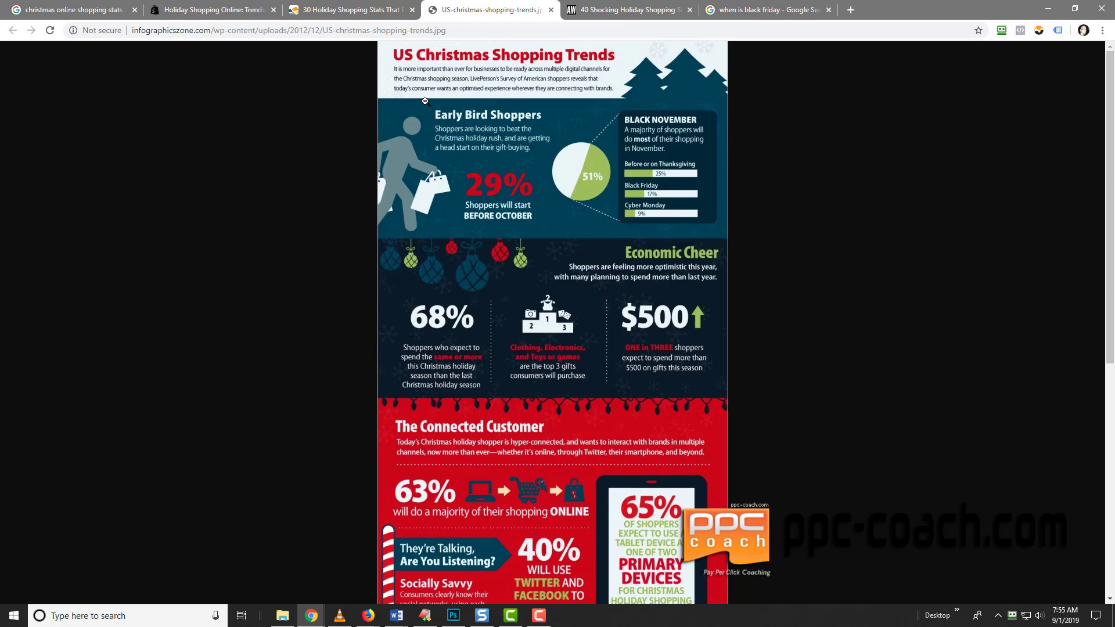
pyautogui.moveTo(193, 328)
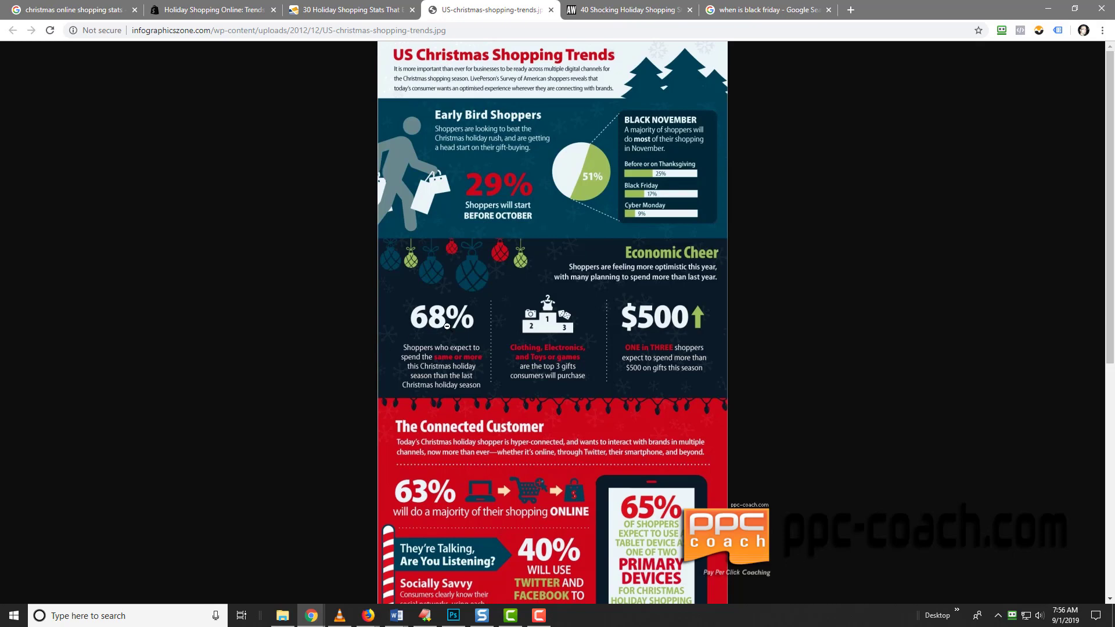
pyautogui.moveTo(449, 363)
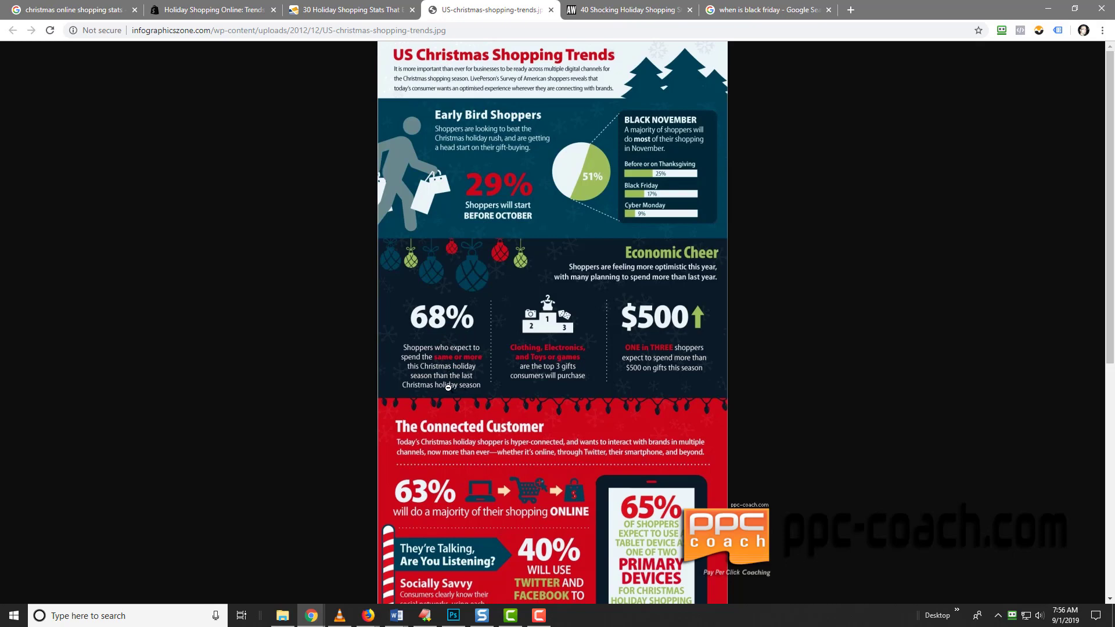
pyautogui.moveTo(676, 384)
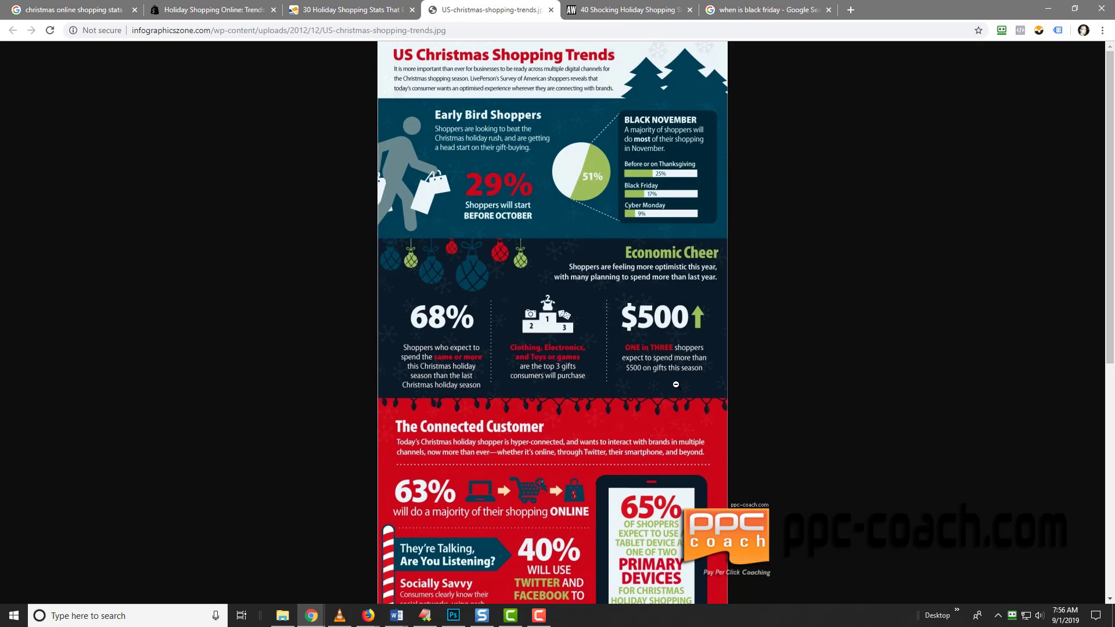
pyautogui.moveTo(657, 376)
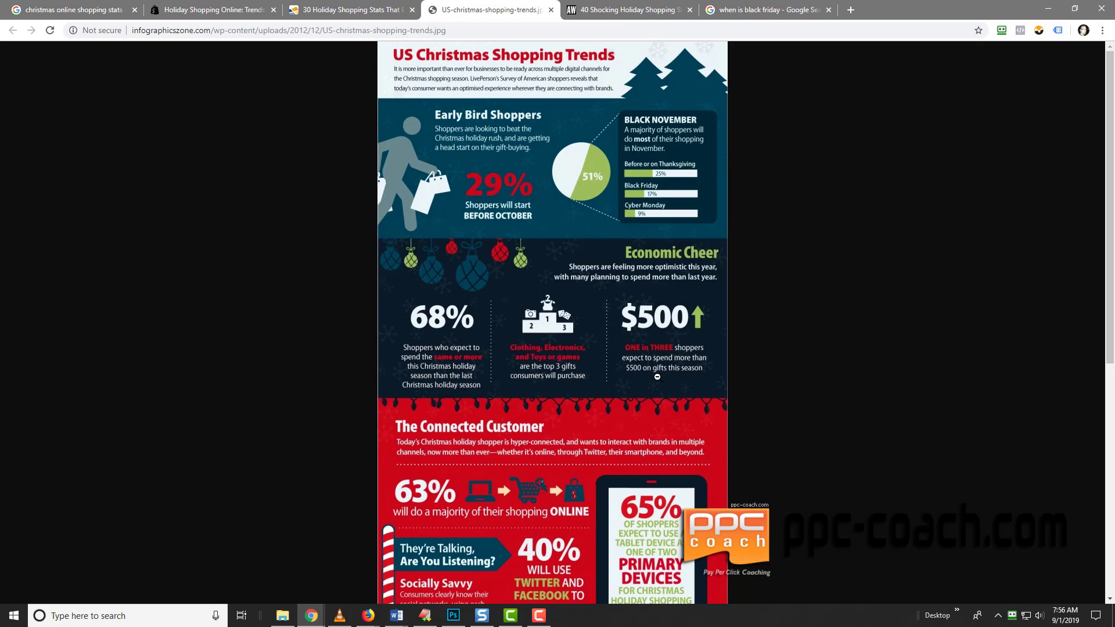
pyautogui.moveTo(258, 321)
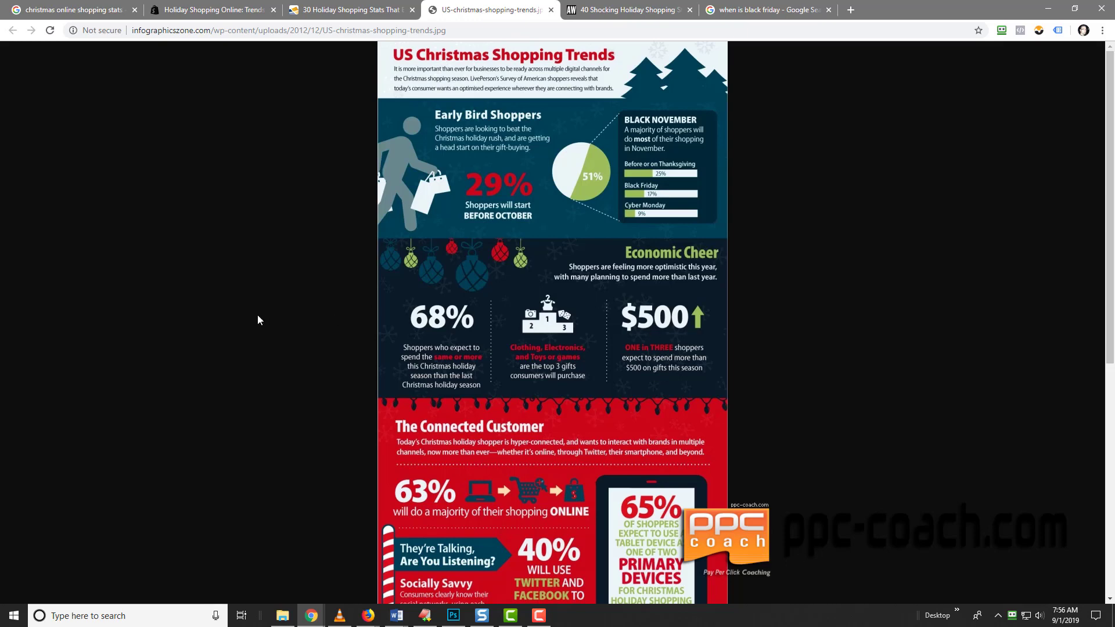
# Scroll the infographic to the Gift-buying Goes Mobile section with its 50%, 25% and 40% stats.
pyautogui.scroll(-3)
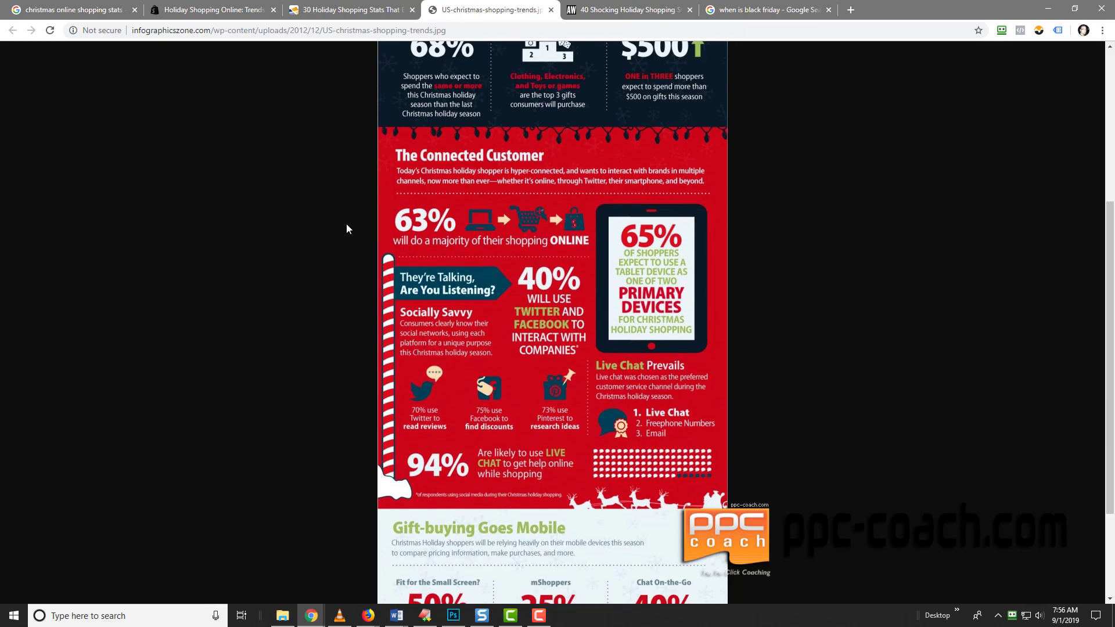
pyautogui.moveTo(484, 253)
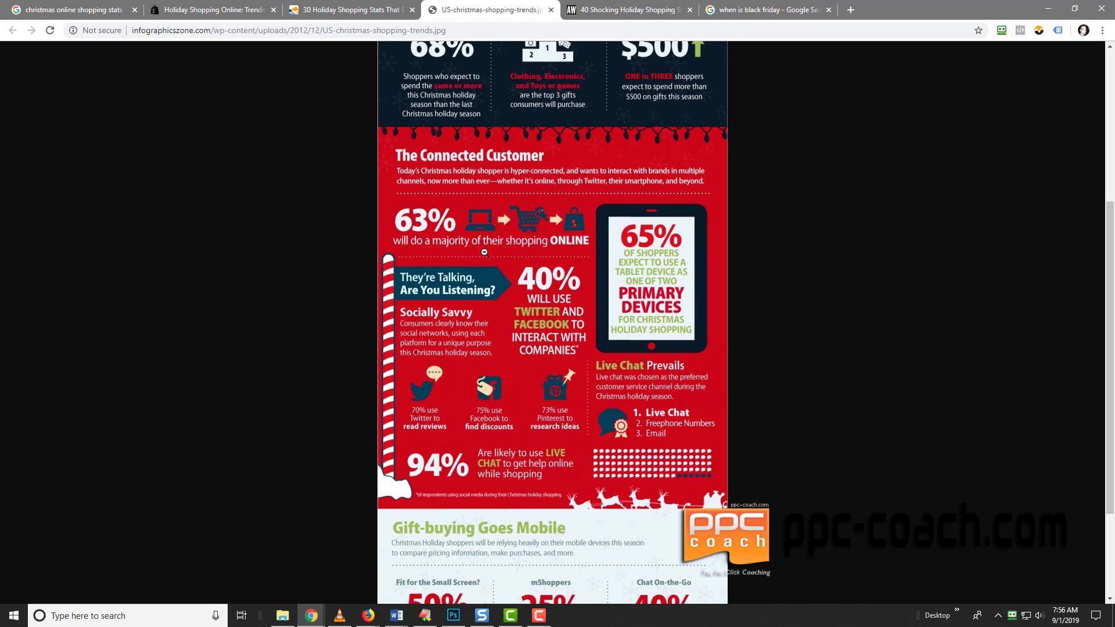
pyautogui.moveTo(661, 250)
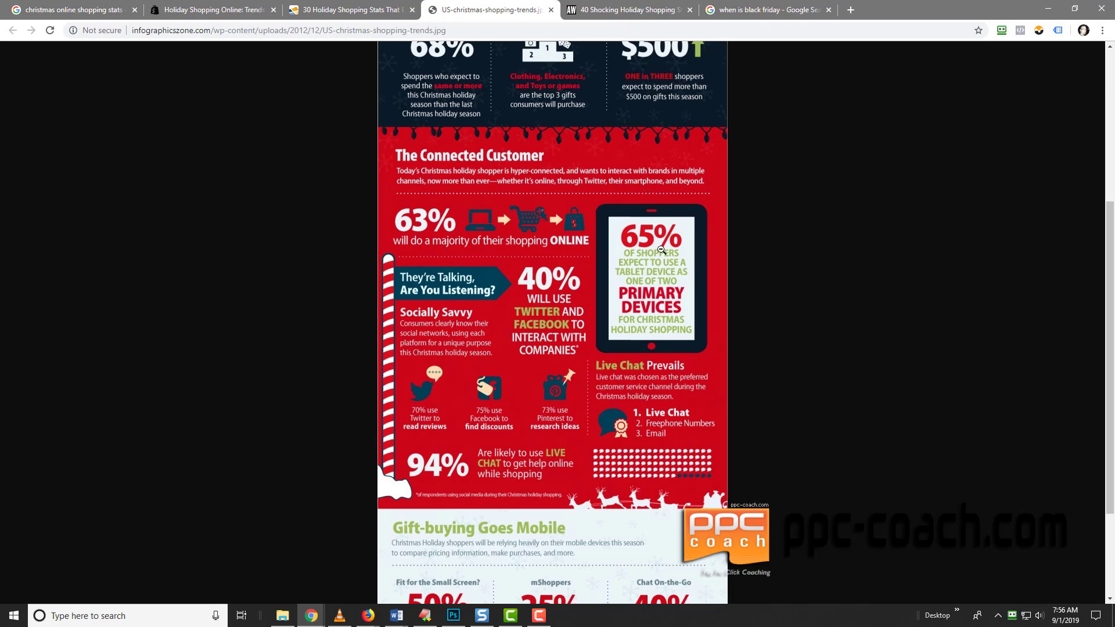
pyautogui.moveTo(568, 293)
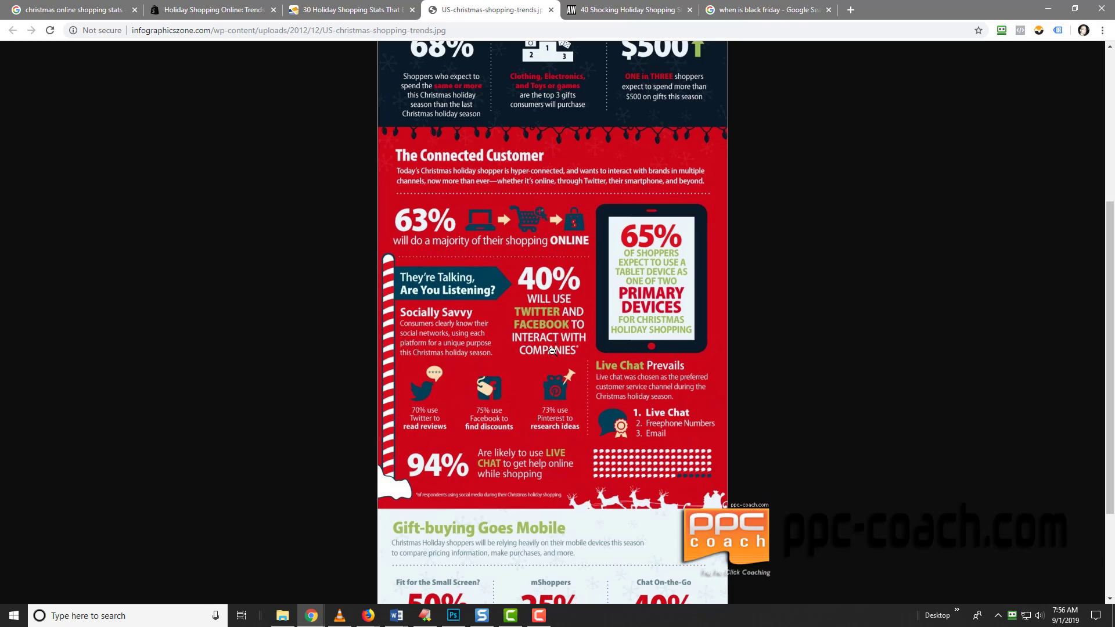
pyautogui.moveTo(441, 489)
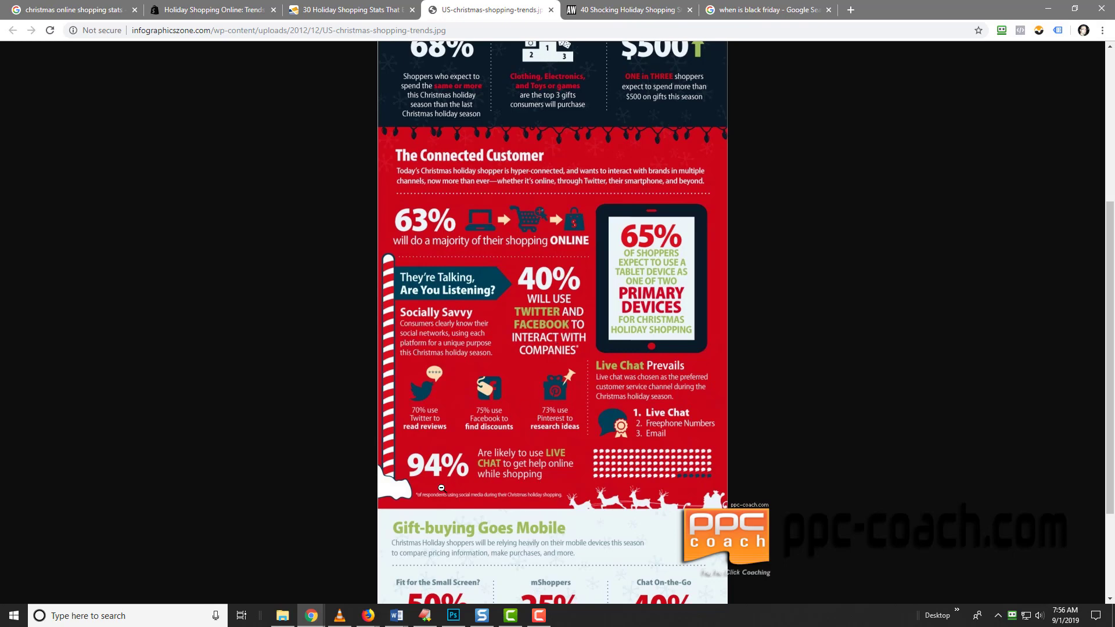
pyautogui.moveTo(546, 480)
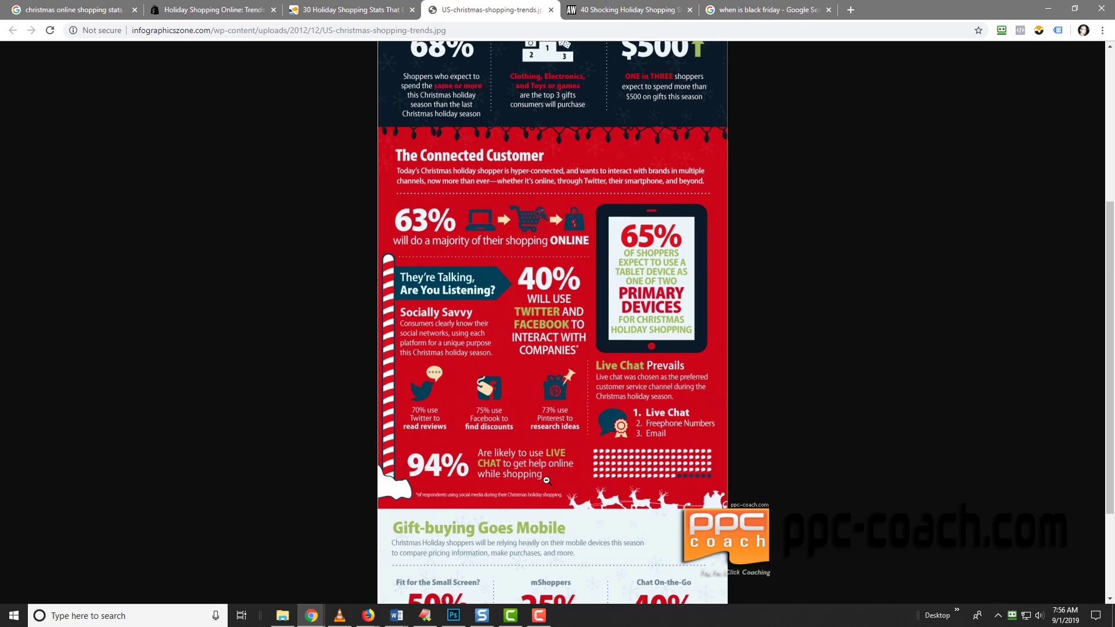
pyautogui.moveTo(255, 435)
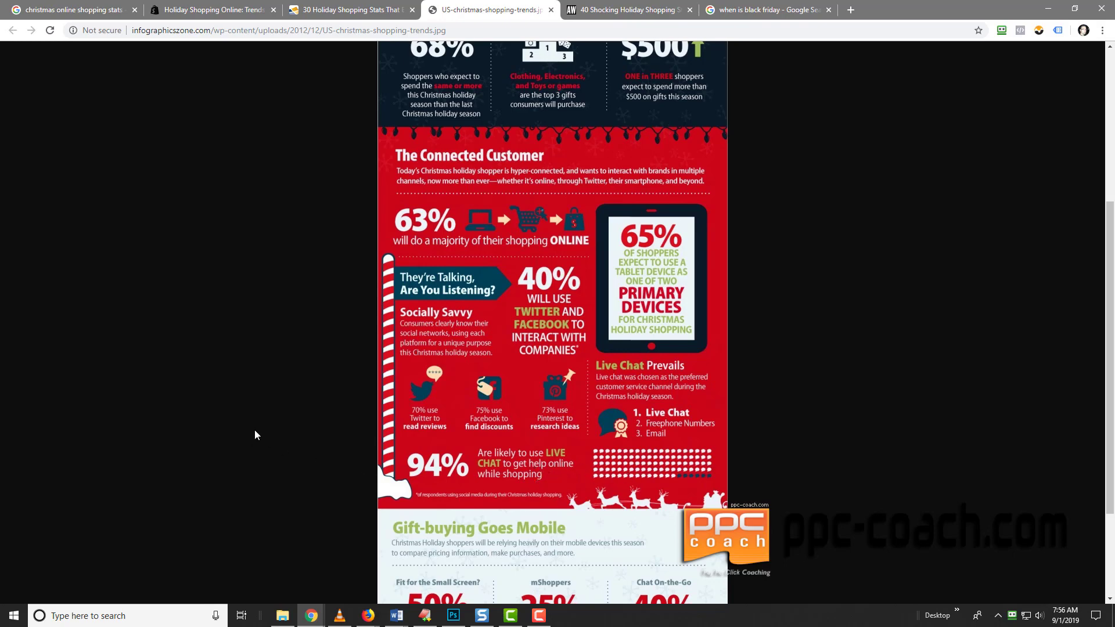
pyautogui.scroll(-3)
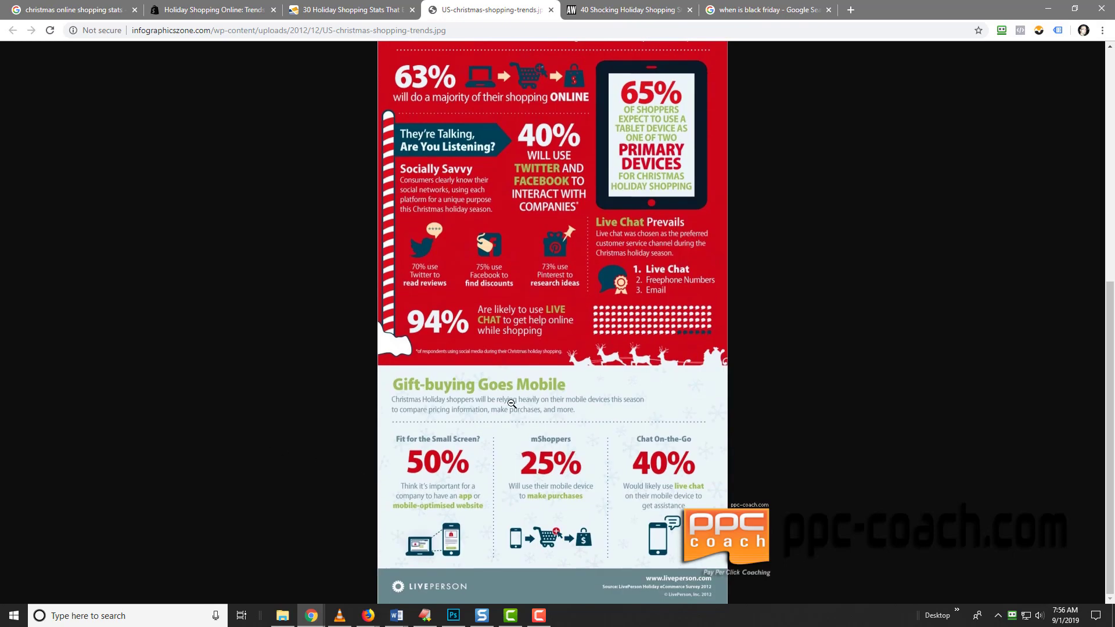
pyautogui.moveTo(428, 416)
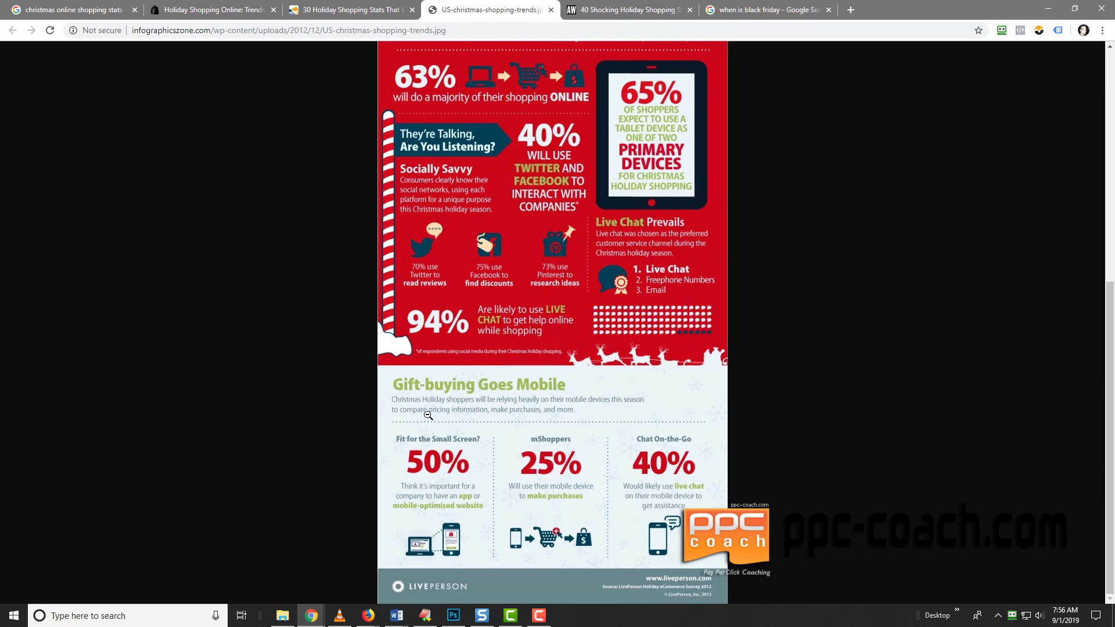
pyautogui.moveTo(447, 548)
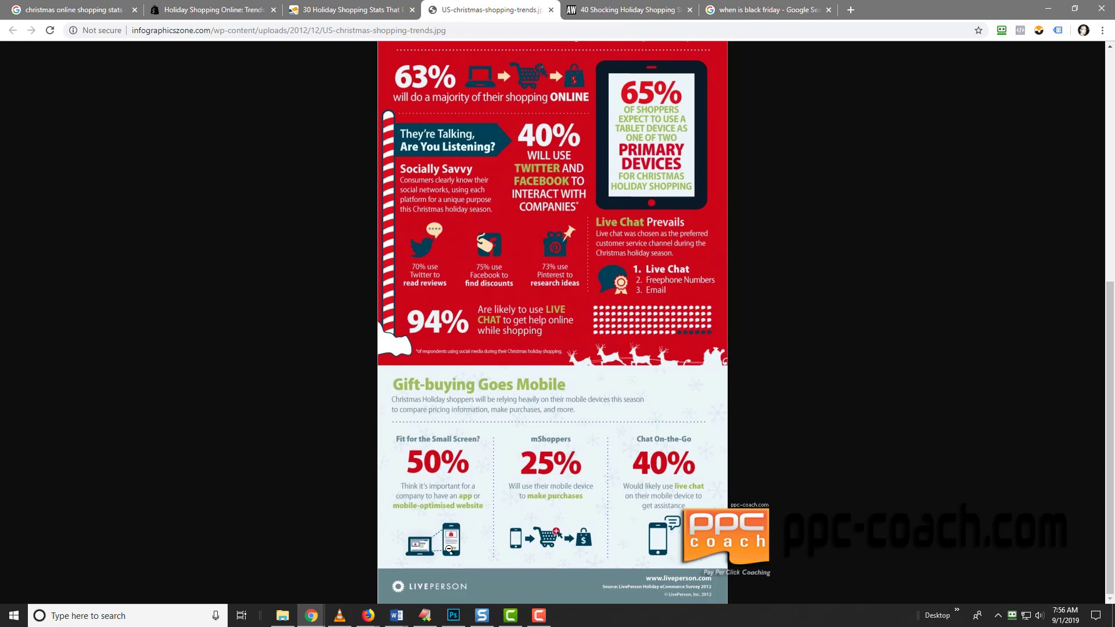
pyautogui.moveTo(277, 406)
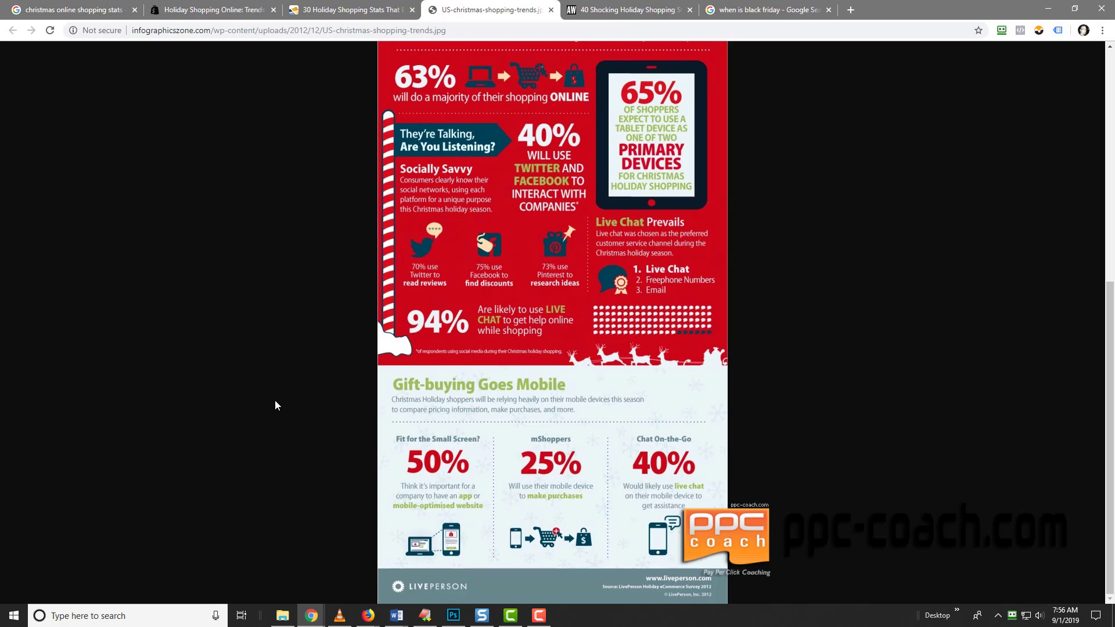
pyautogui.moveTo(786, 140)
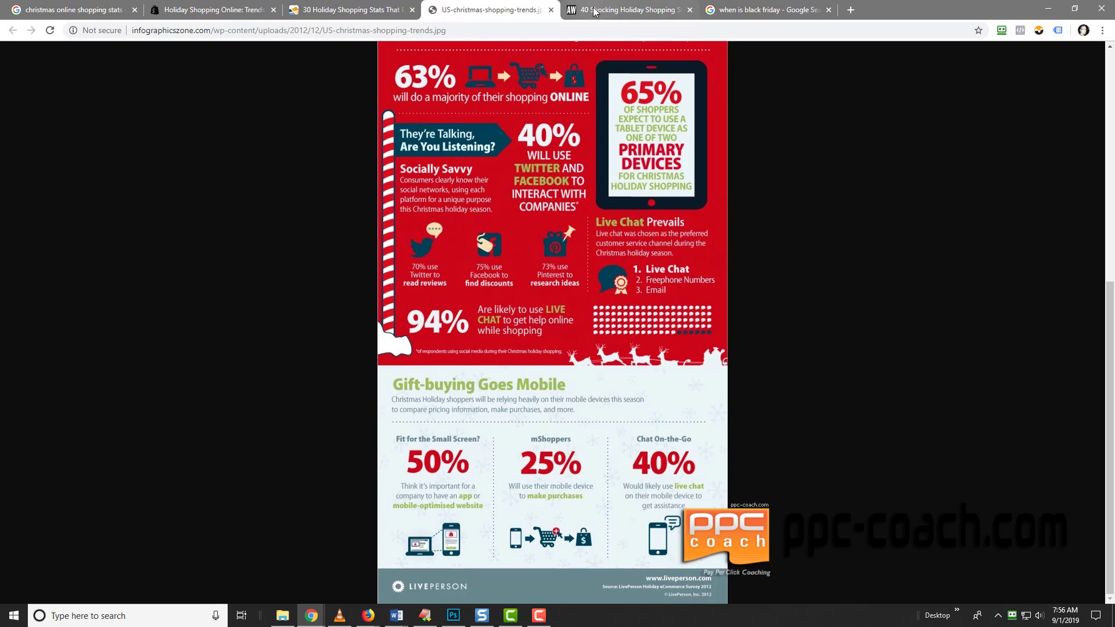
# Switch to the Adweek 40 Shocking Holiday Shopping Stats article and read down its Cyber Week list.
pyautogui.click(628, 10)
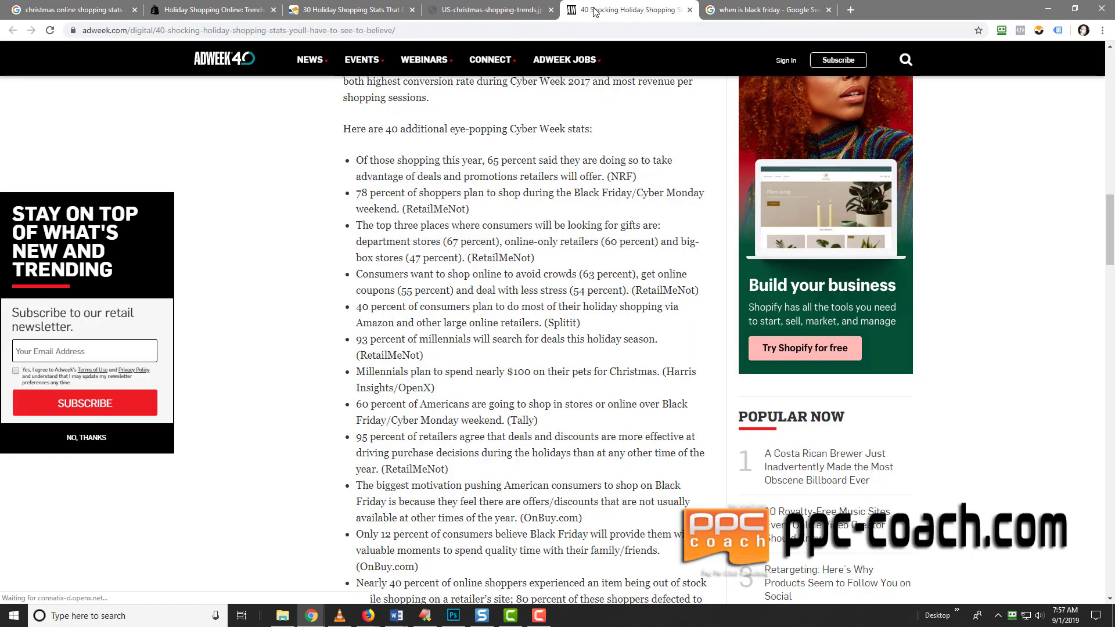
pyautogui.moveTo(400, 143)
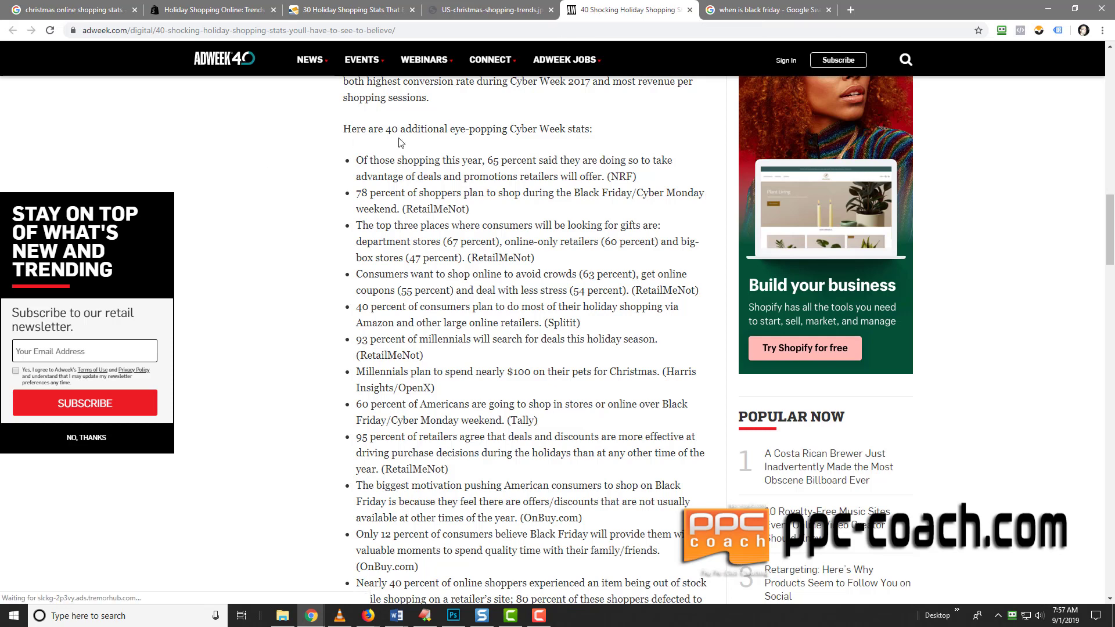
pyautogui.moveTo(557, 141)
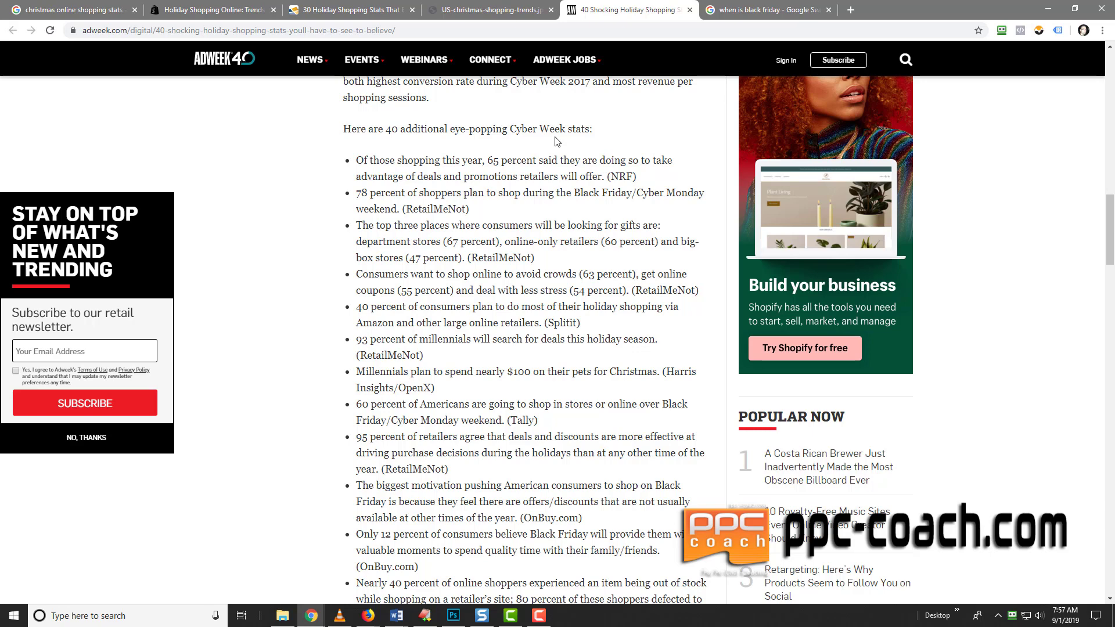
pyautogui.moveTo(298, 179)
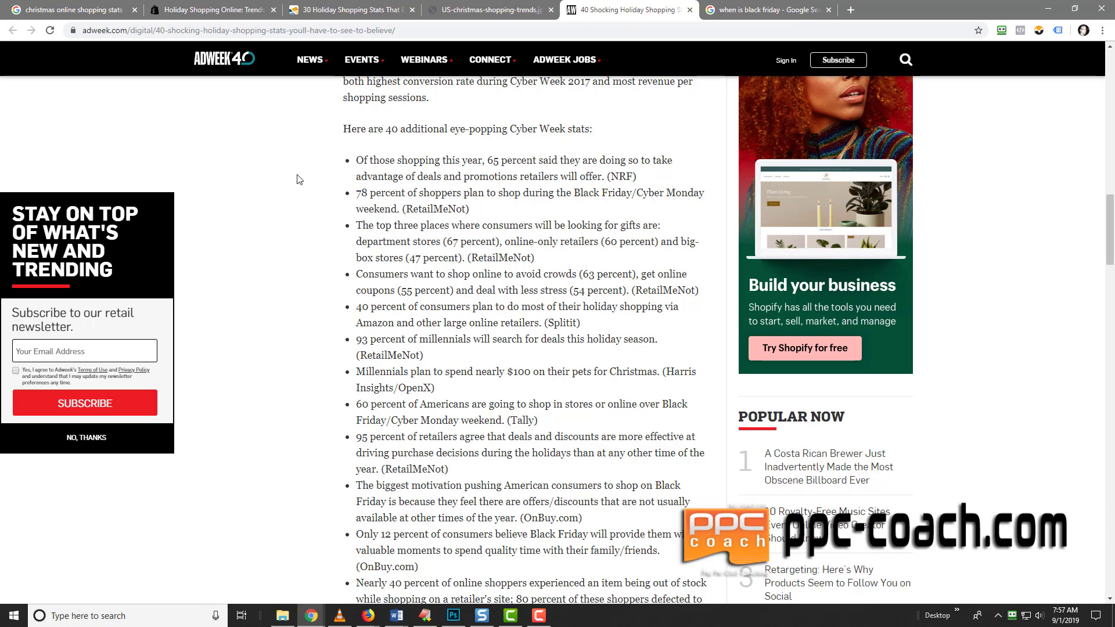
pyautogui.moveTo(307, 173)
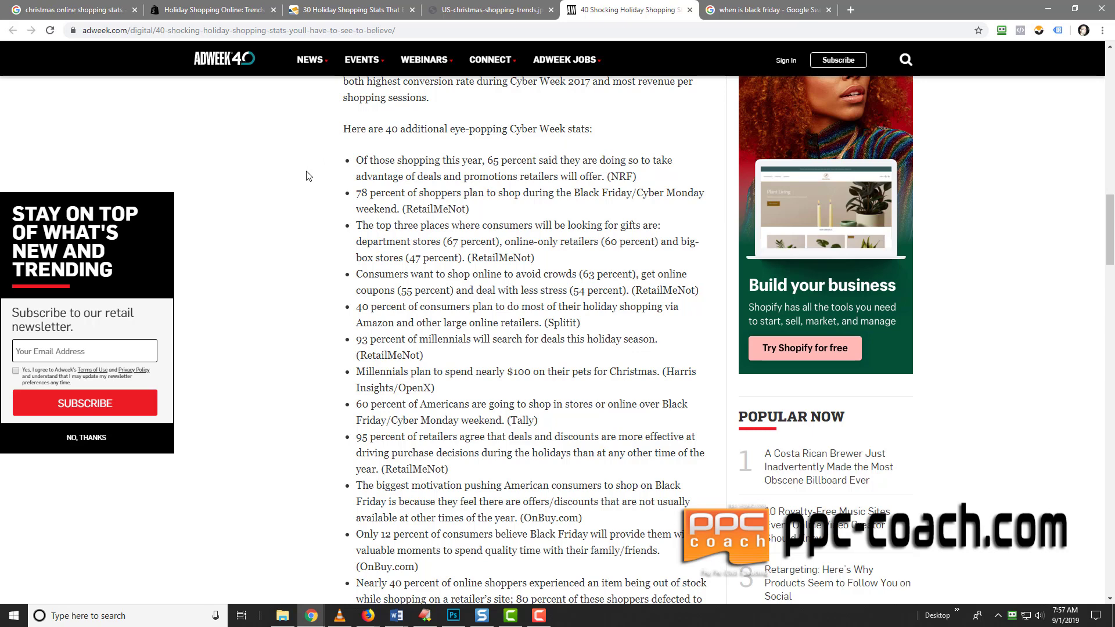
pyautogui.moveTo(667, 176)
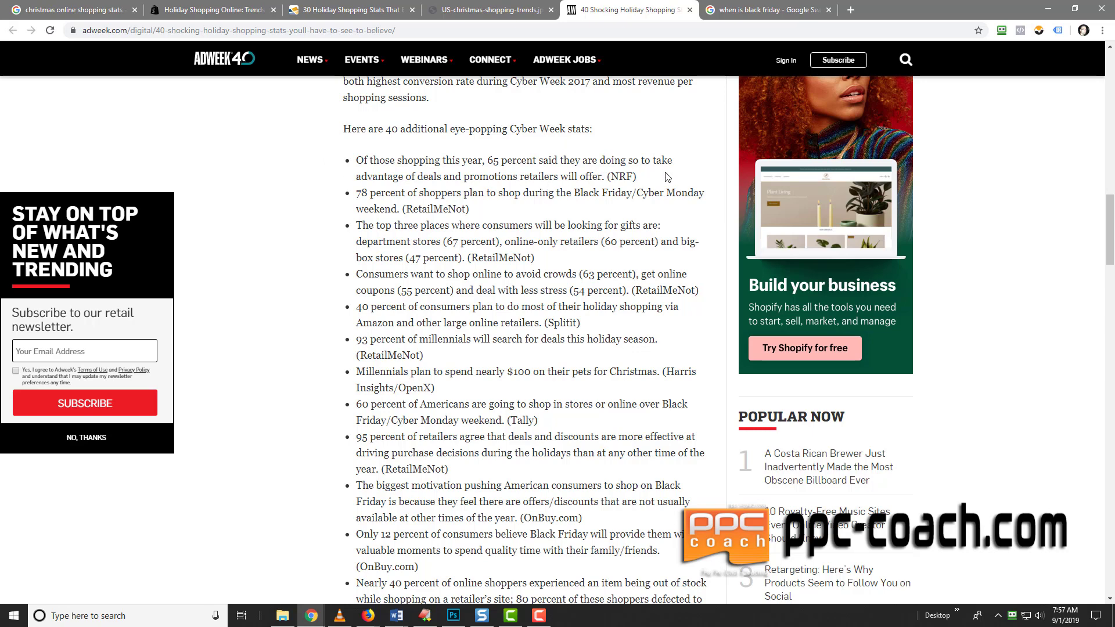
pyautogui.moveTo(543, 194)
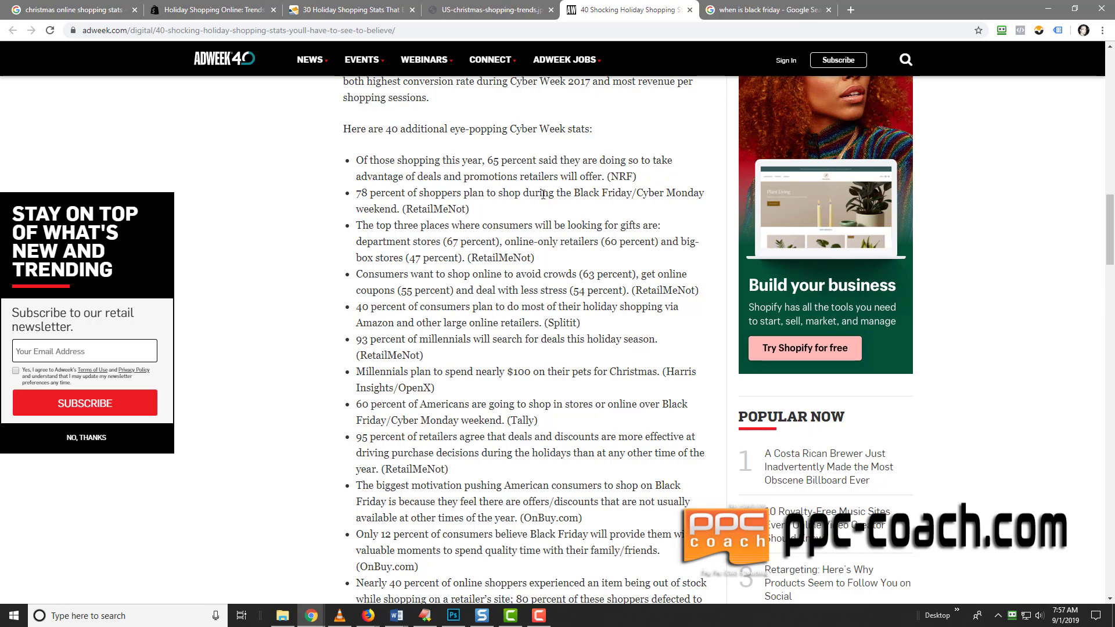
pyautogui.moveTo(509, 208)
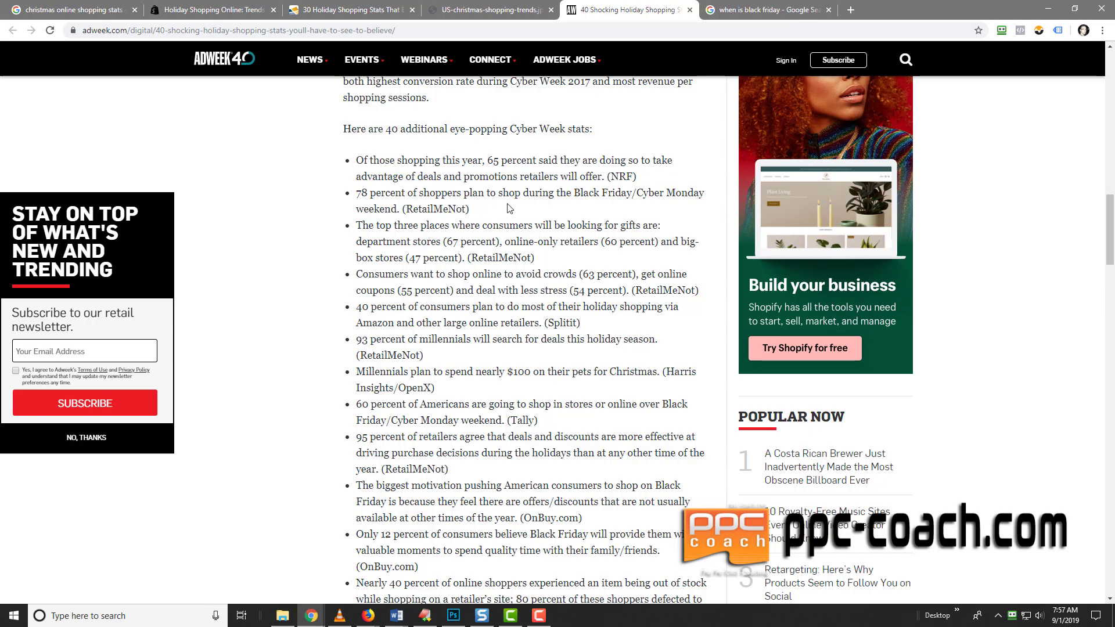
pyautogui.moveTo(532, 212)
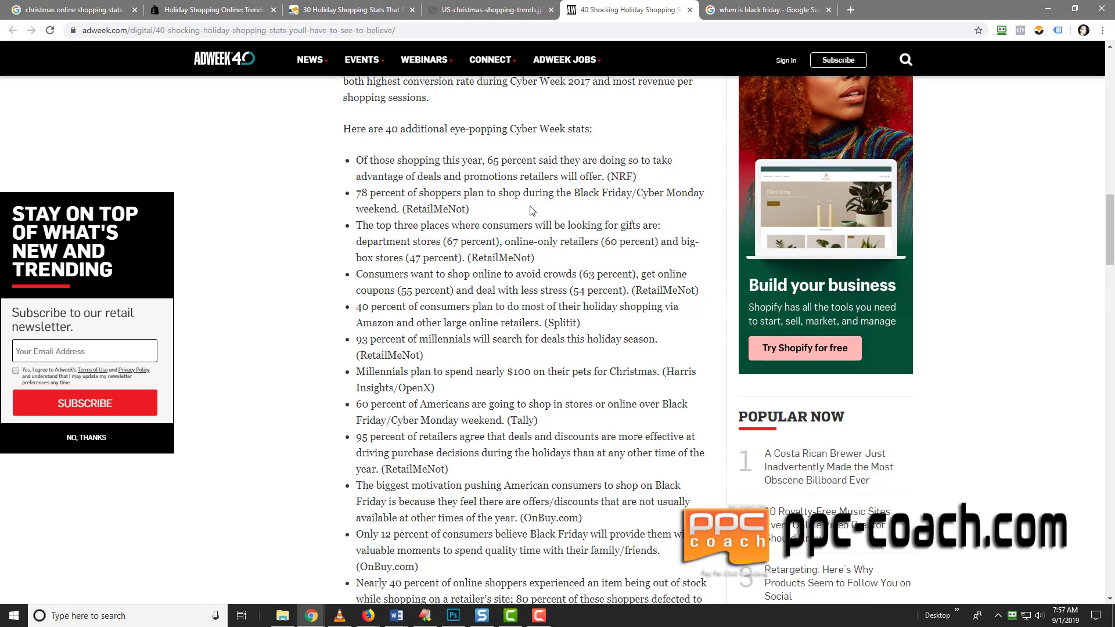
pyautogui.moveTo(392, 221)
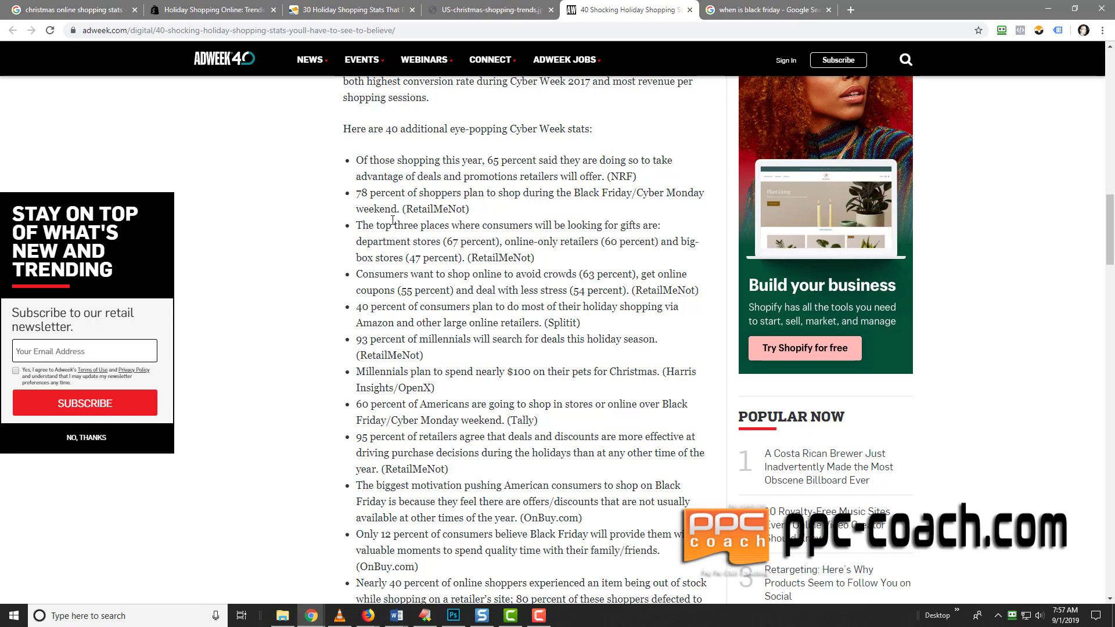
pyautogui.moveTo(557, 222)
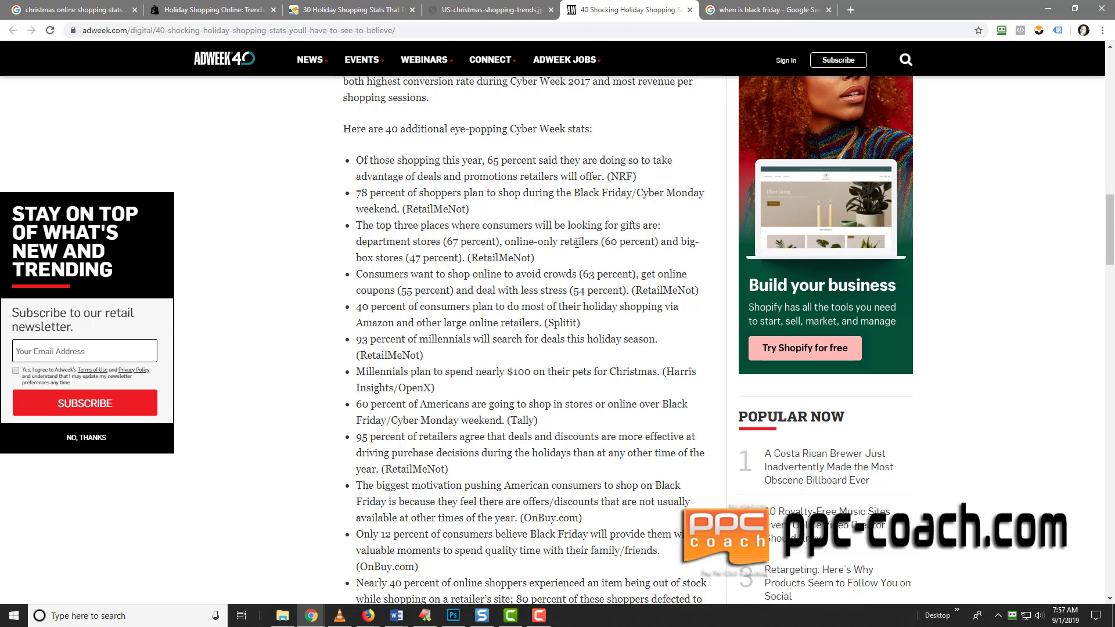
pyautogui.moveTo(407, 260)
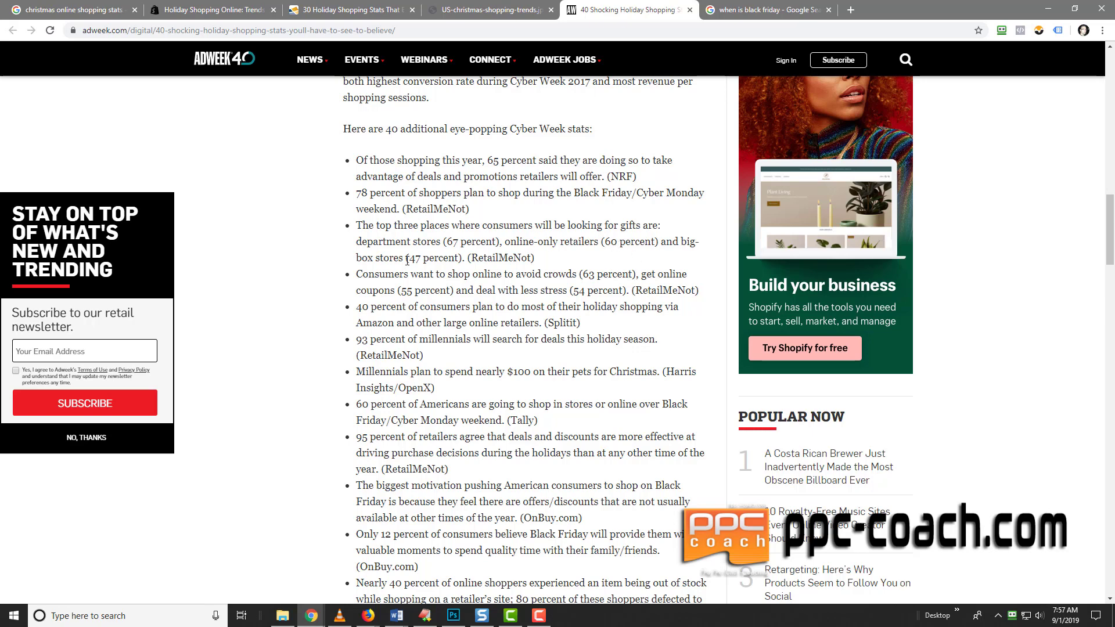
pyautogui.moveTo(485, 293)
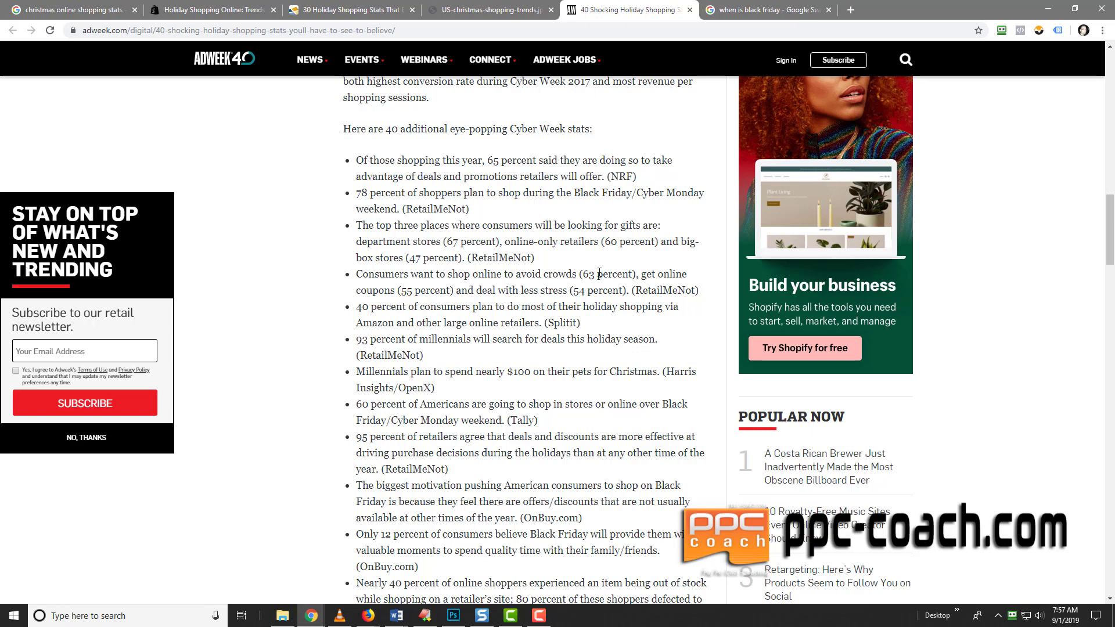
pyautogui.moveTo(360, 312)
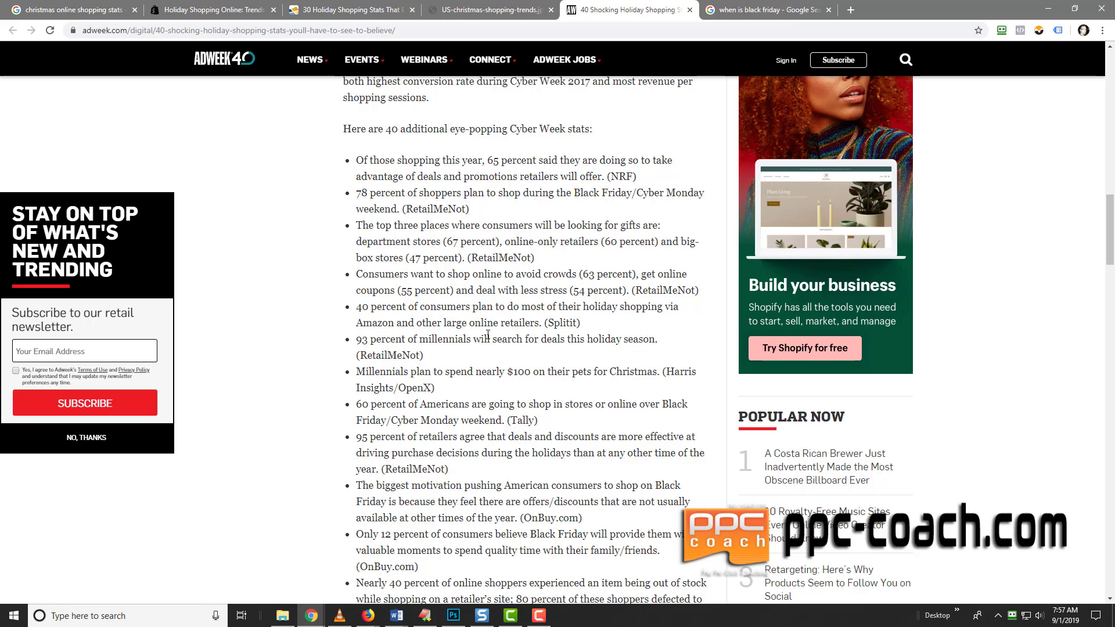
pyautogui.moveTo(278, 341)
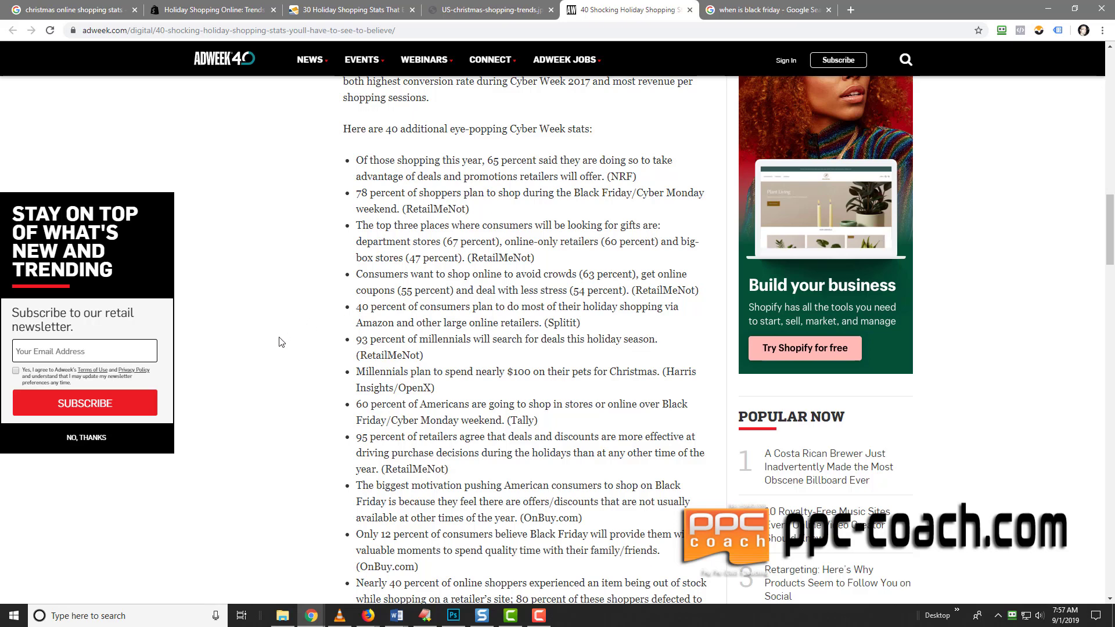
pyautogui.scroll(-3)
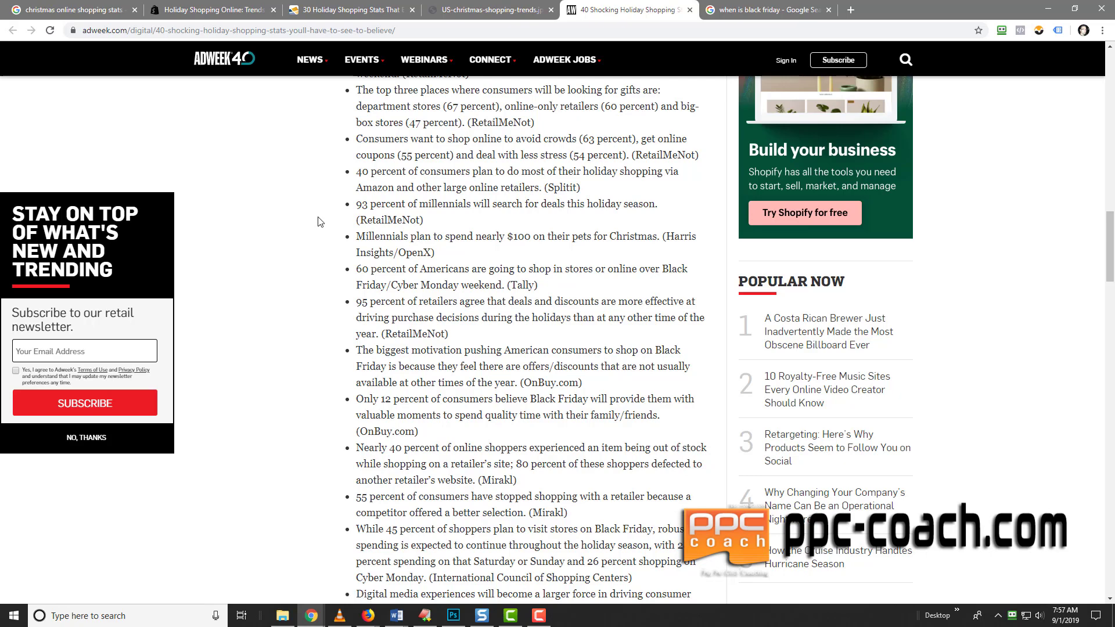
pyautogui.moveTo(316, 261)
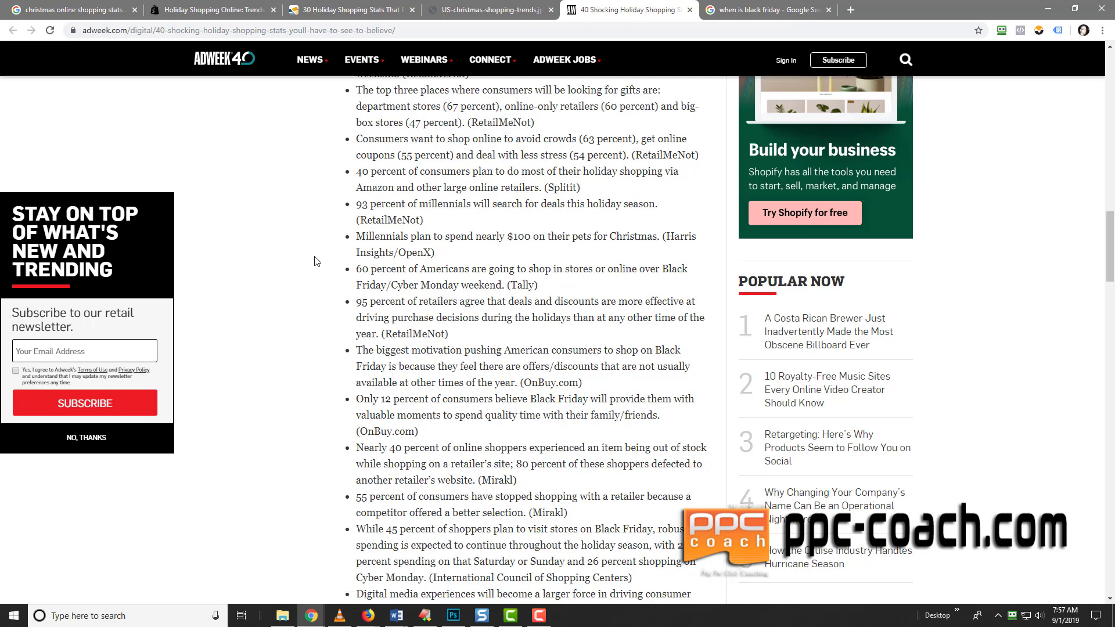
pyautogui.moveTo(336, 223)
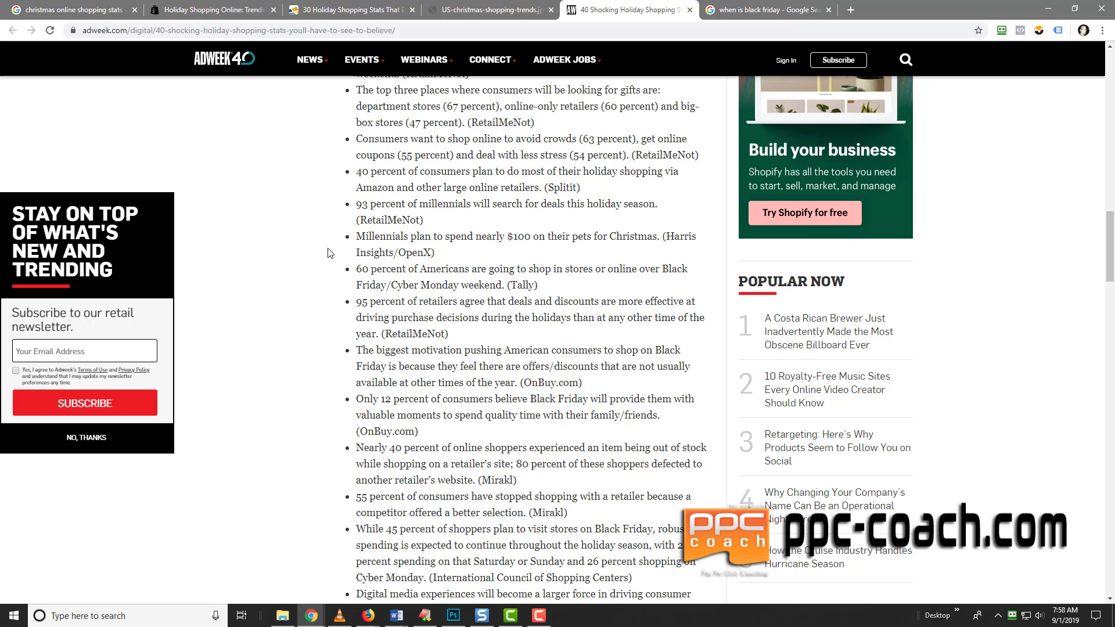
pyautogui.moveTo(530, 250)
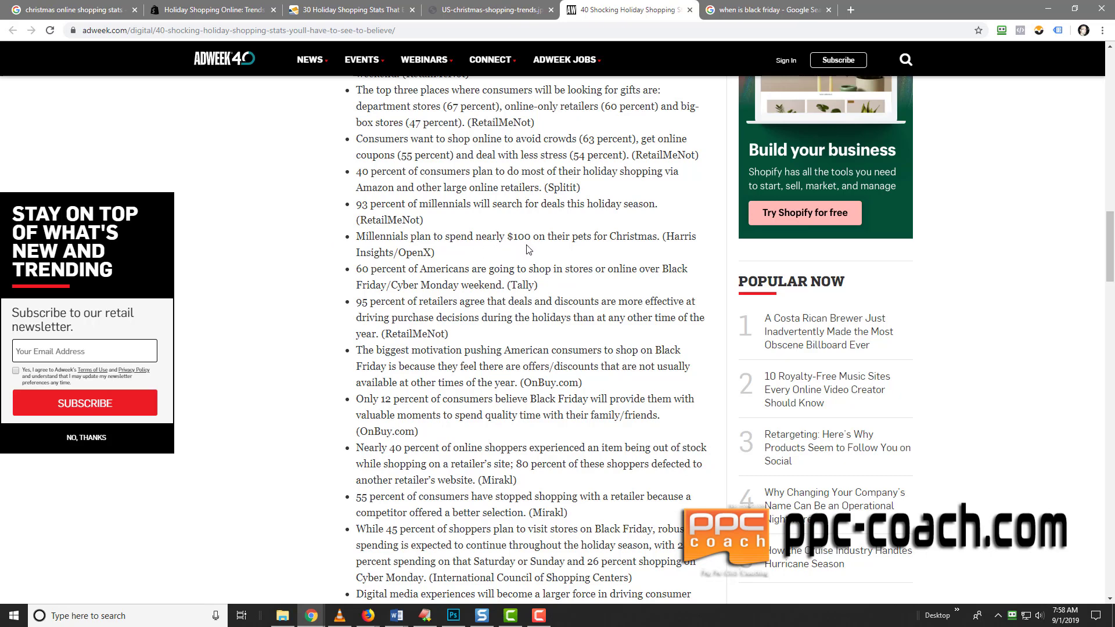
pyautogui.moveTo(595, 257)
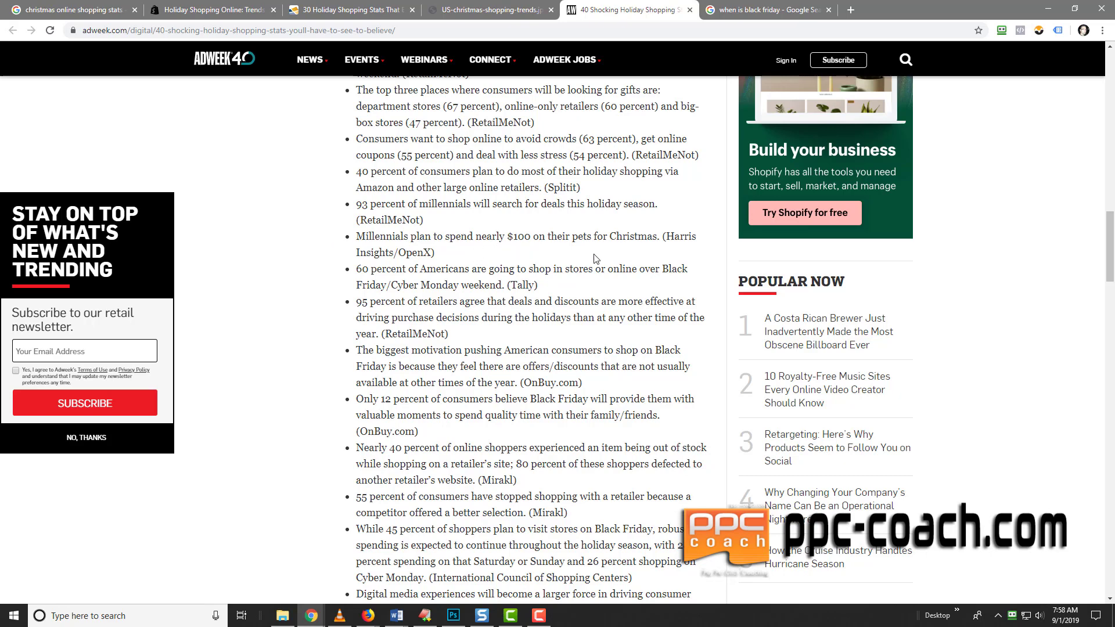
pyautogui.moveTo(311, 290)
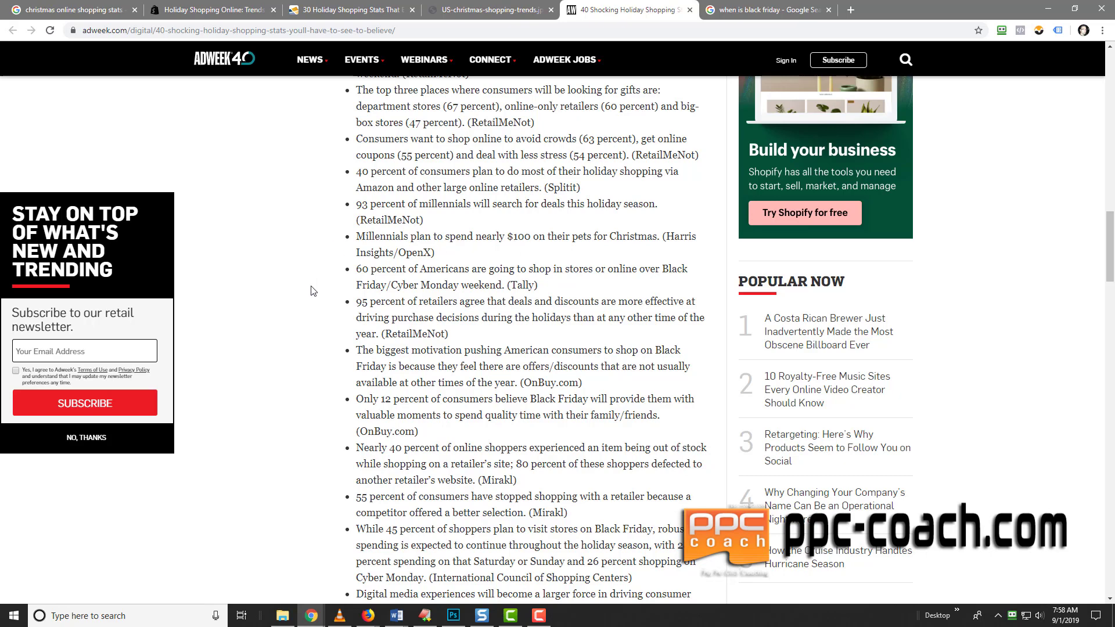
pyautogui.moveTo(603, 283)
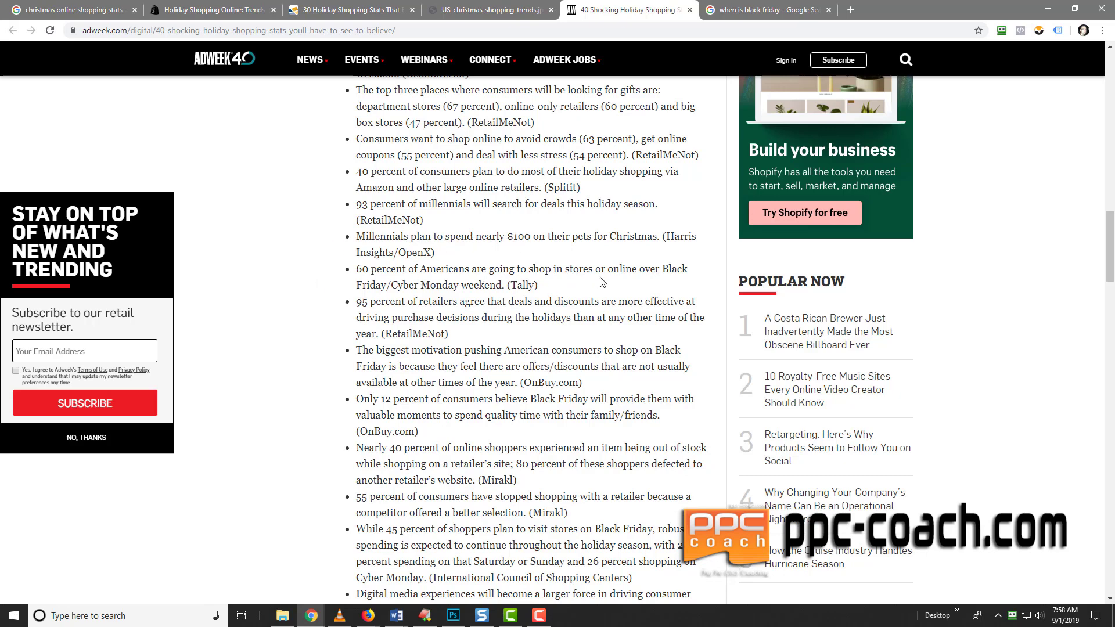
pyautogui.moveTo(395, 289)
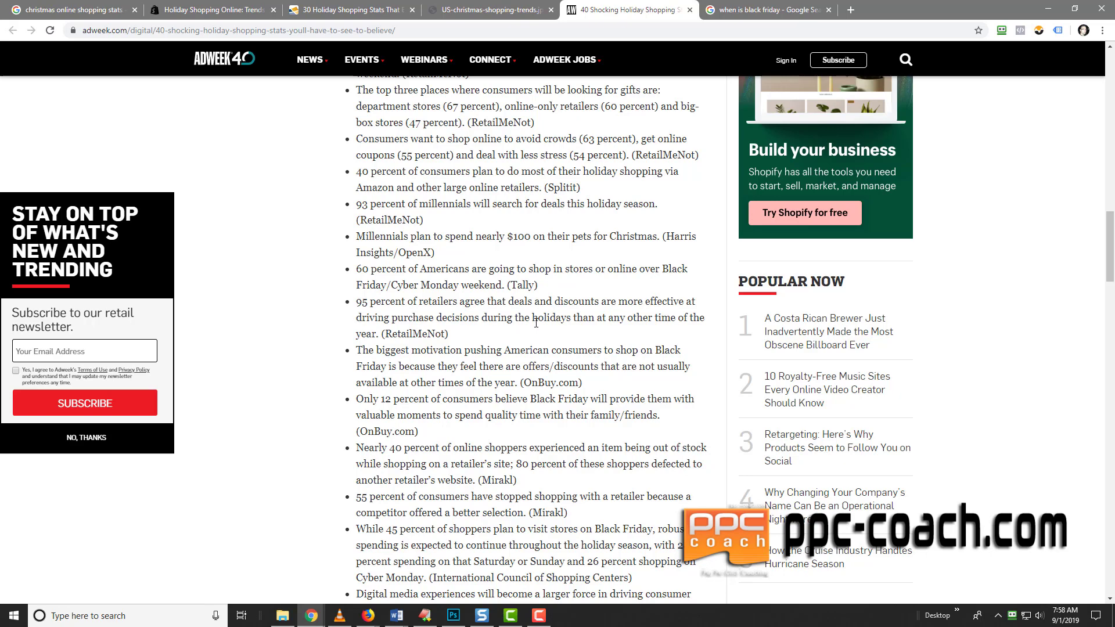
pyautogui.moveTo(536, 328)
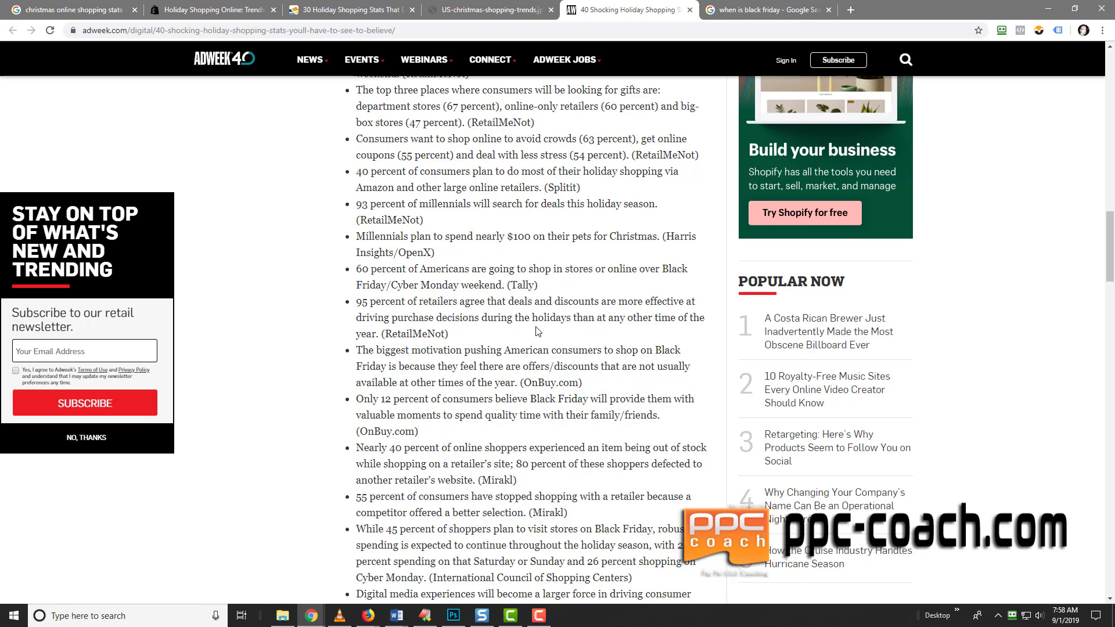
pyautogui.moveTo(462, 335)
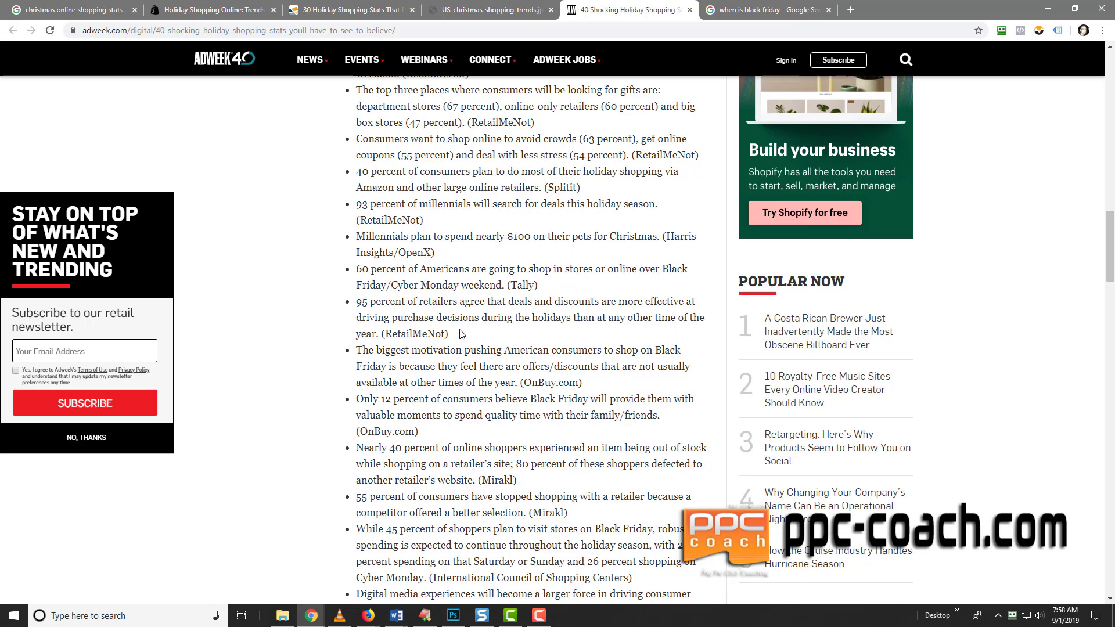
pyautogui.moveTo(358, 307)
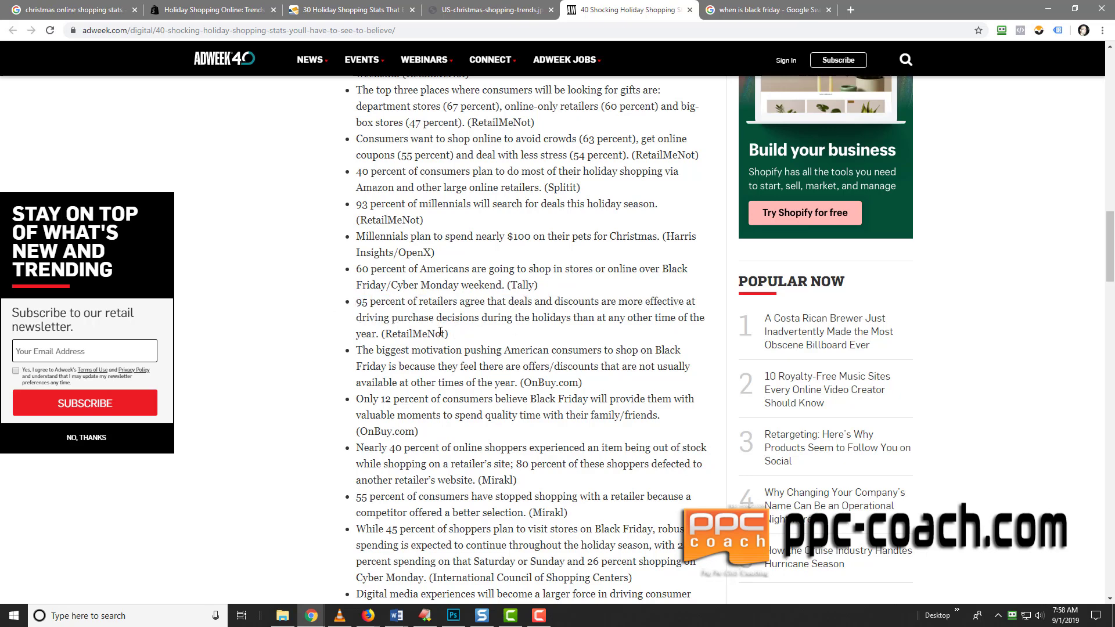
pyautogui.moveTo(547, 333)
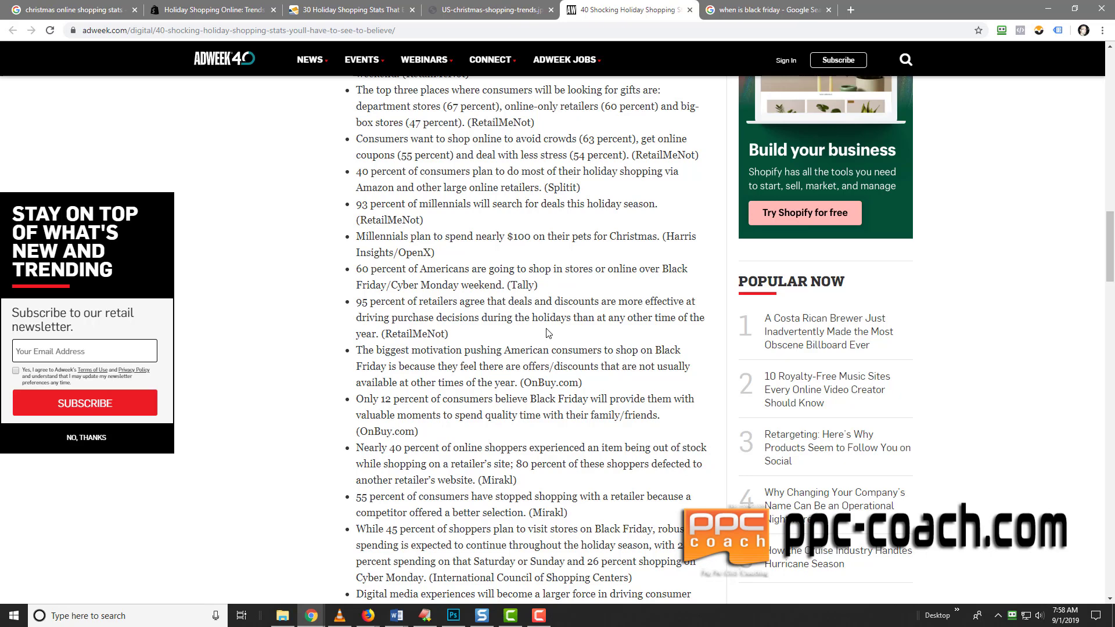
pyautogui.moveTo(558, 254)
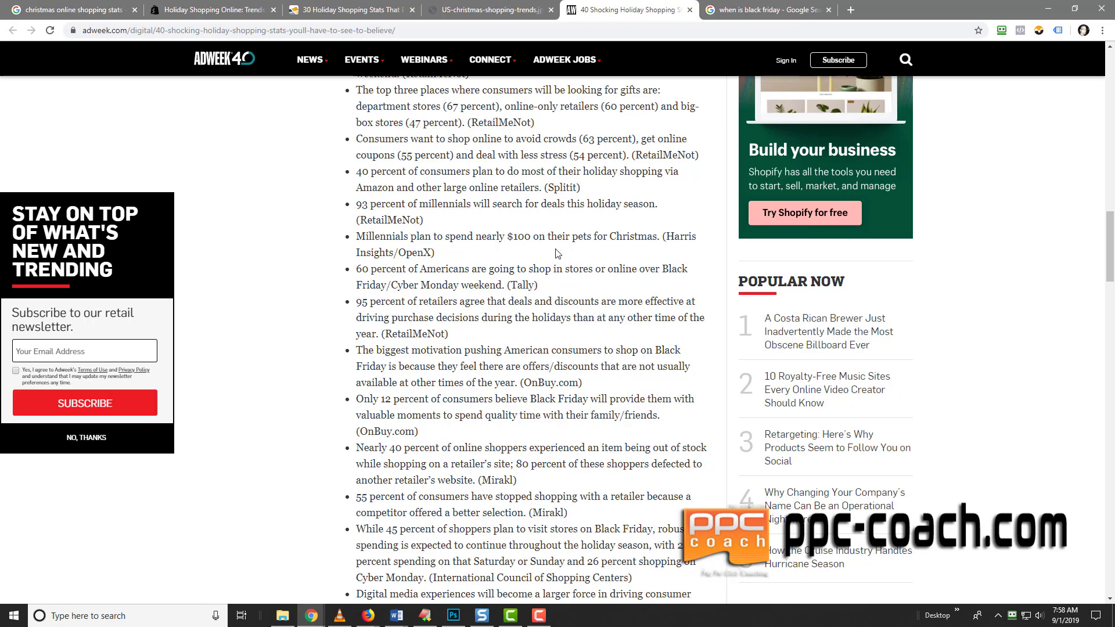
pyautogui.moveTo(755, 24)
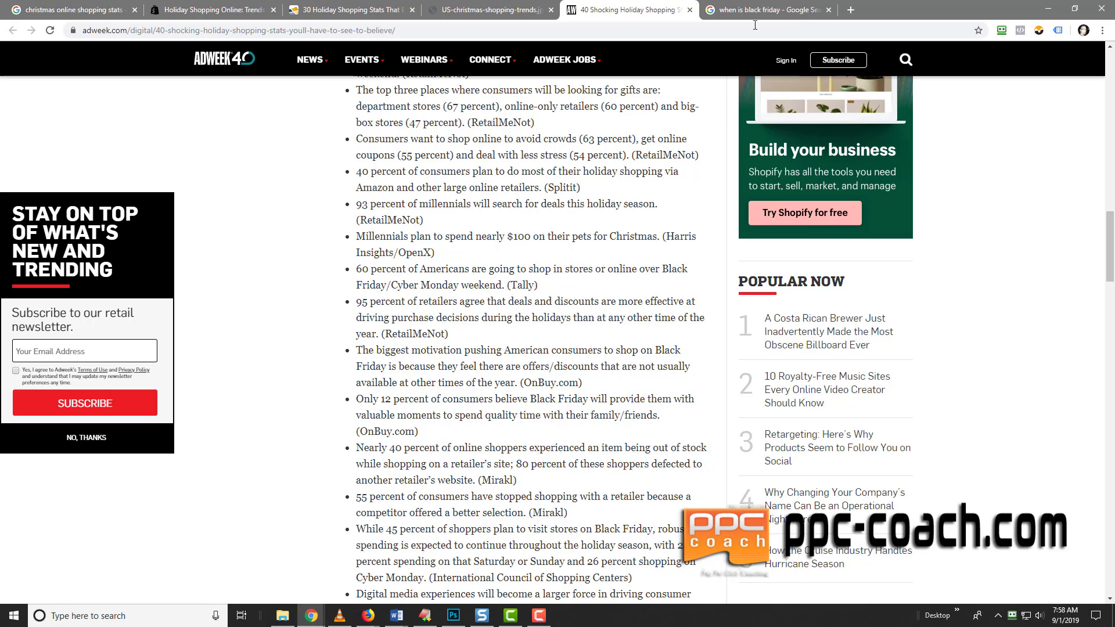
pyautogui.click(767, 10)
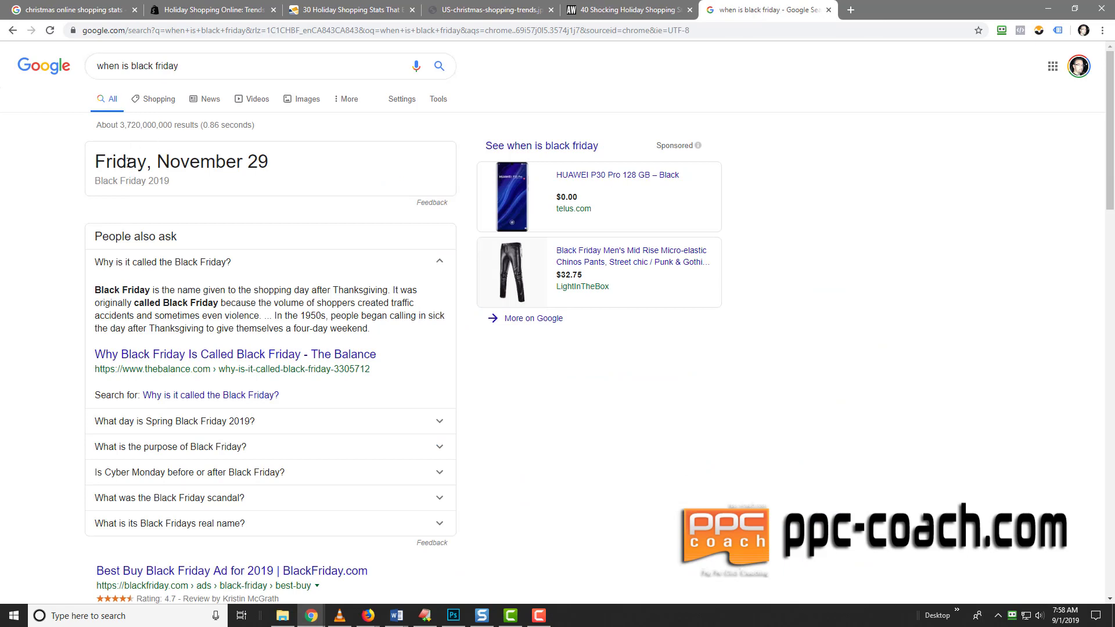
pyautogui.moveTo(306, 170)
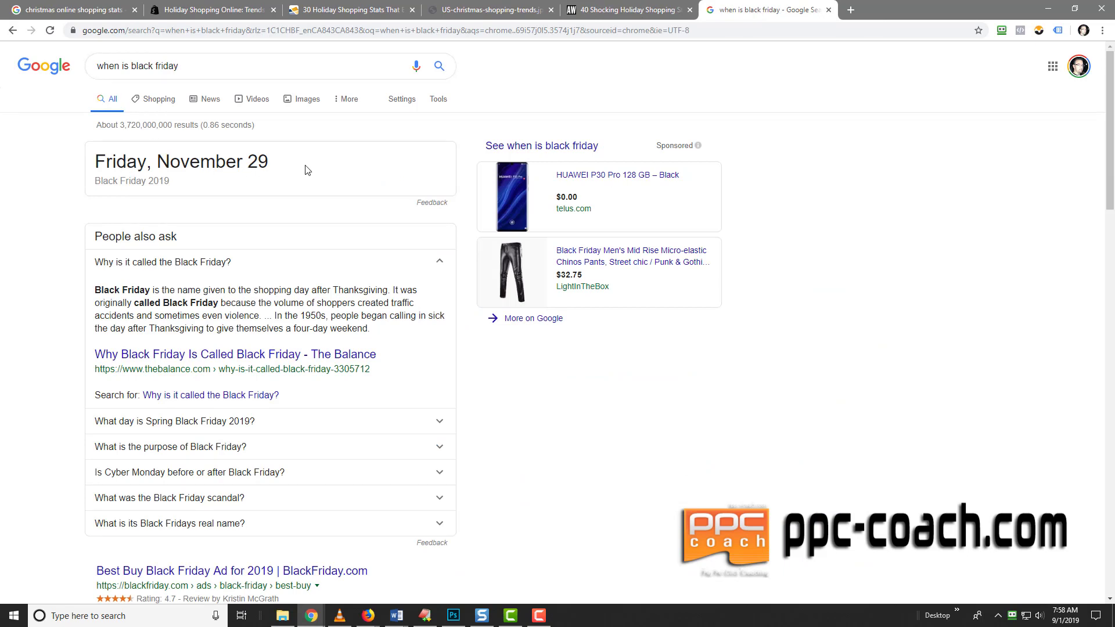
pyautogui.moveTo(154, 290)
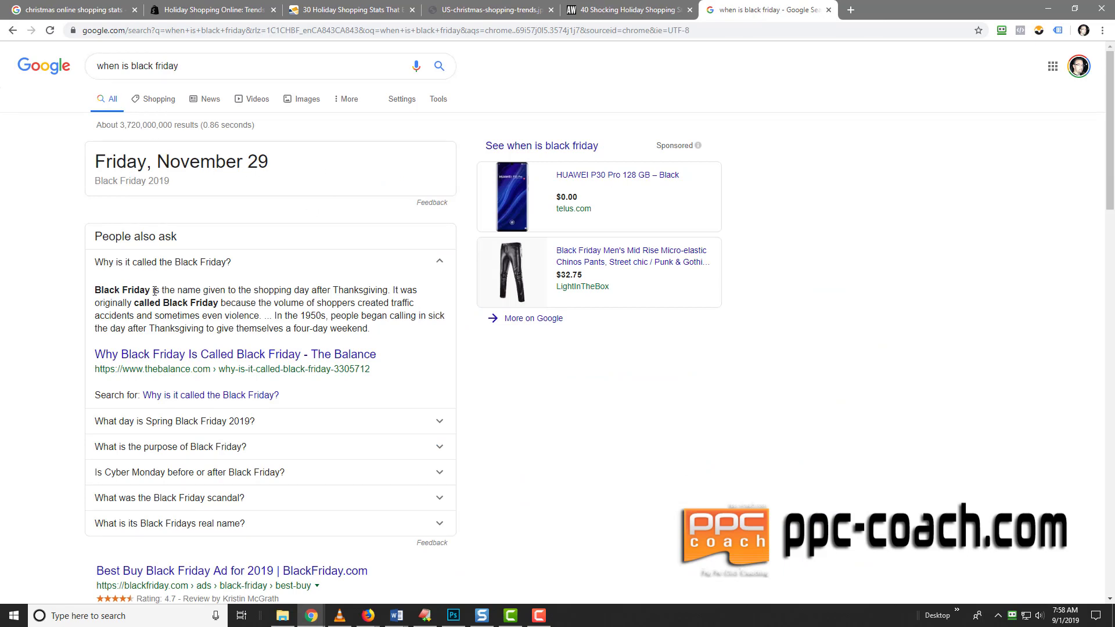
pyautogui.moveTo(287, 267)
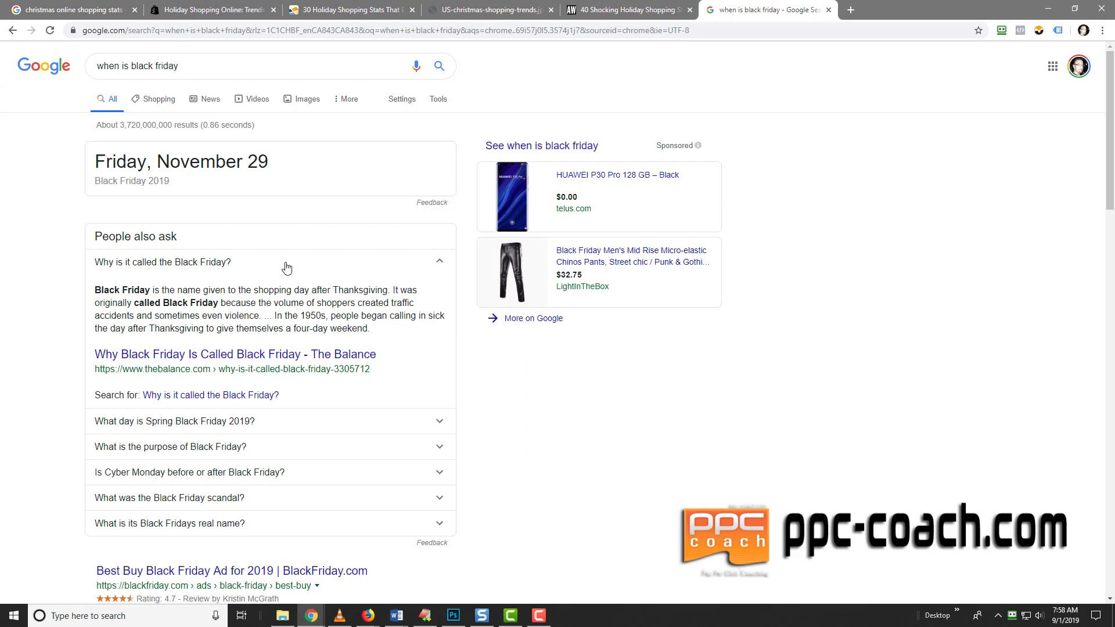
pyautogui.moveTo(369, 285)
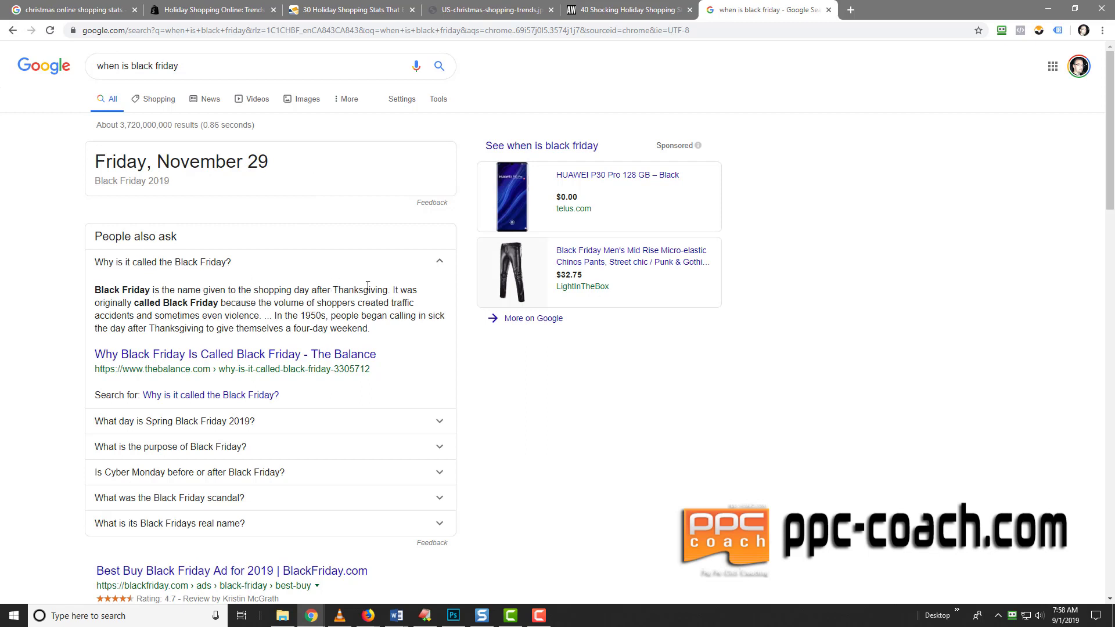
pyautogui.moveTo(157, 305)
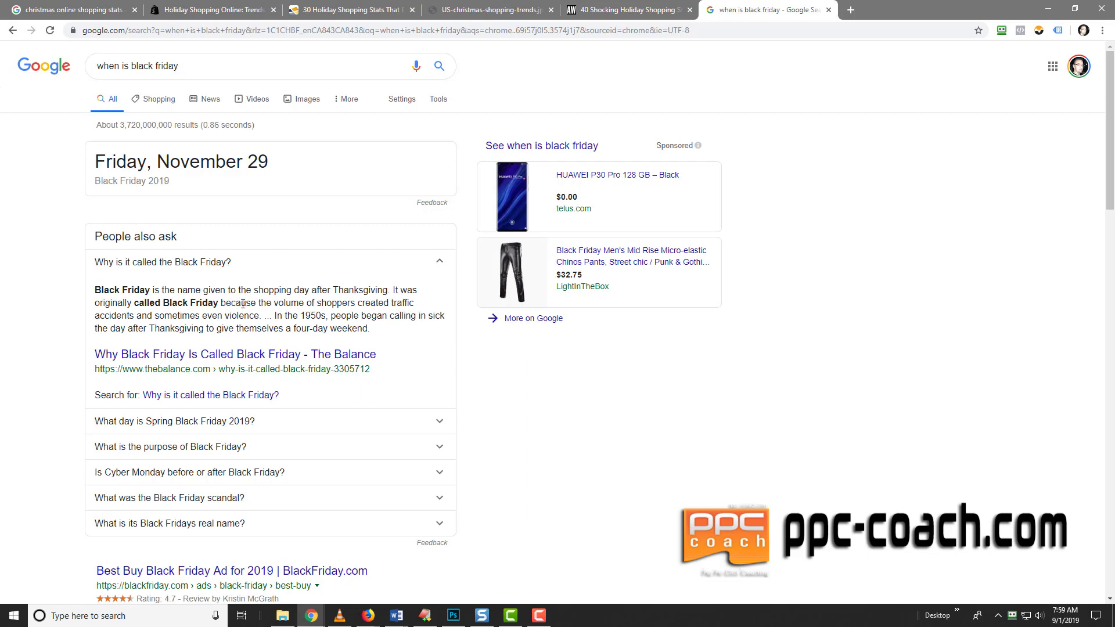
pyautogui.moveTo(208, 311)
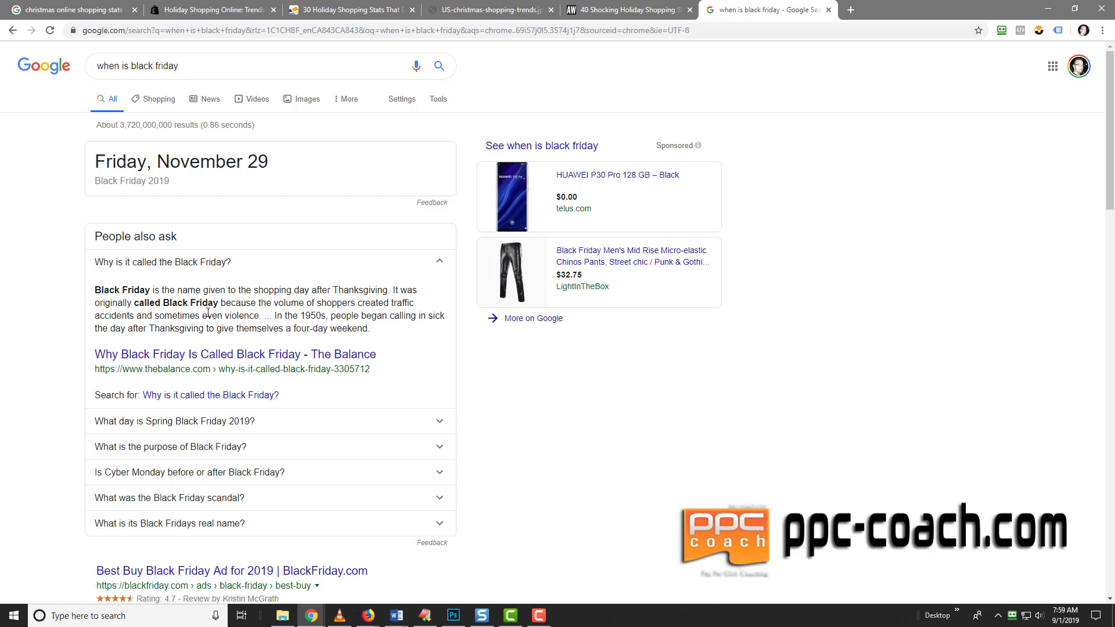
pyautogui.moveTo(258, 315)
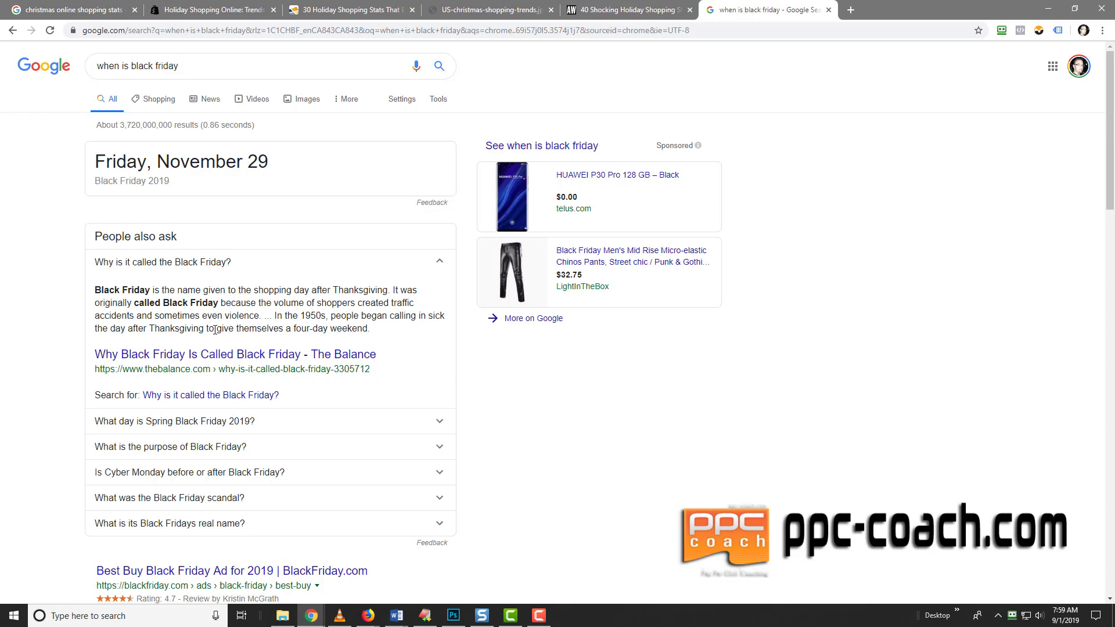
pyautogui.scroll(-3)
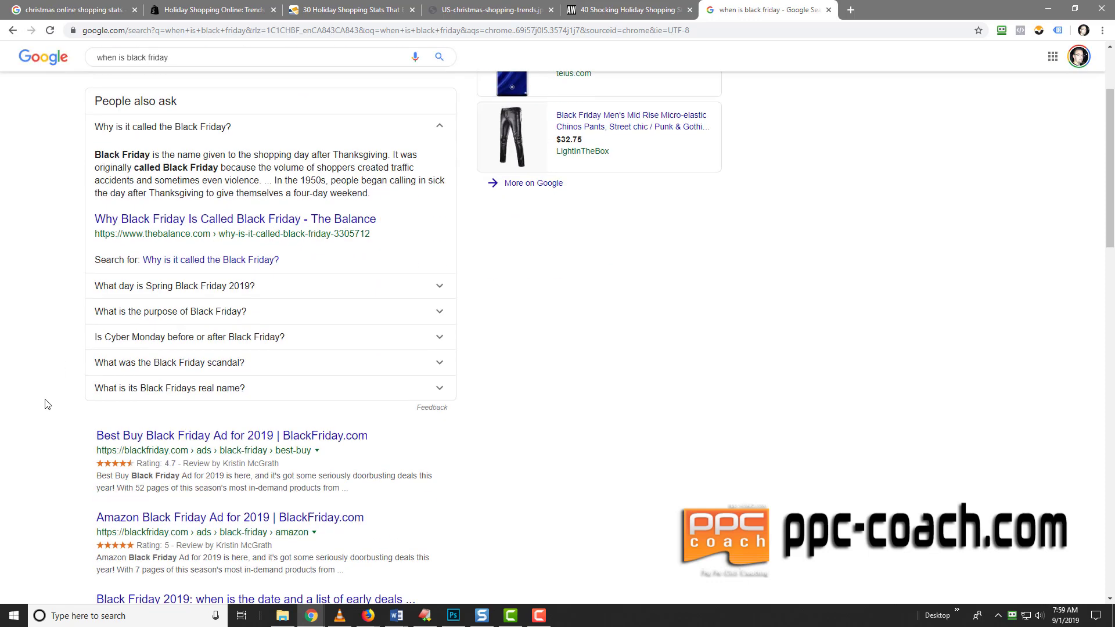
pyautogui.scroll(3)
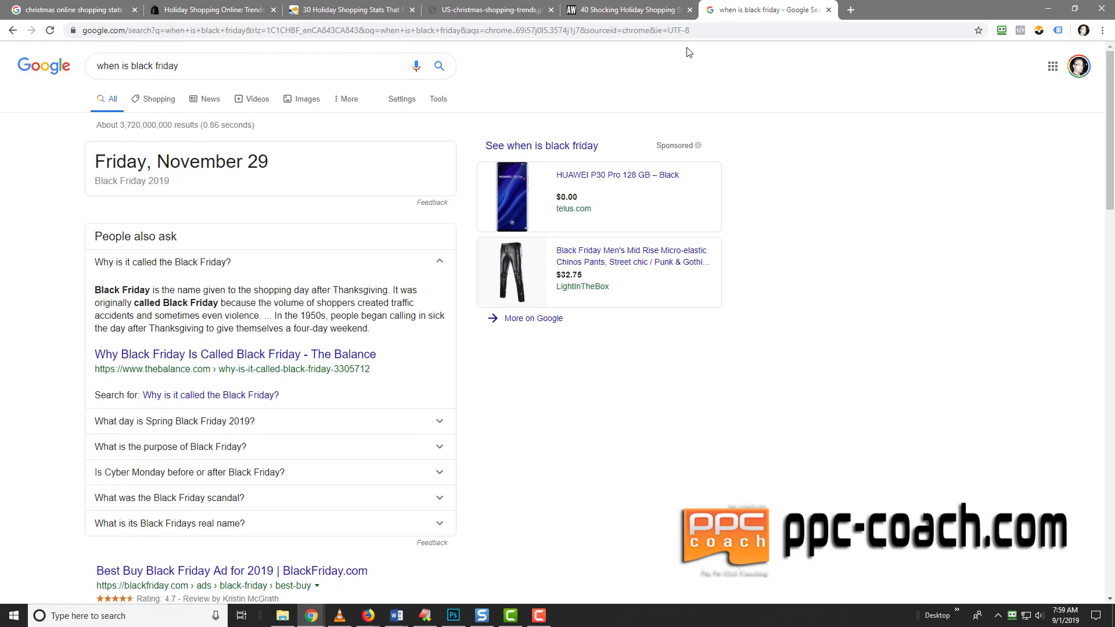
pyautogui.moveTo(41, 294)
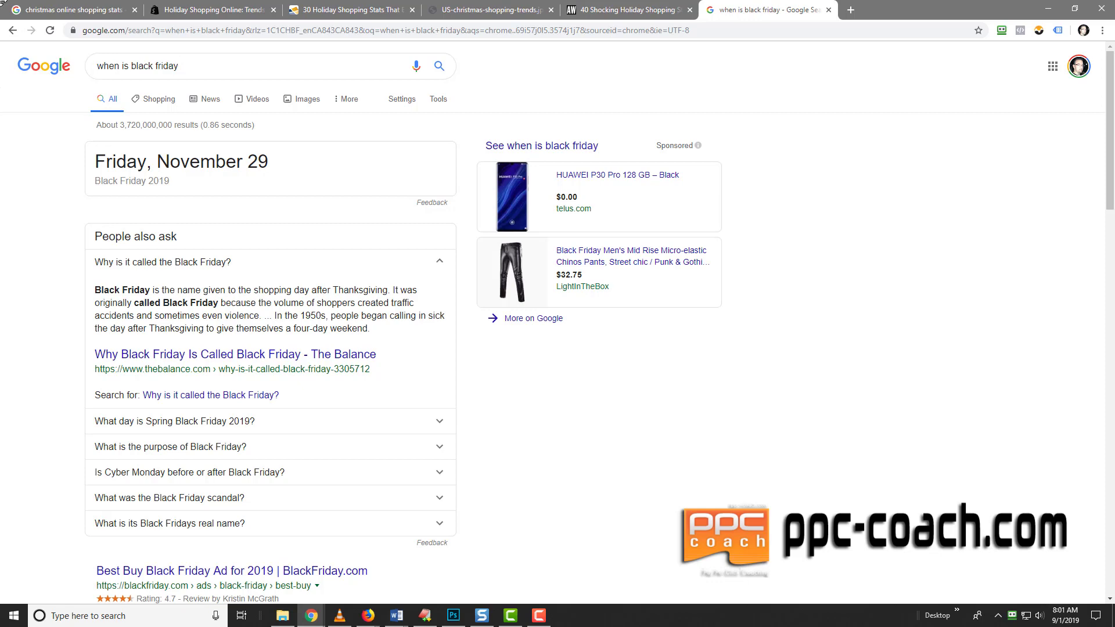
# Return to the Google results for christmas online shopping stats showing the Shopify featured snippet.
pyautogui.click(67, 9)
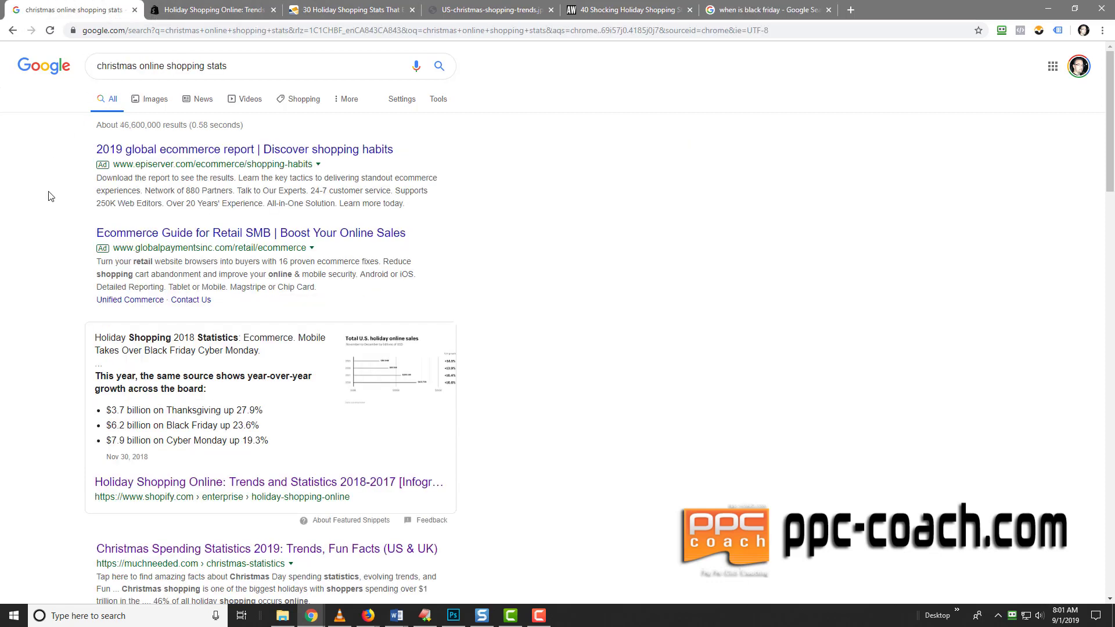
pyautogui.moveTo(594, 304)
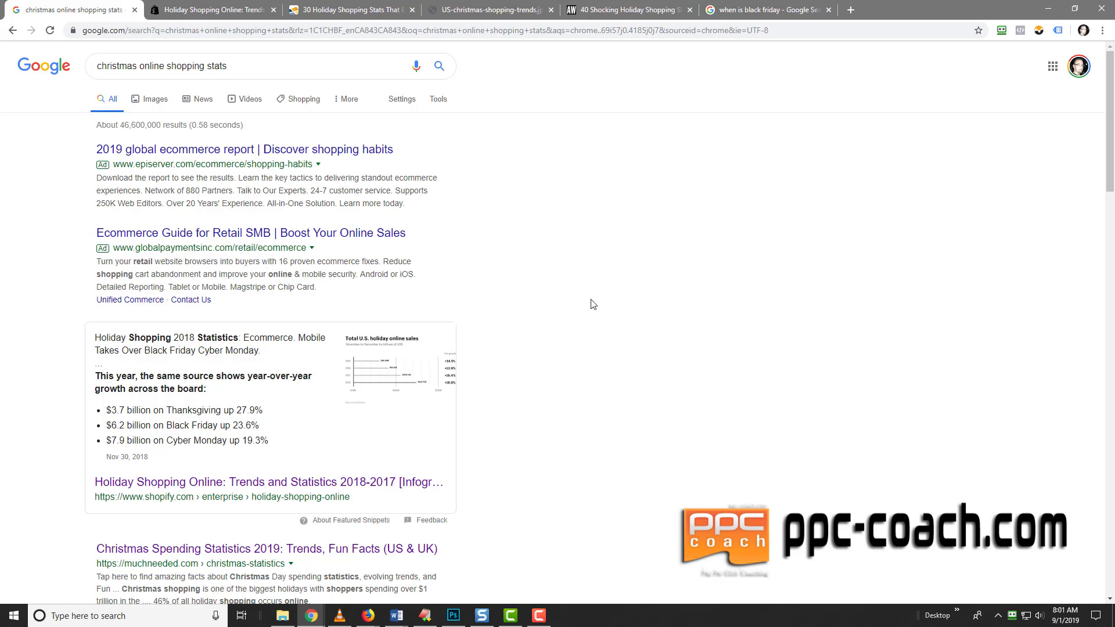
pyautogui.moveTo(594, 314)
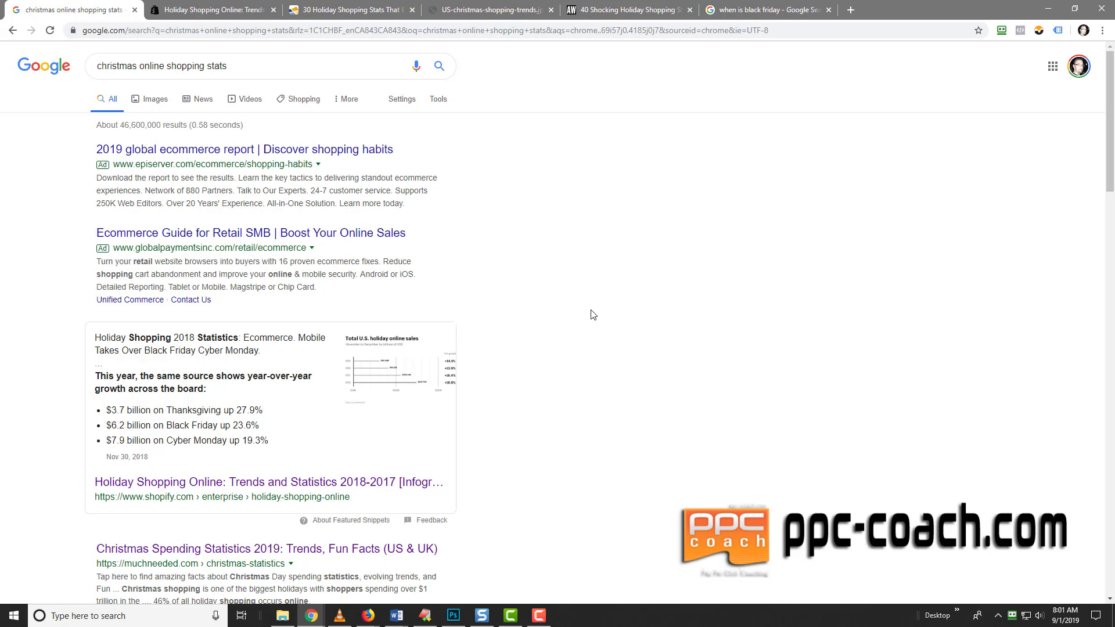
pyautogui.moveTo(645, 286)
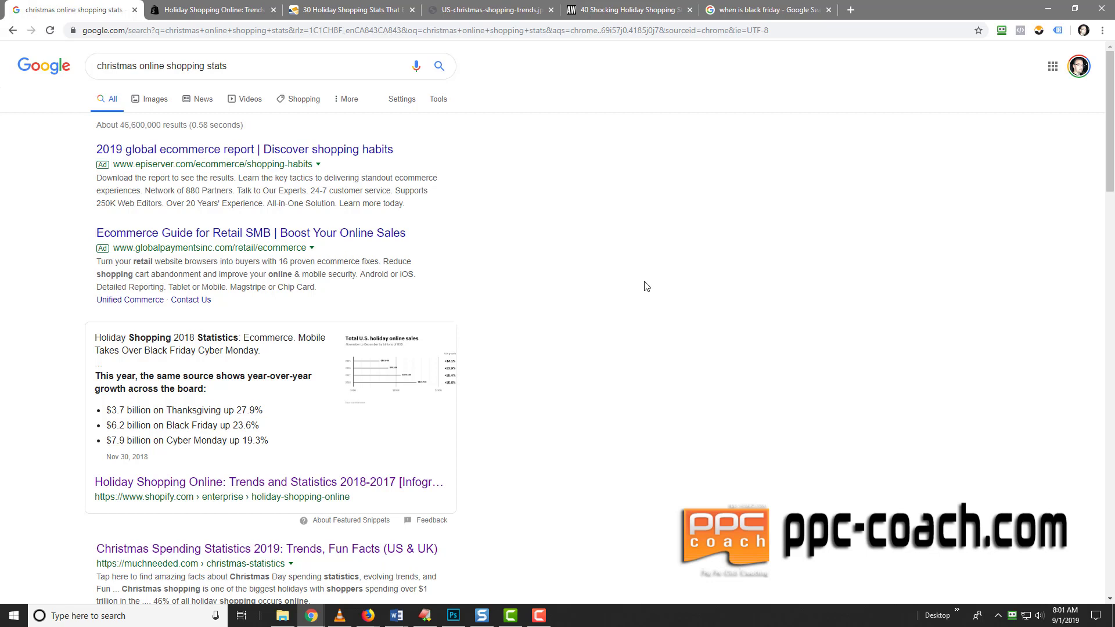
pyautogui.moveTo(630, 278)
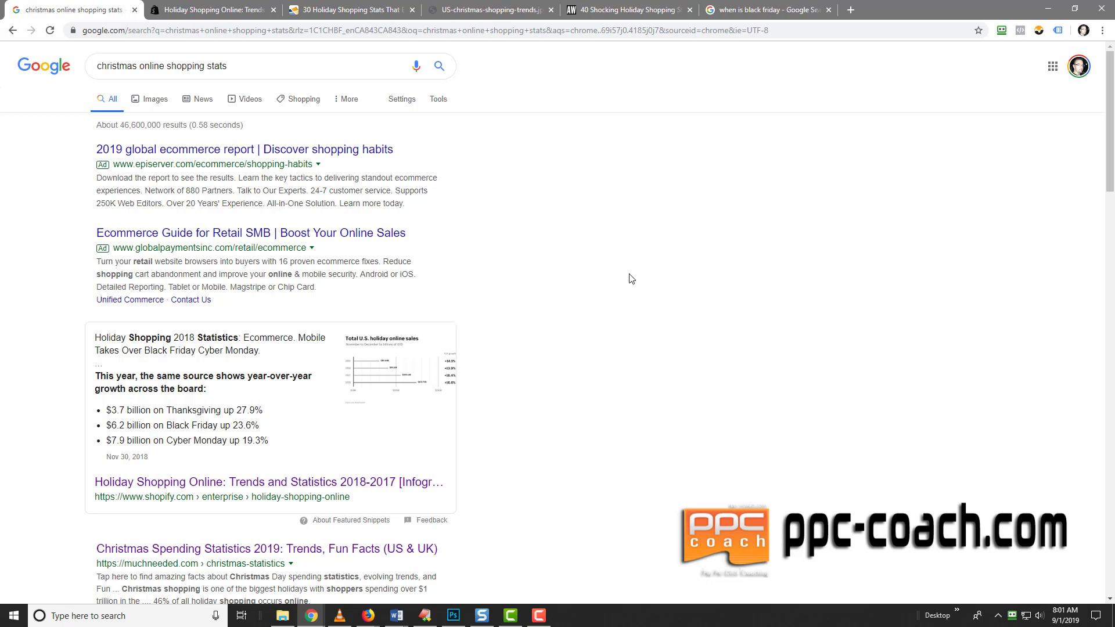
pyautogui.moveTo(625, 278)
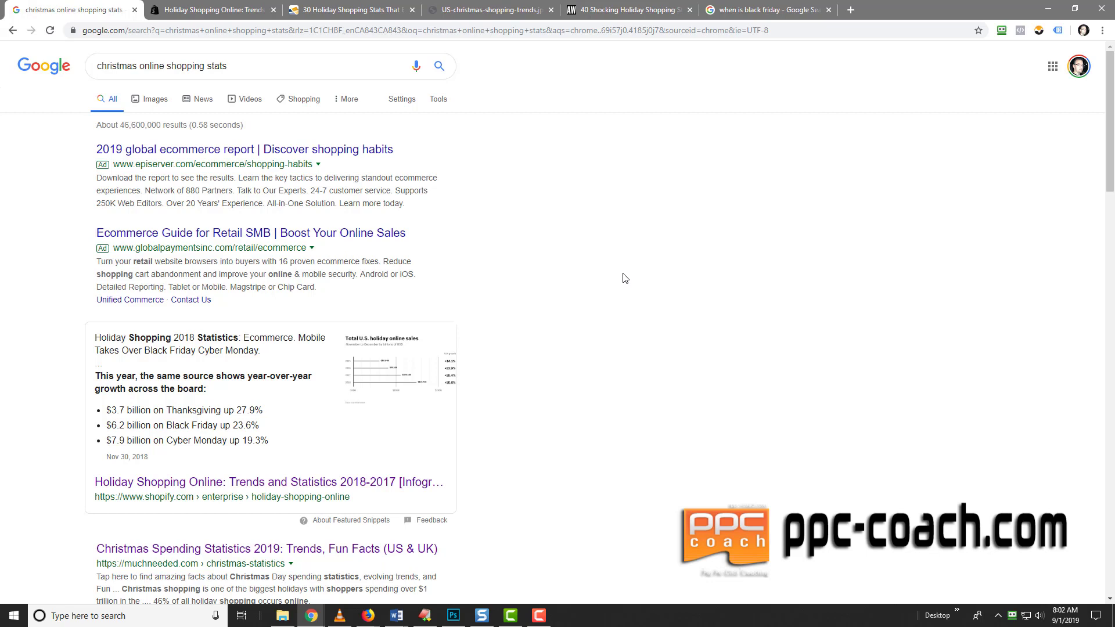
pyautogui.moveTo(801, 319)
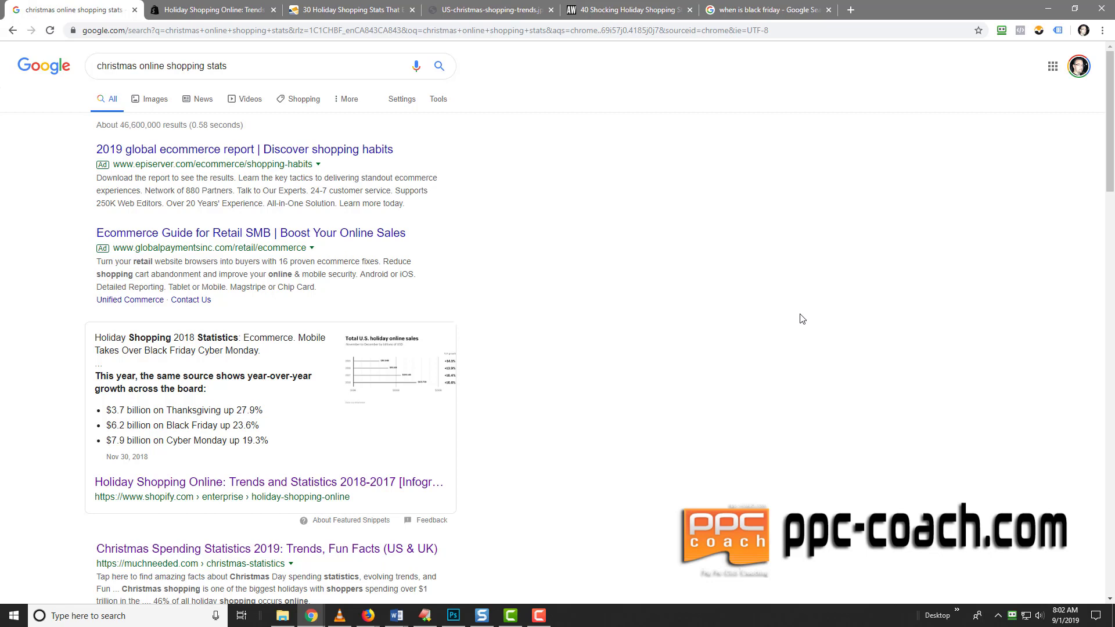
pyautogui.moveTo(695, 390)
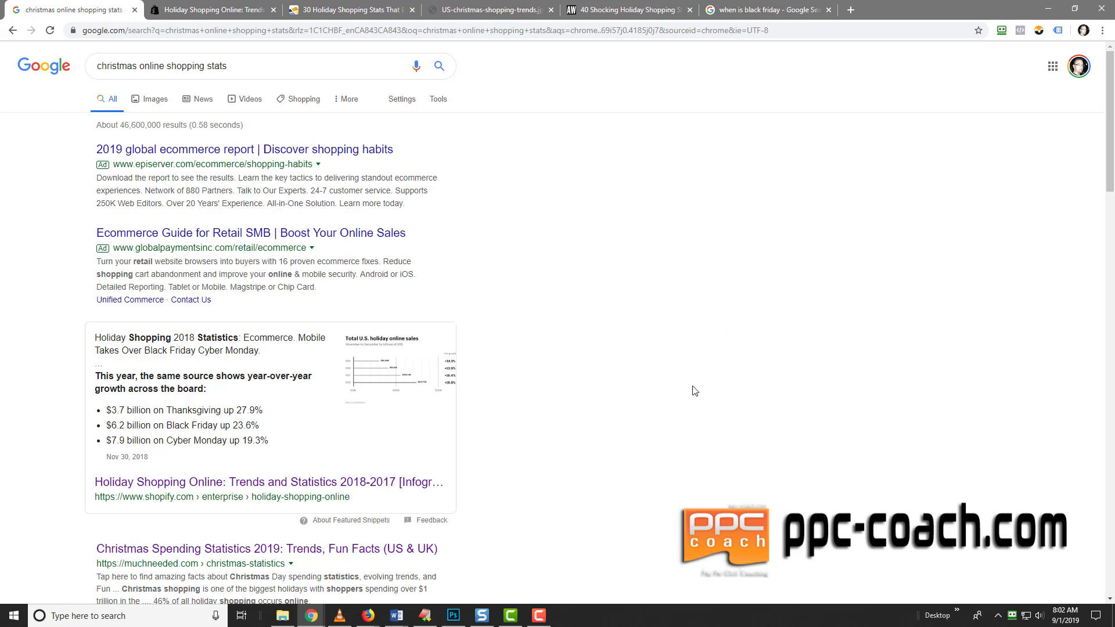
pyautogui.moveTo(796, 327)
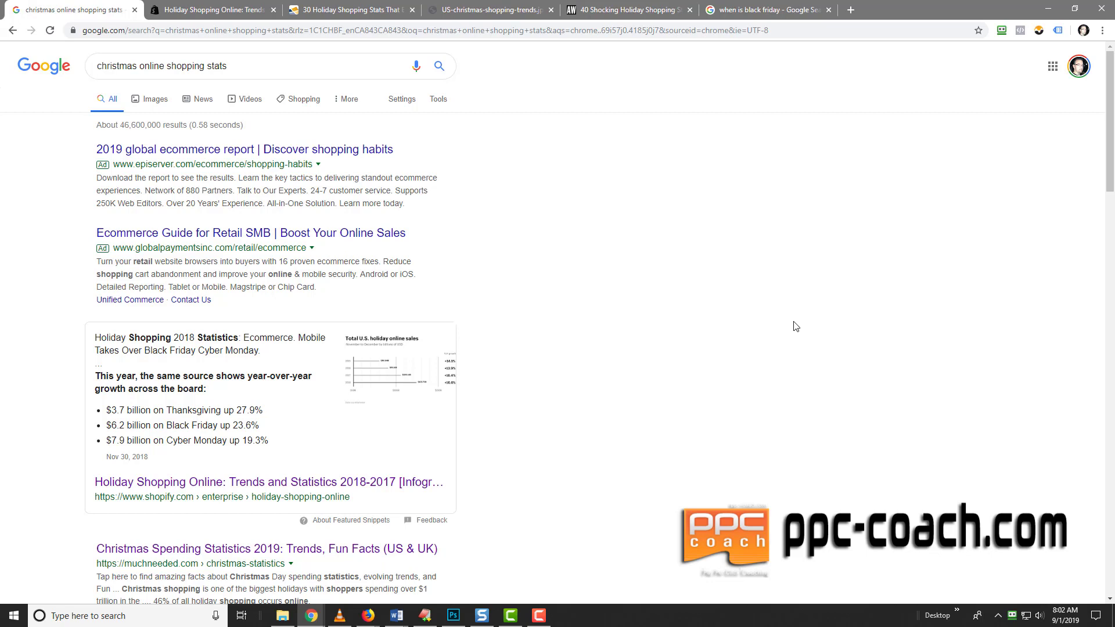
pyautogui.moveTo(823, 331)
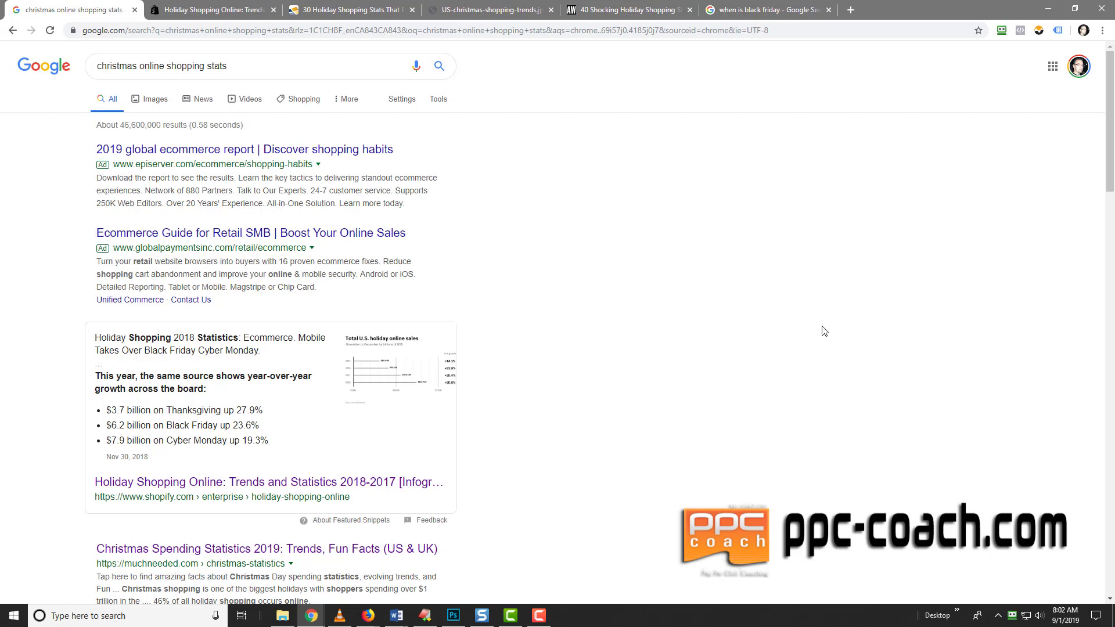
pyautogui.moveTo(863, 315)
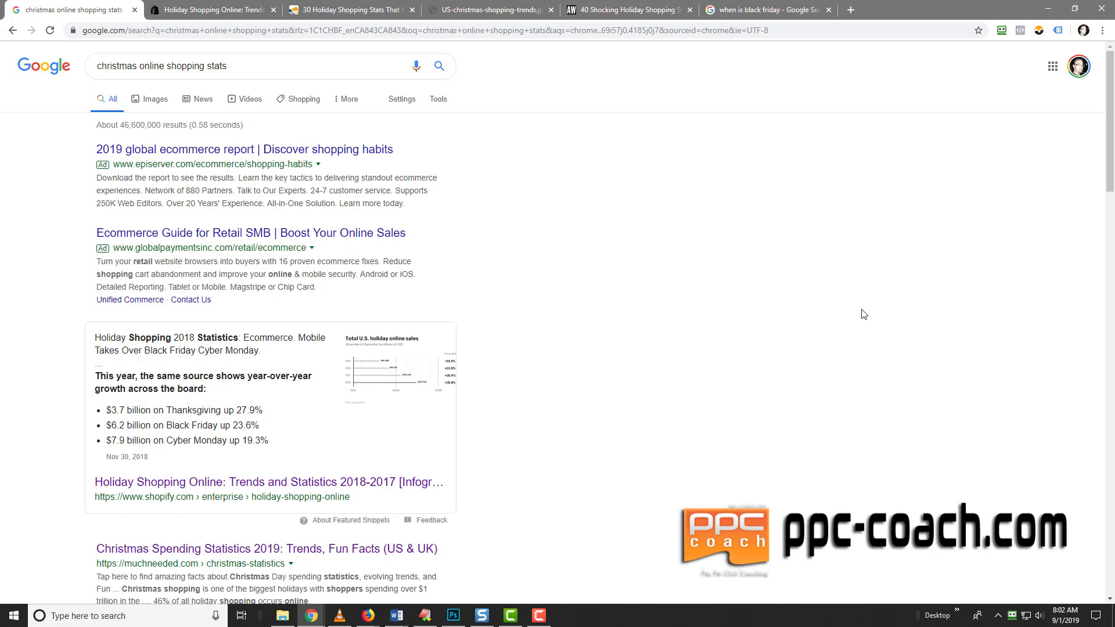
pyautogui.moveTo(869, 291)
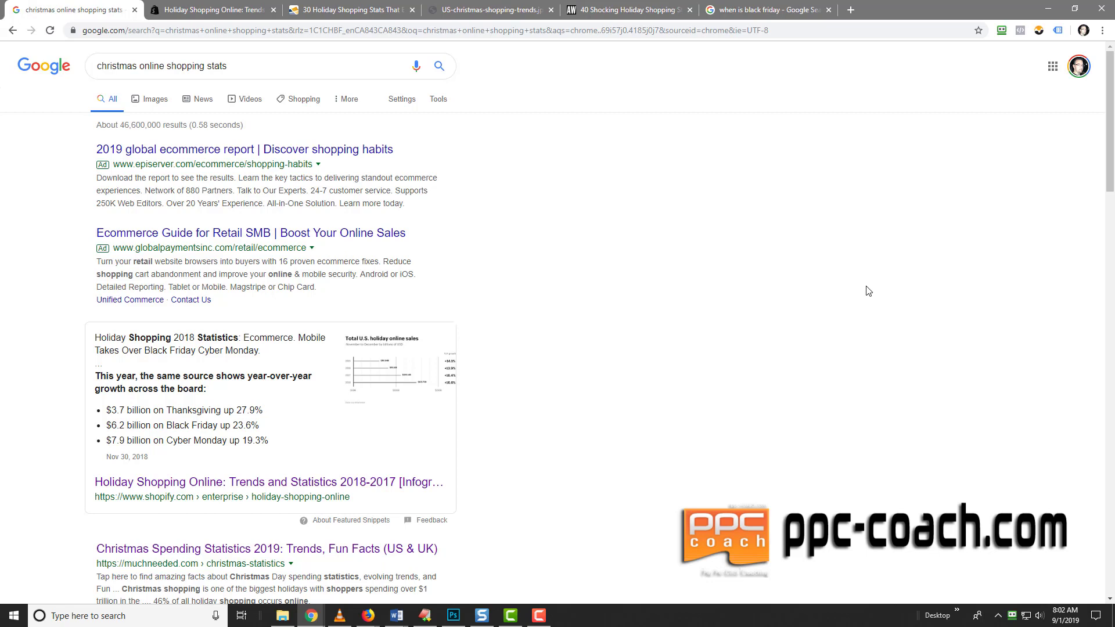